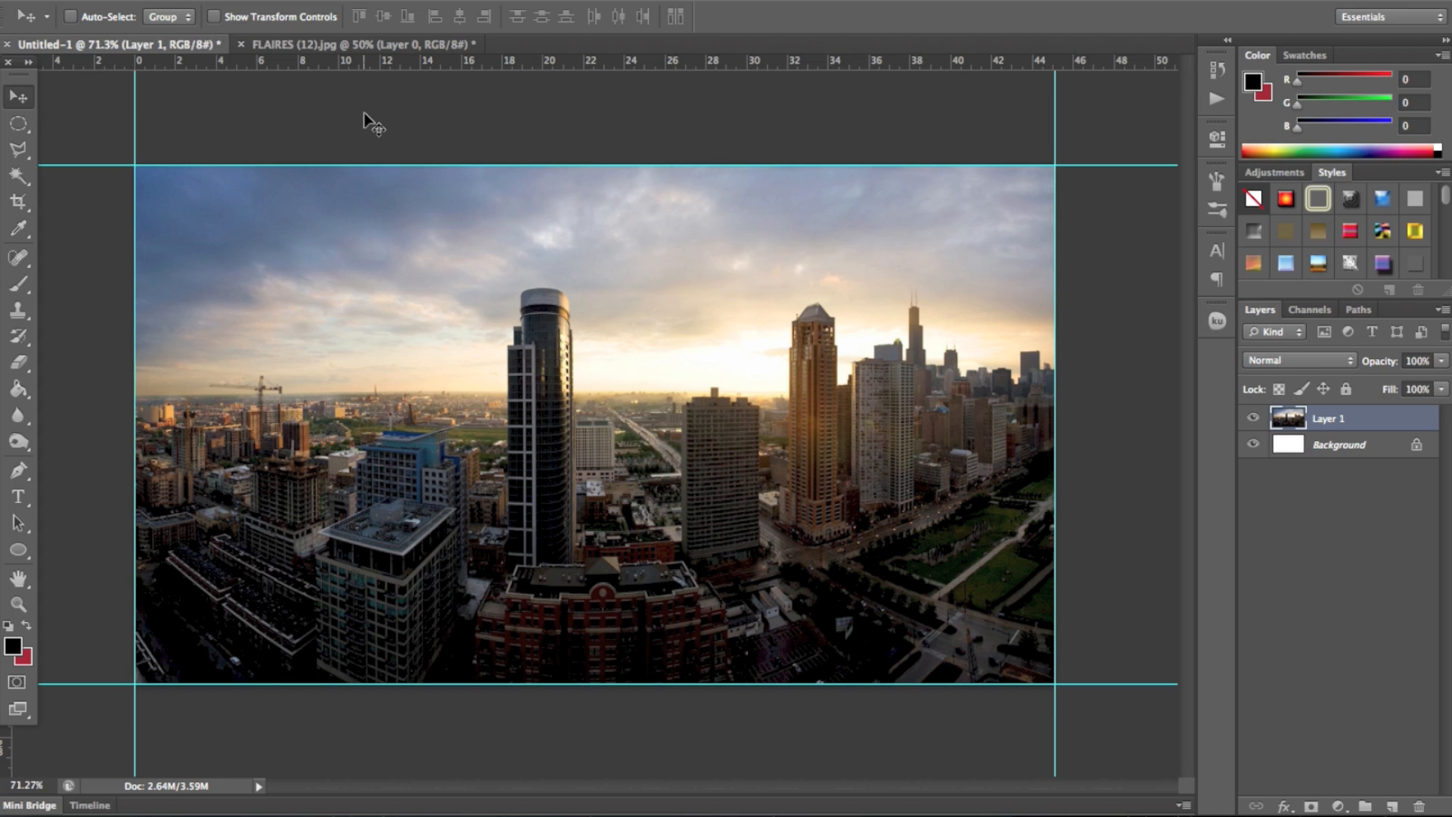
mouse_move(347, 49)
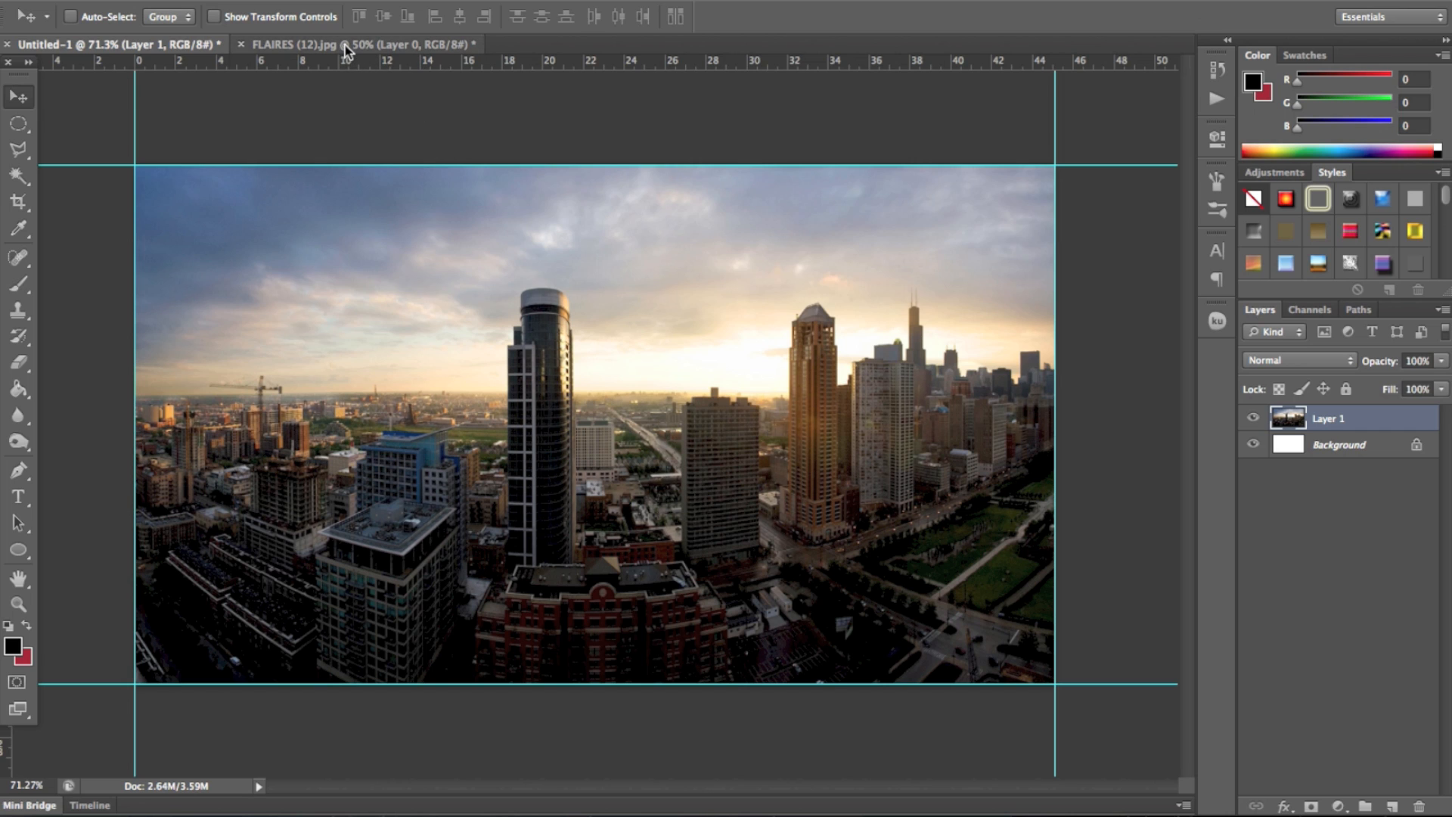
- Switch to the FLAIRES image and copy its Layer 0 for pasting into Untitled-1
left_click(343, 44)
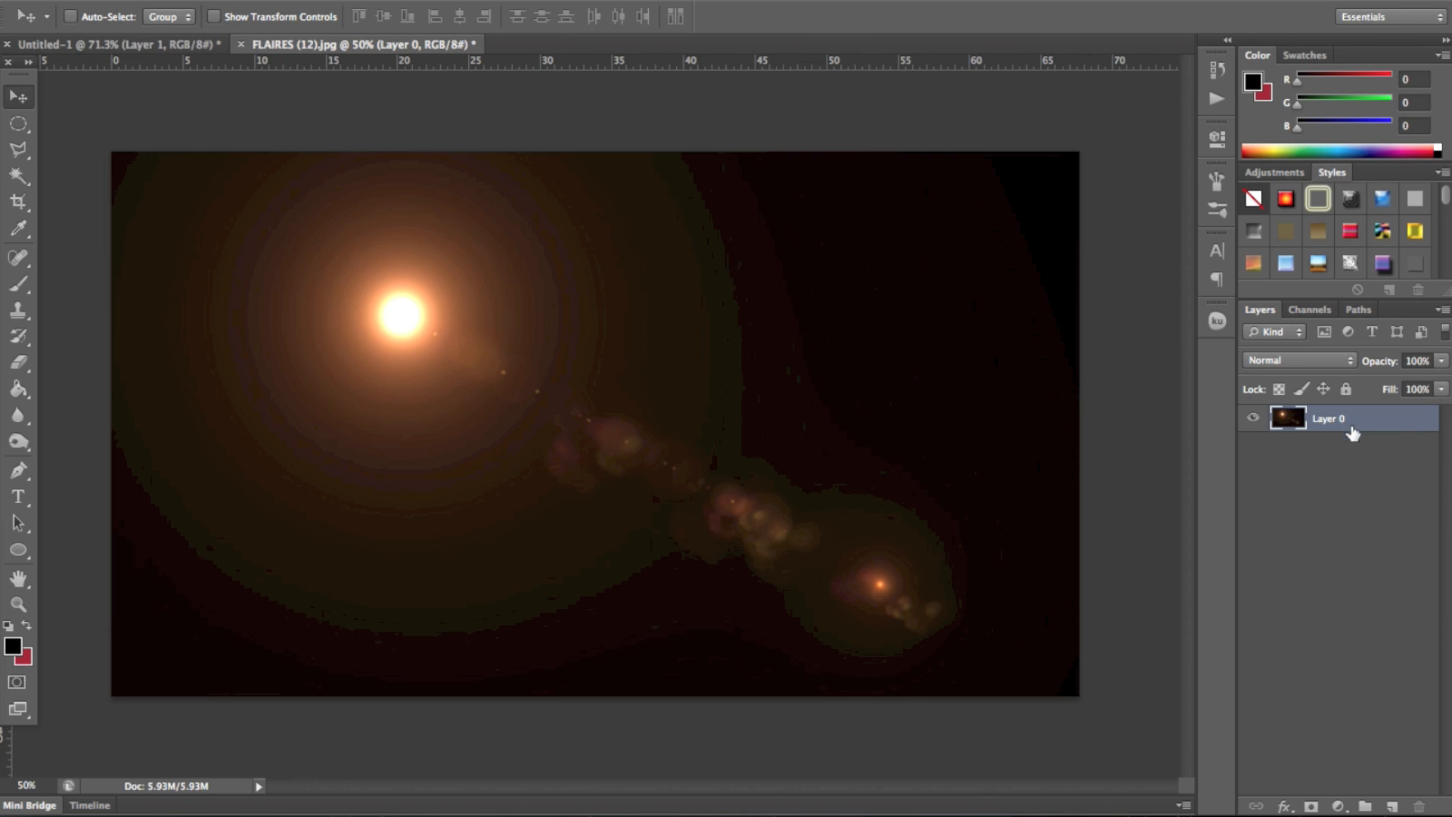
left_click(17, 363)
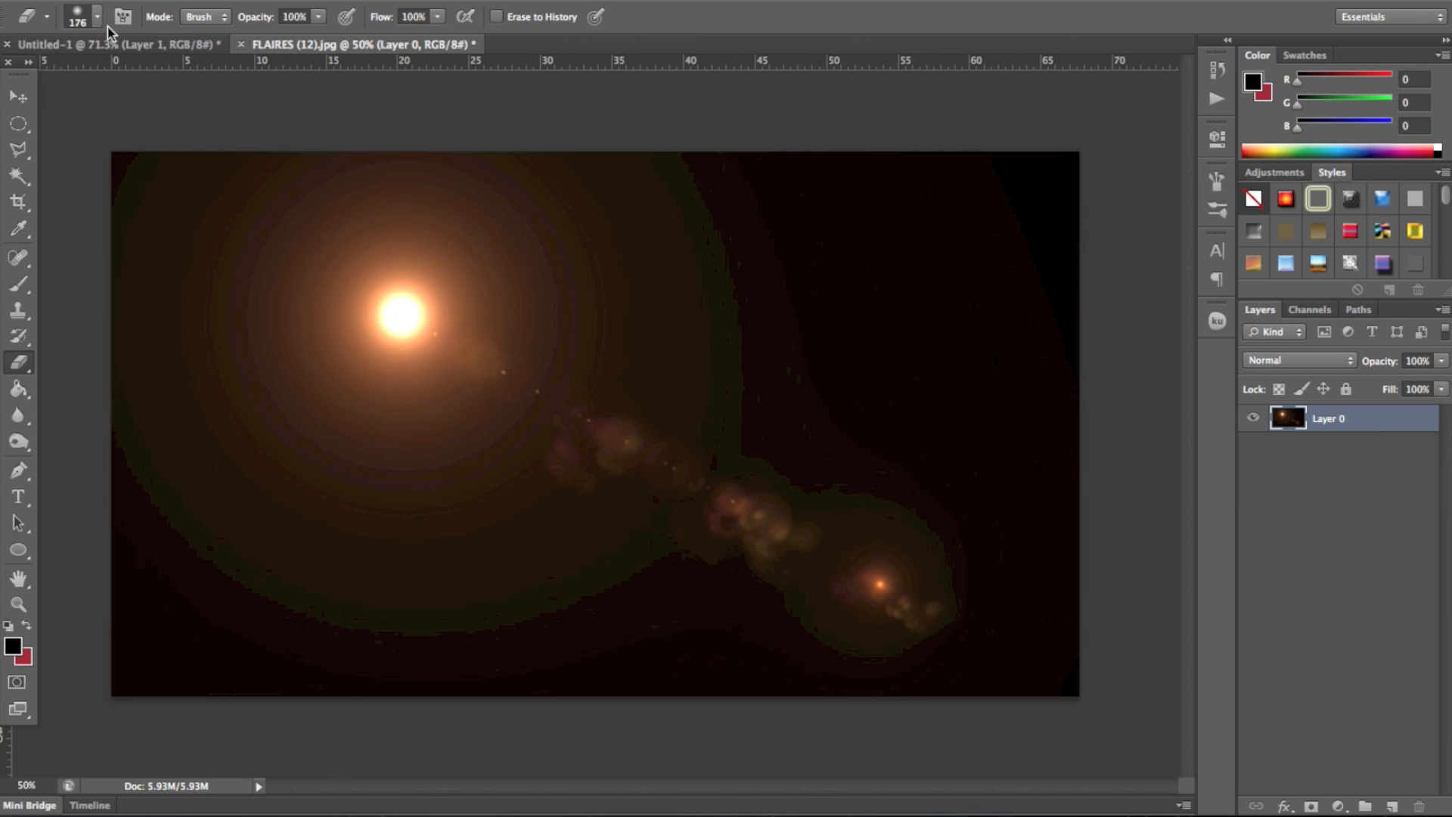
mouse_move(980, 160)
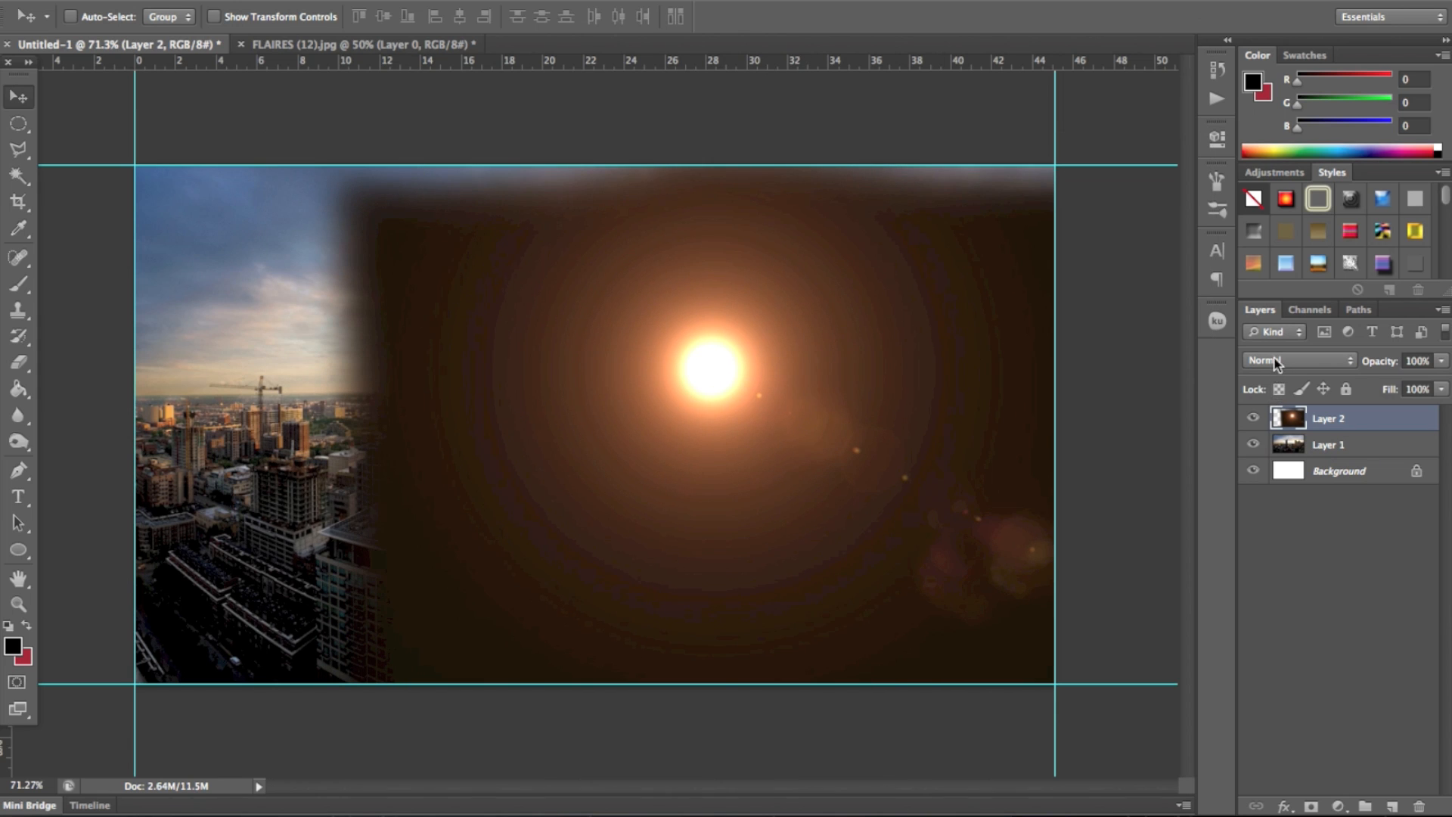
- Set Layer 2's blend mode to Linear Dodge (Add)
left_click(1296, 359)
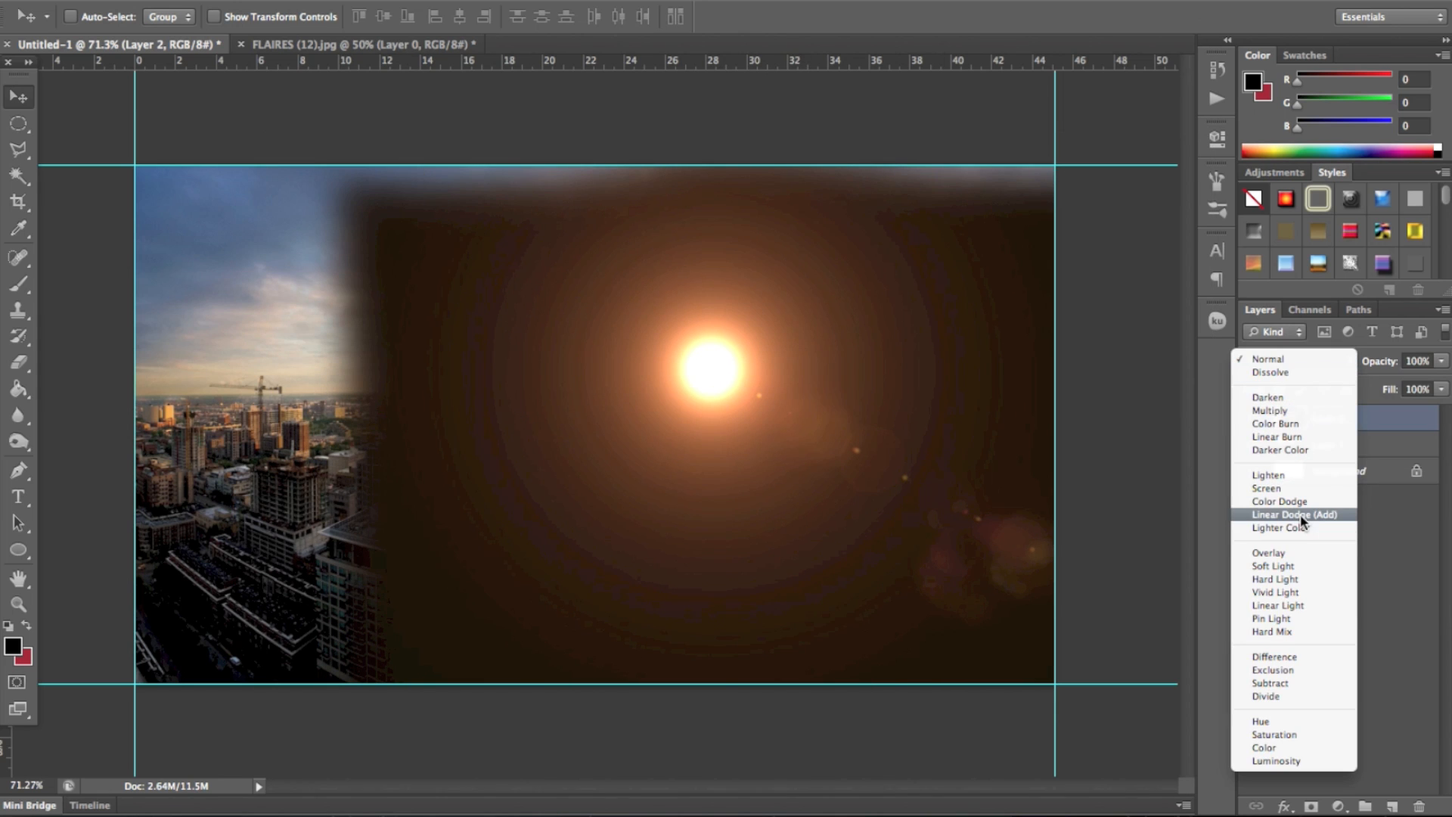
left_click(1294, 514)
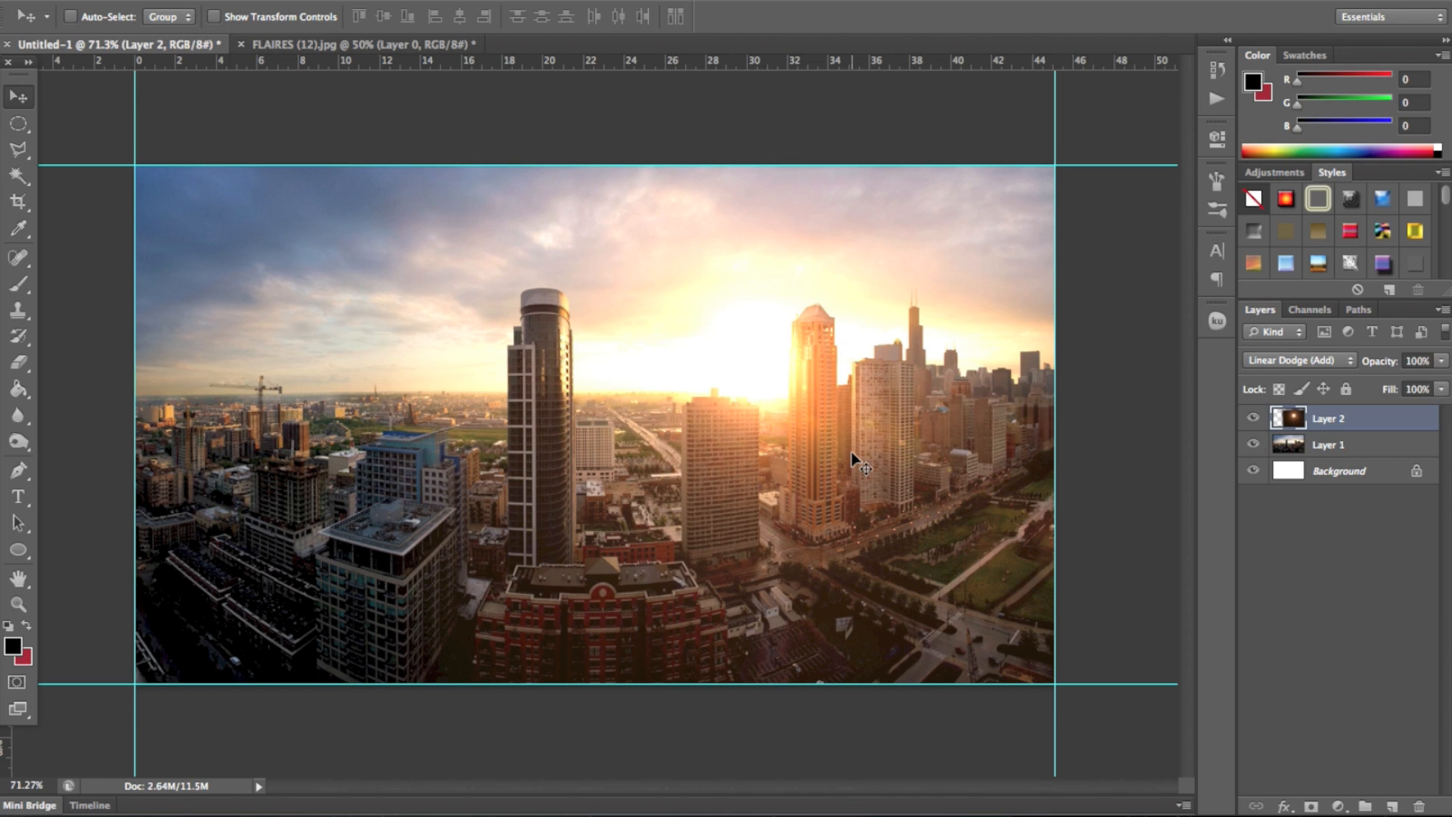
mouse_move(870, 517)
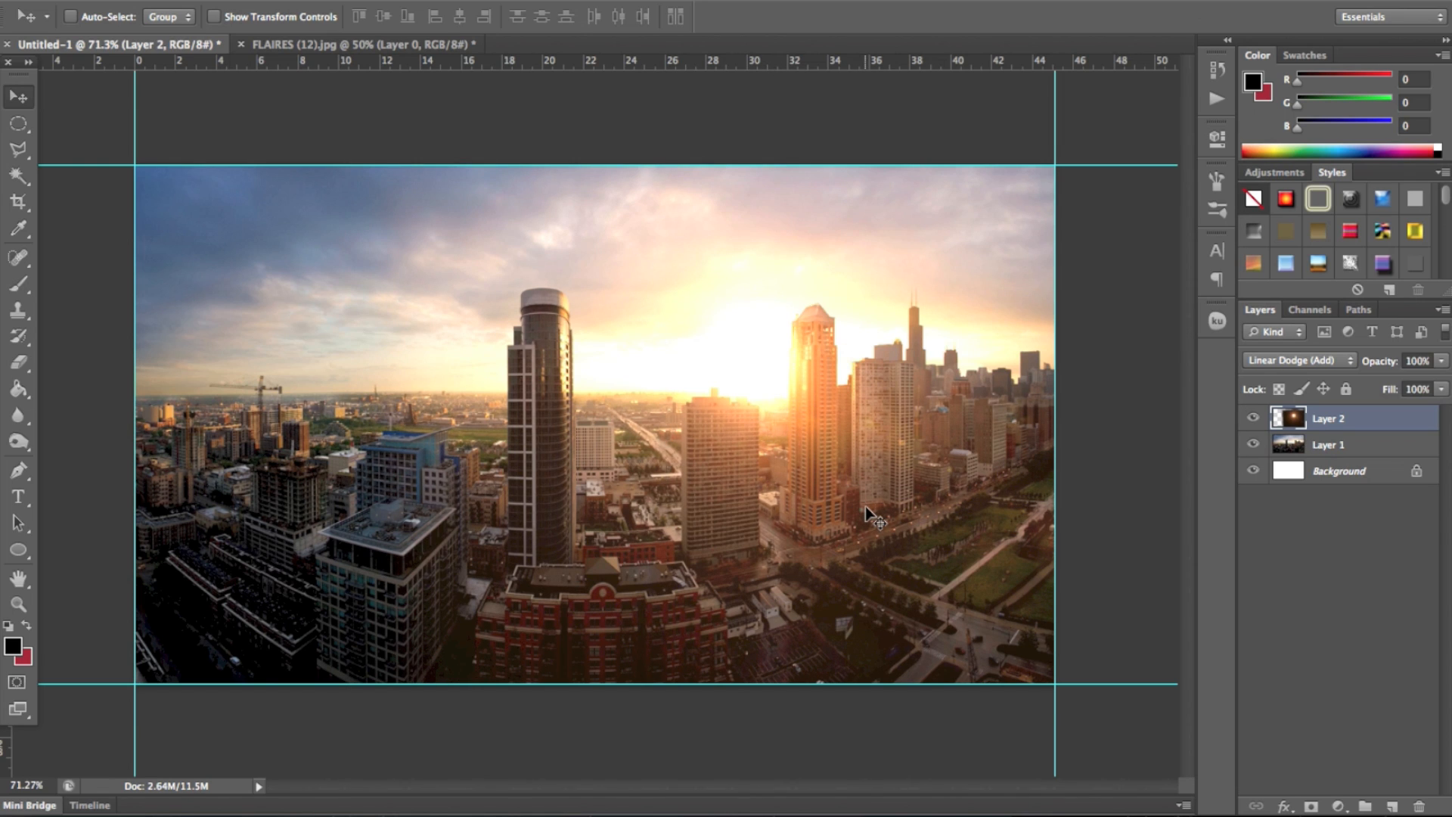
mouse_move(796, 425)
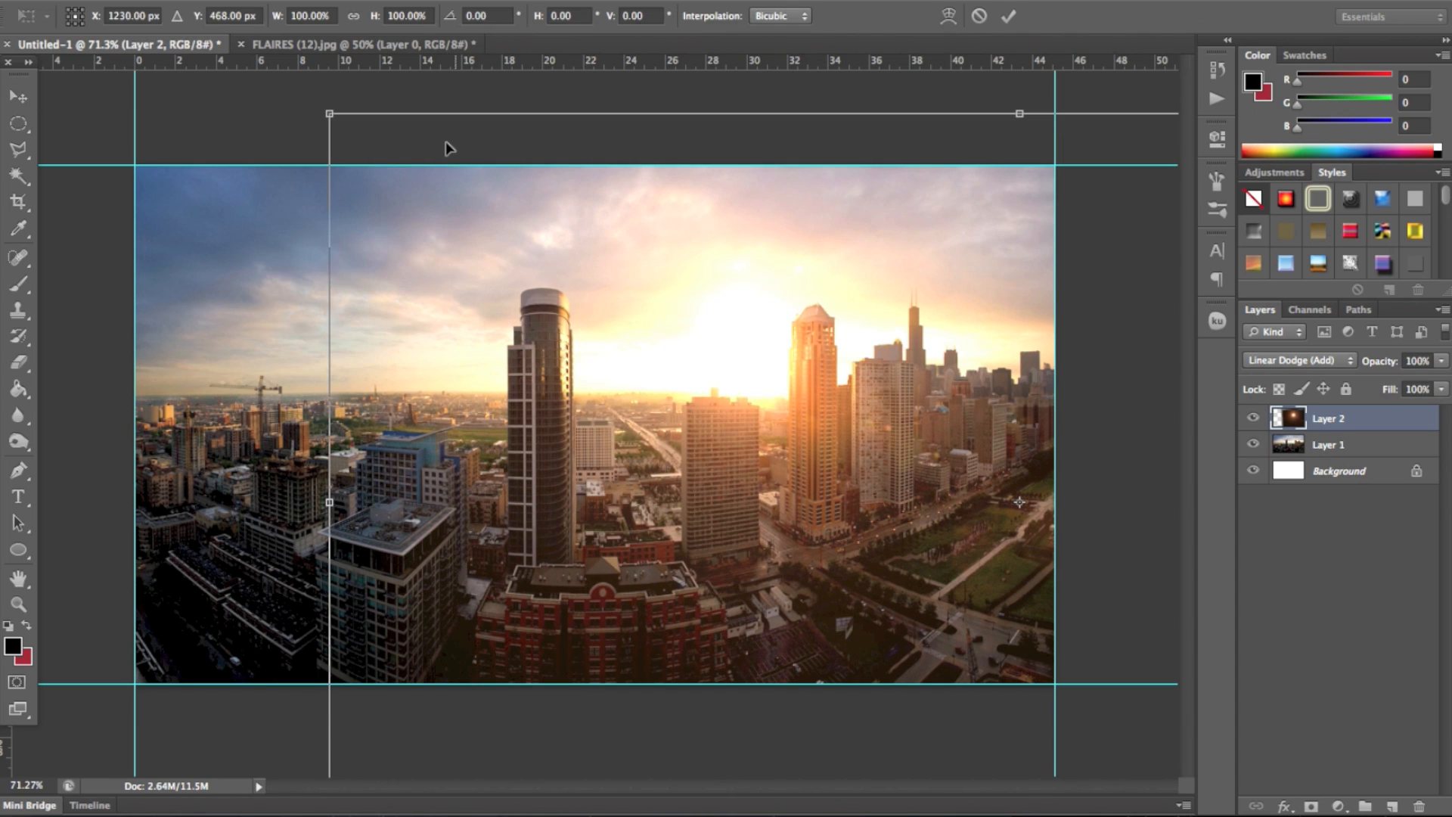
mouse_move(379, 148)
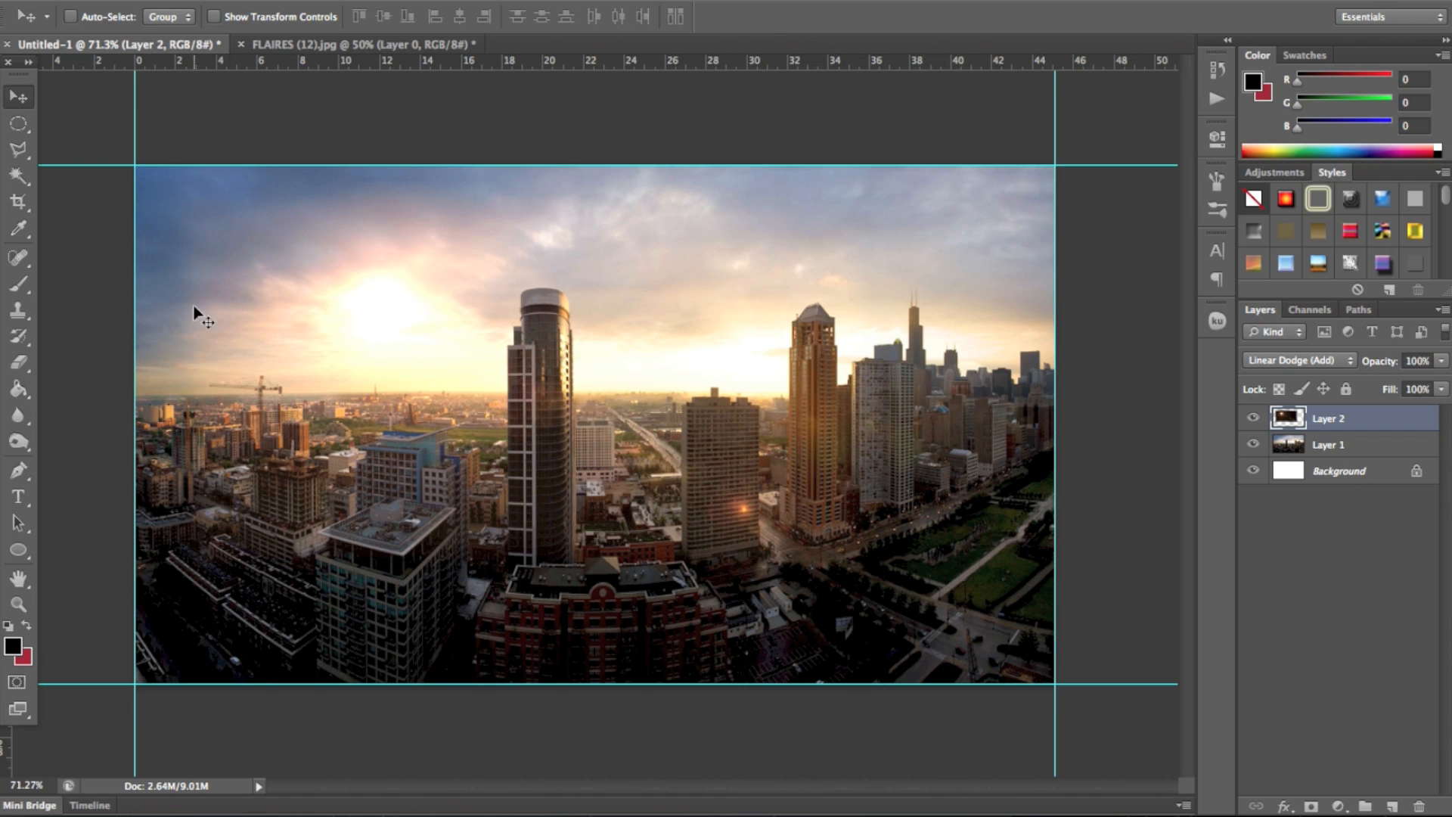
mouse_move(244, 236)
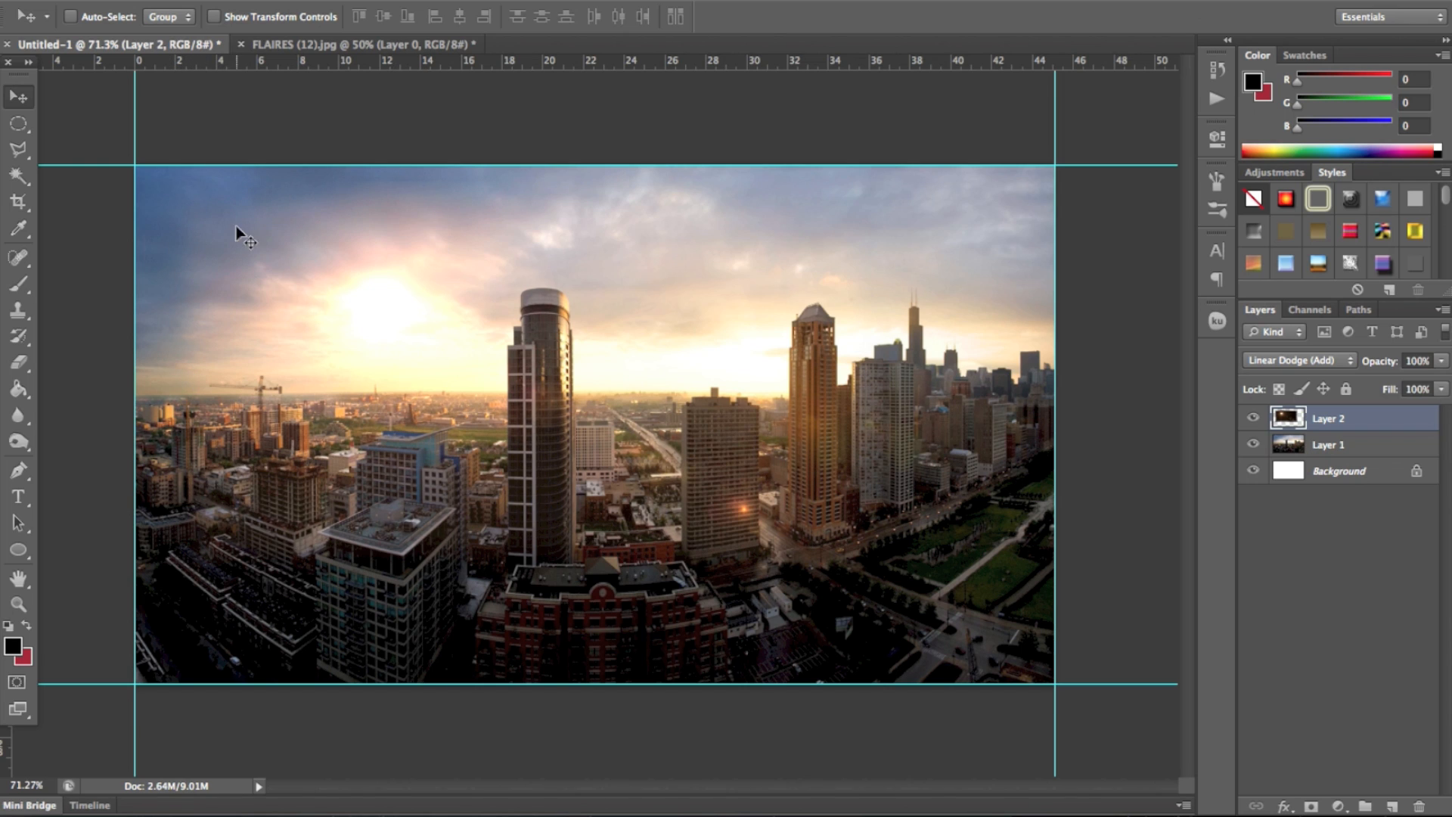
mouse_move(202, 368)
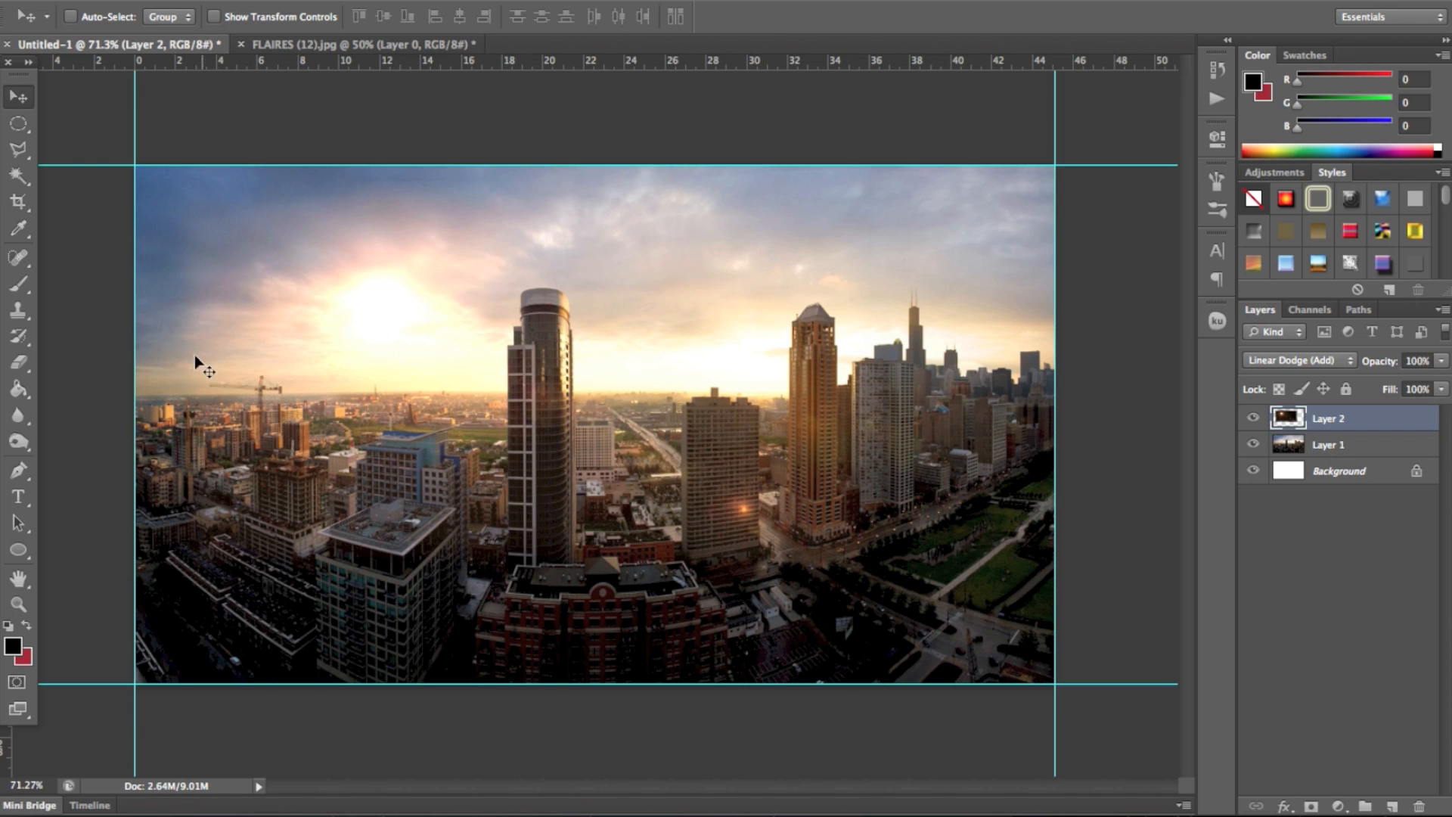
mouse_move(205, 320)
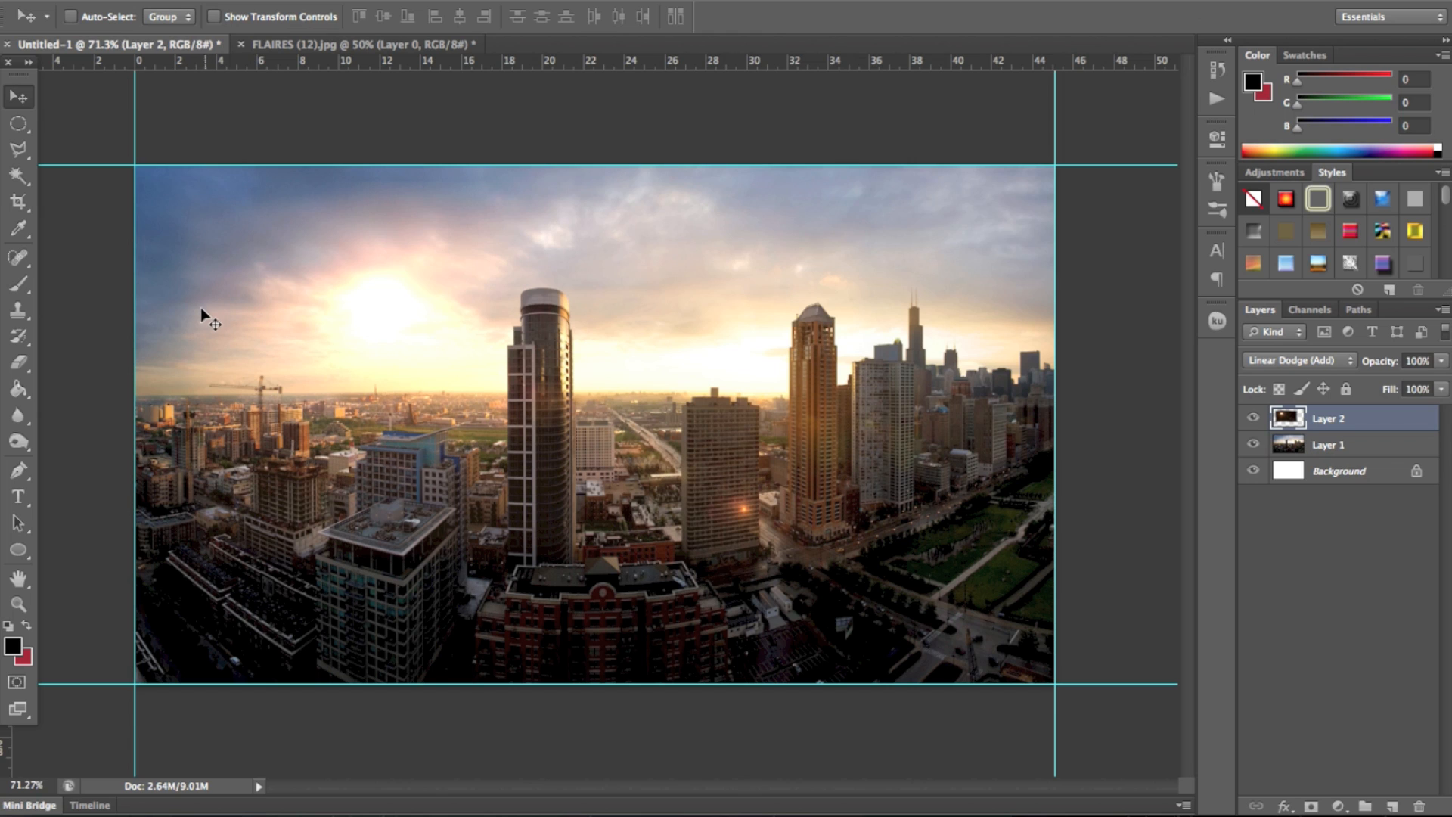
mouse_move(564, 359)
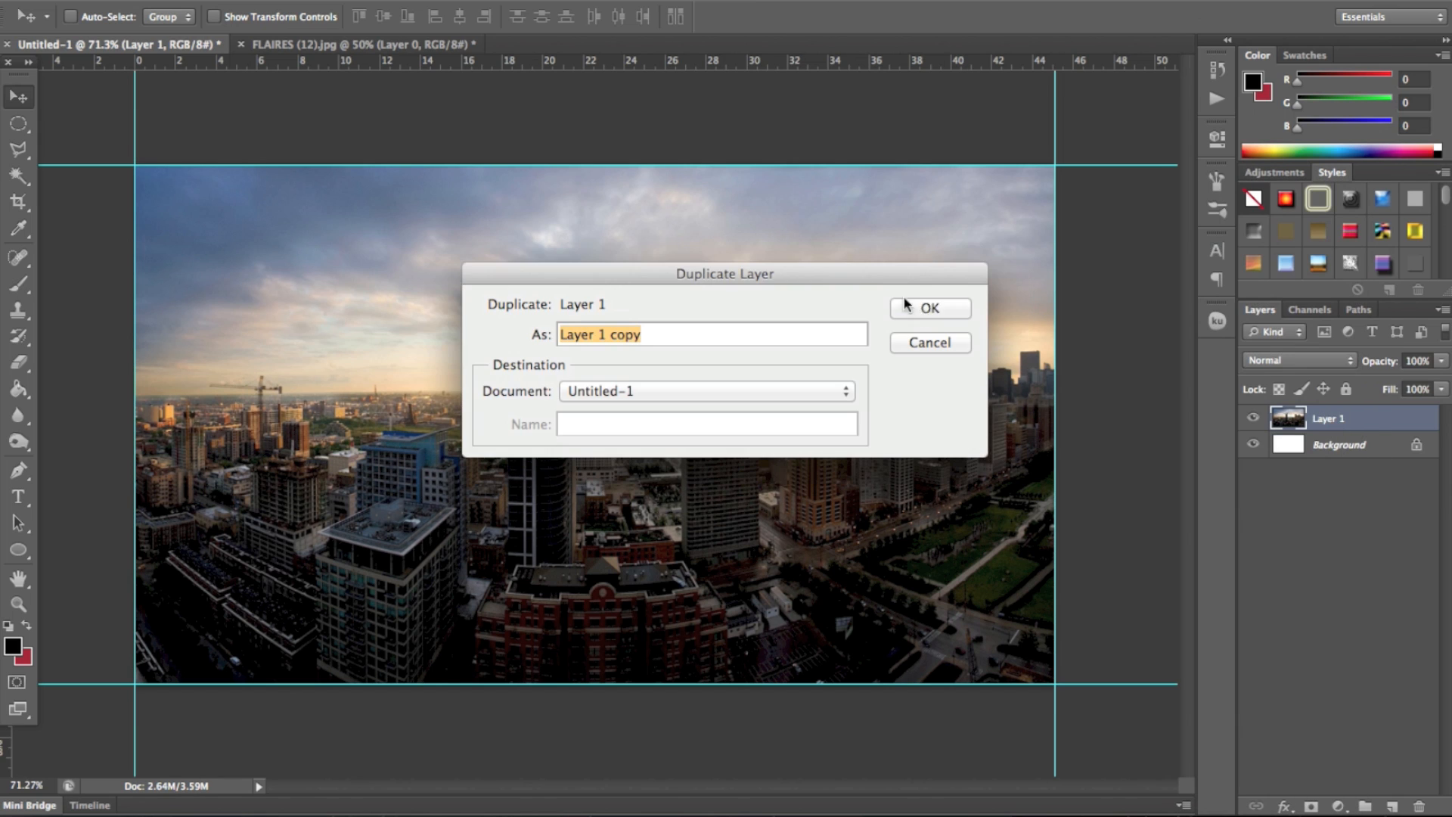
- Duplicate the skyline layer and launch Render > Lighting Effects on the copy
left_click(928, 308)
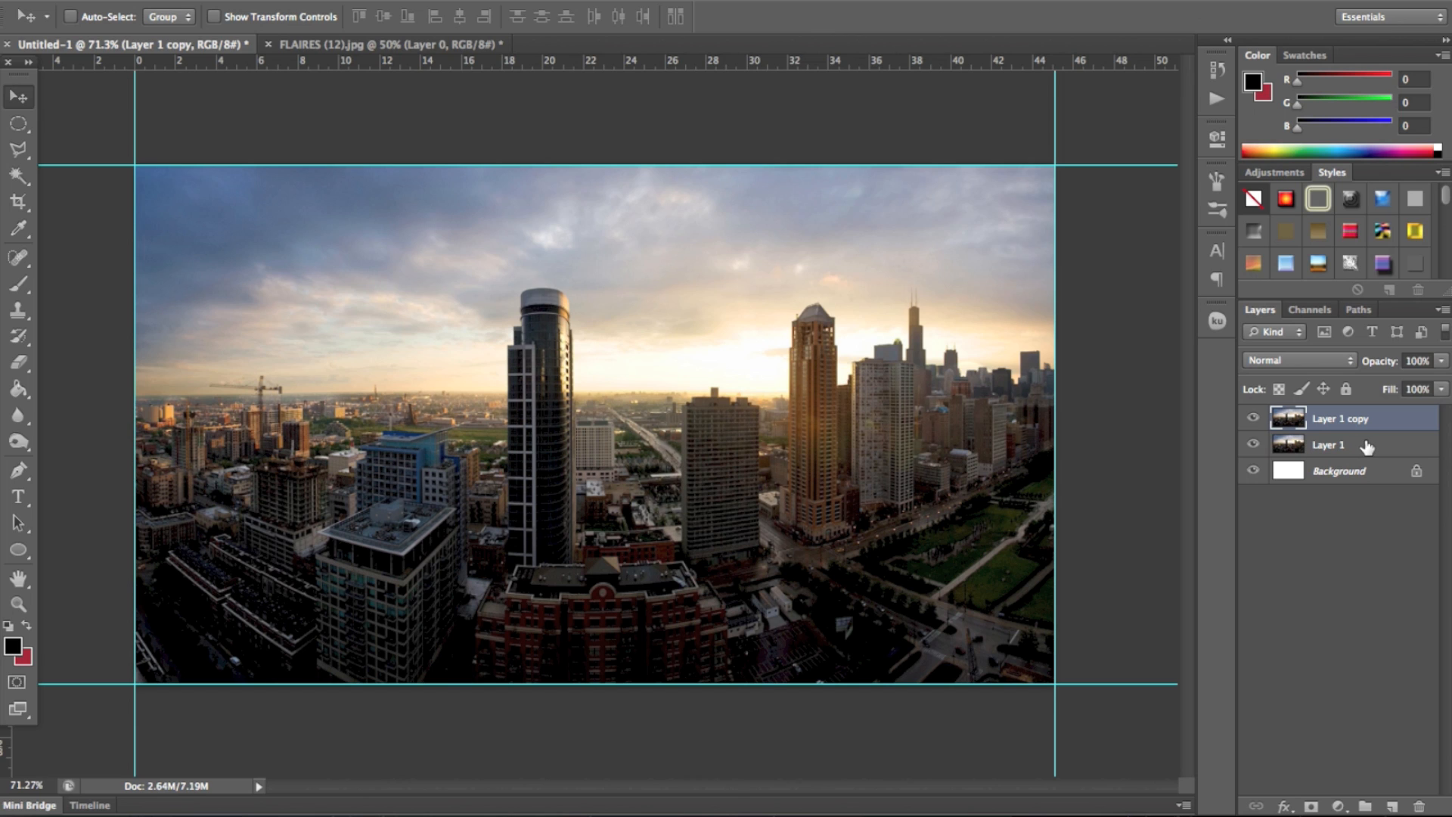
mouse_move(1151, 491)
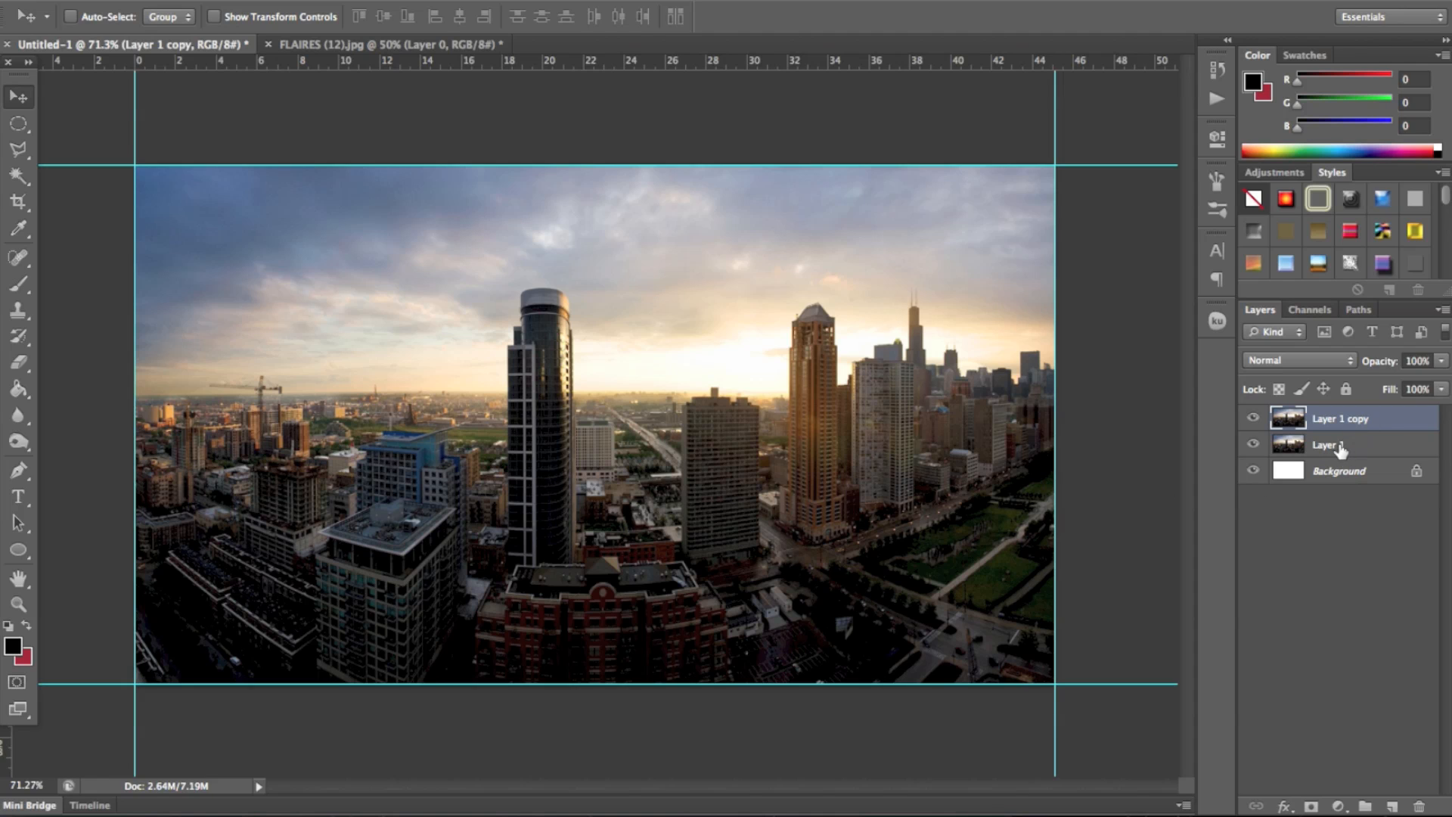
left_click(1340, 418)
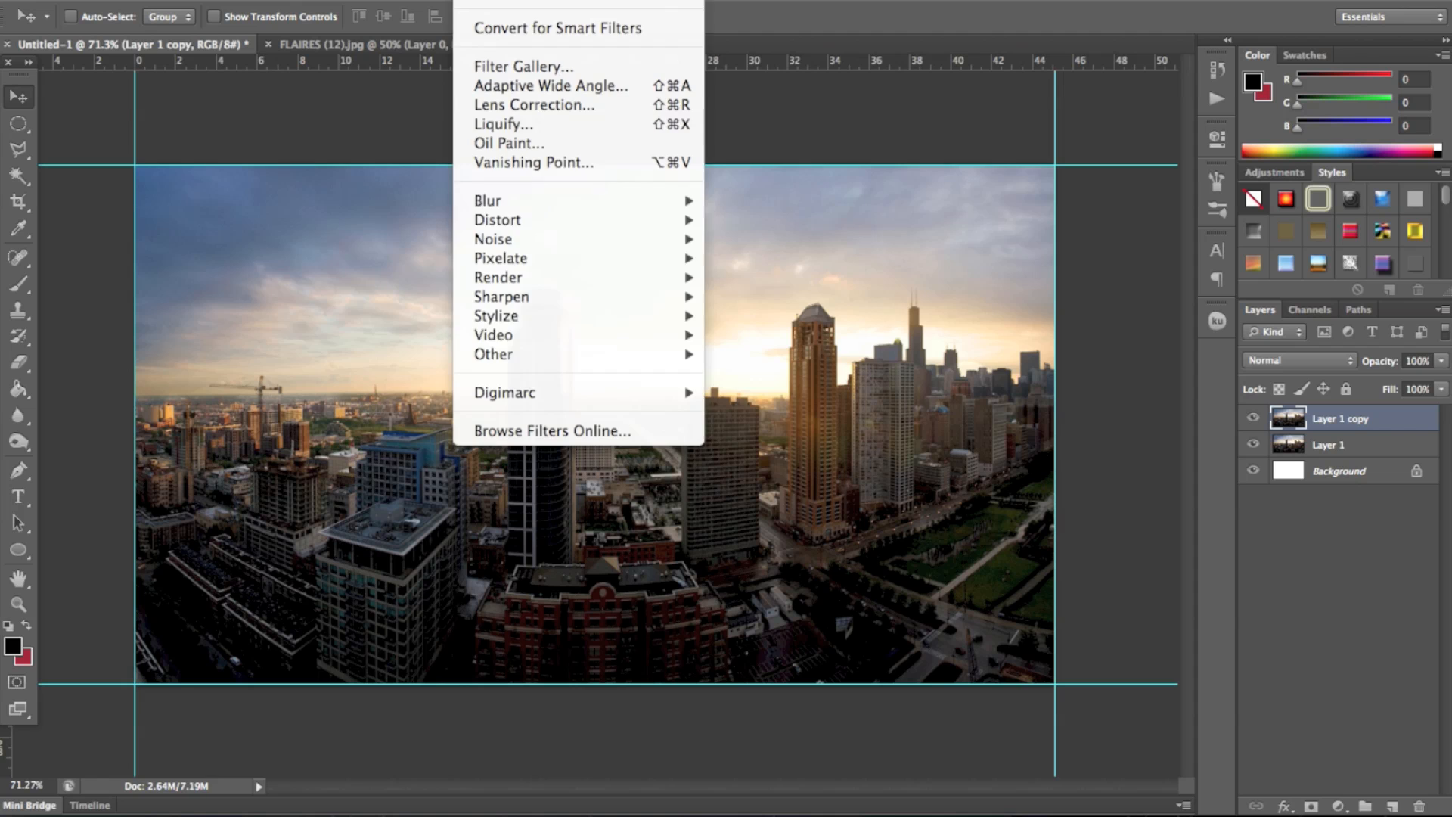
mouse_move(498, 277)
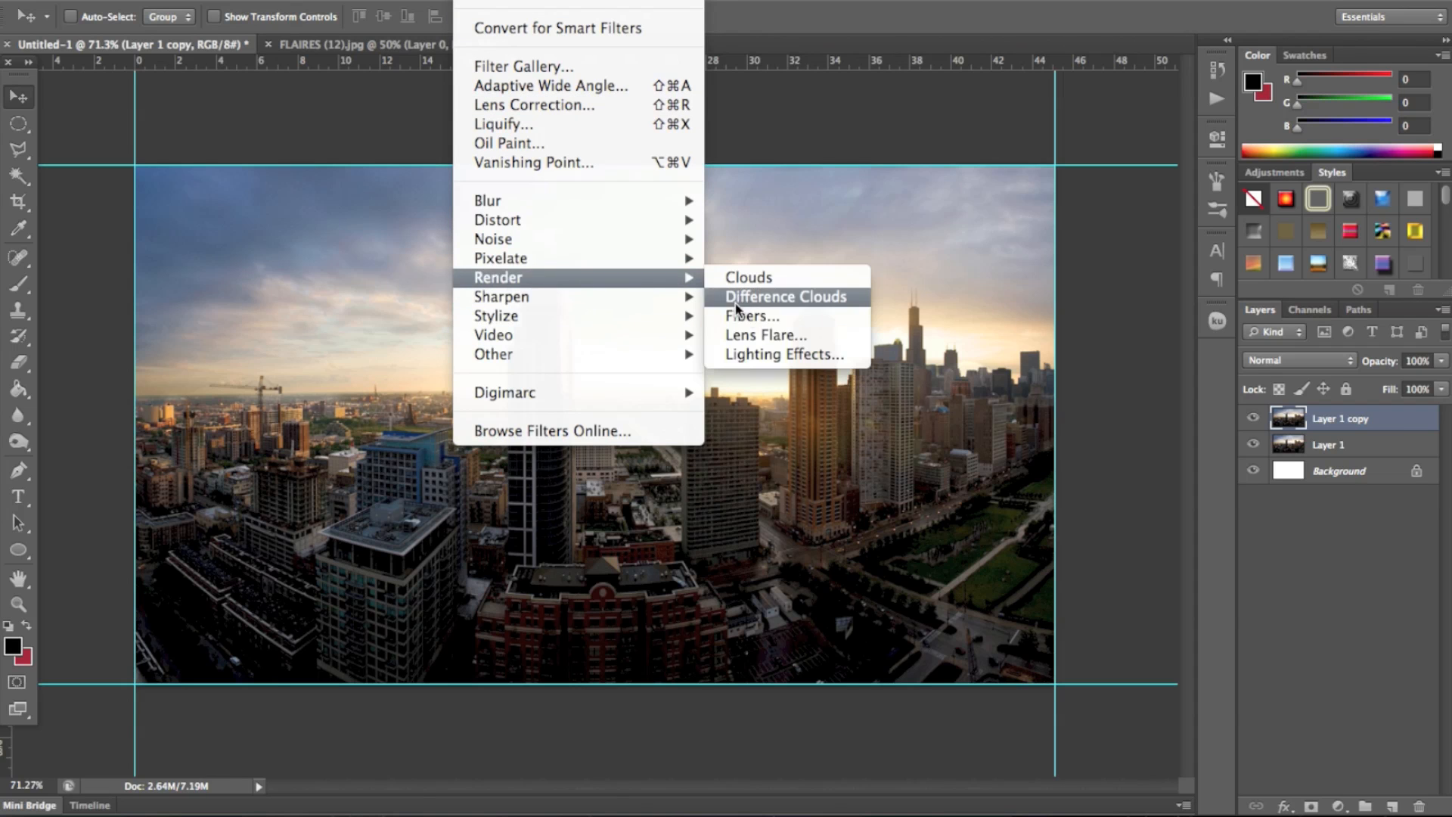
left_click(783, 354)
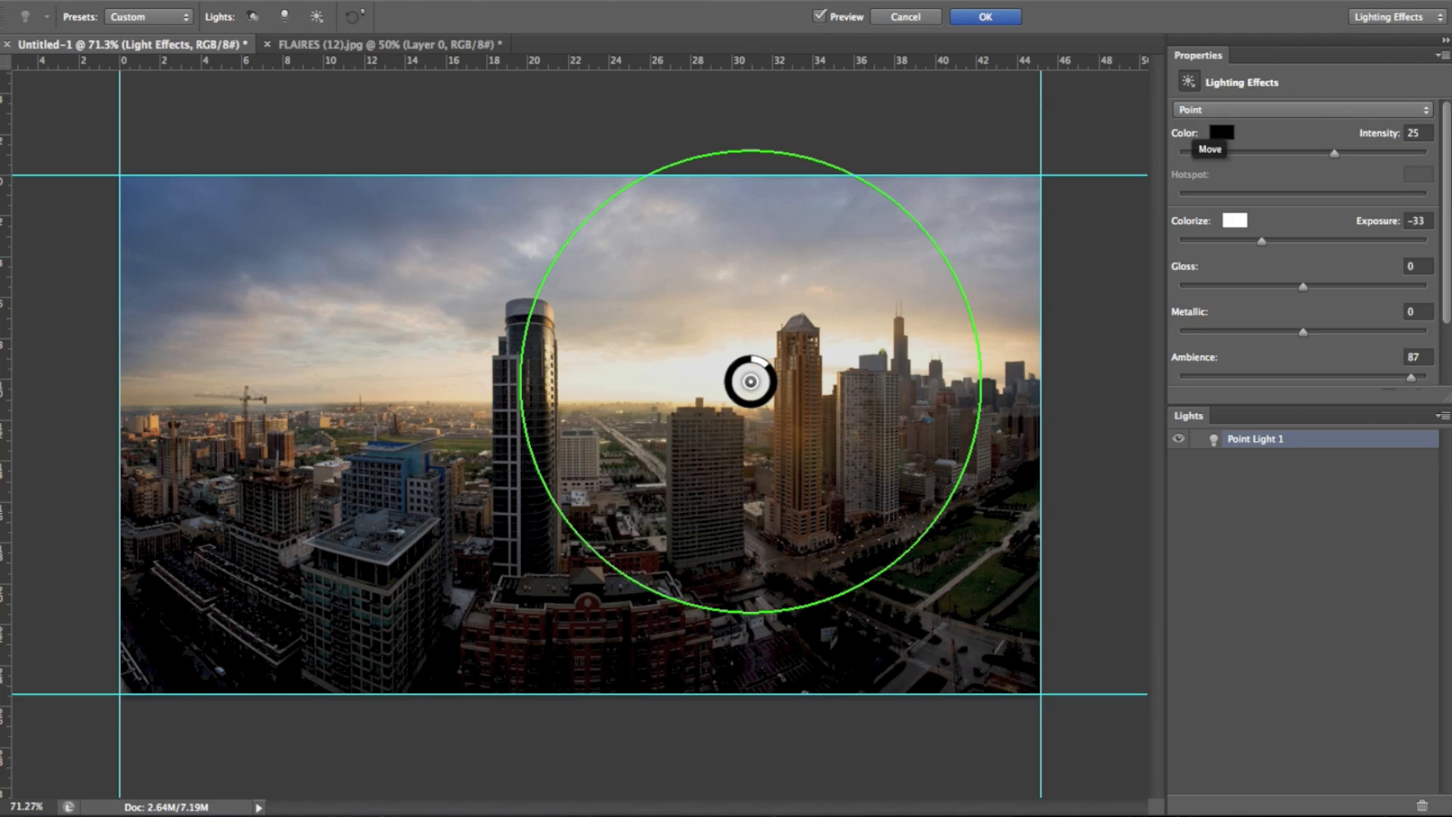
left_click(1300, 108)
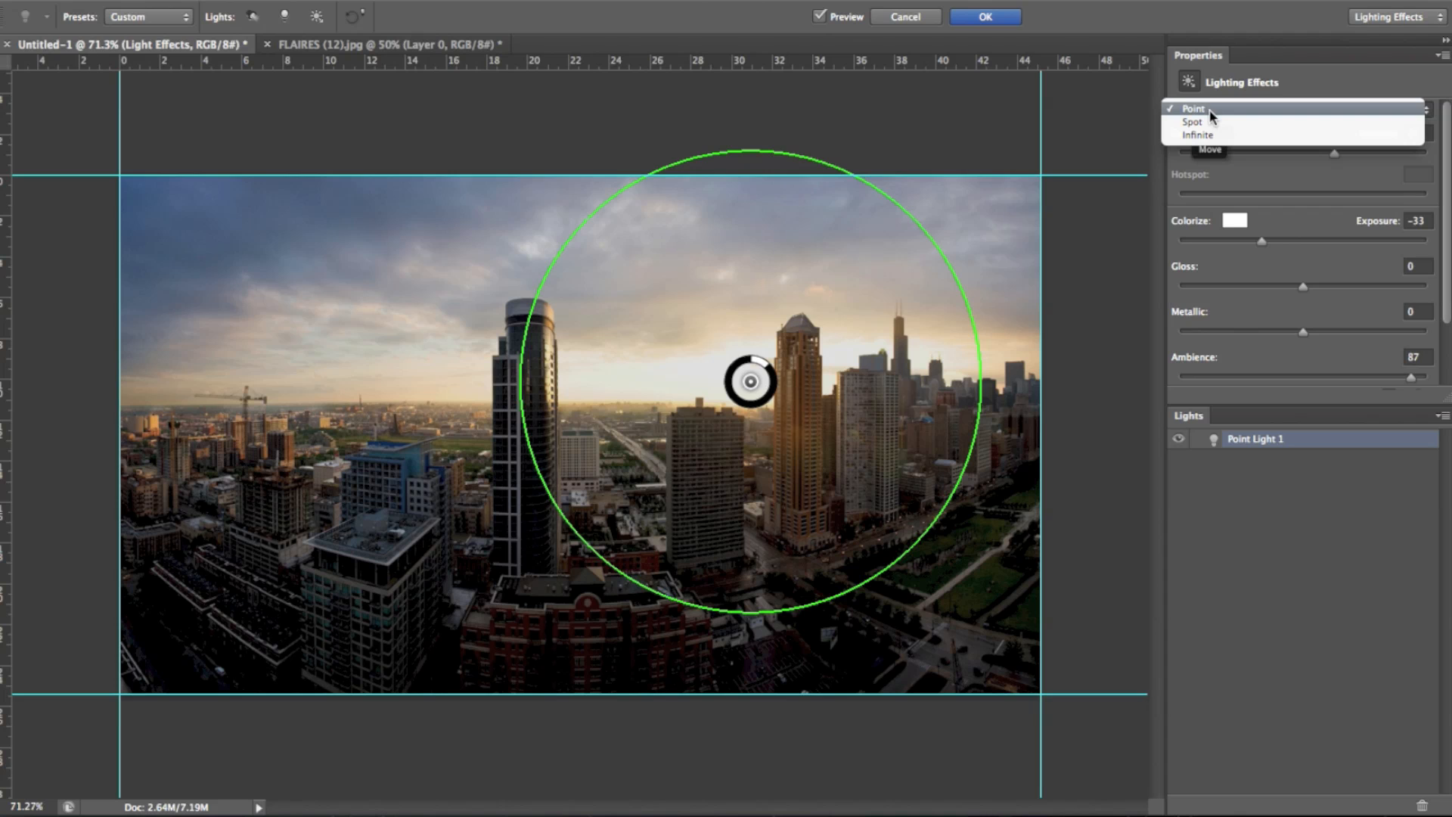
left_click(1193, 108)
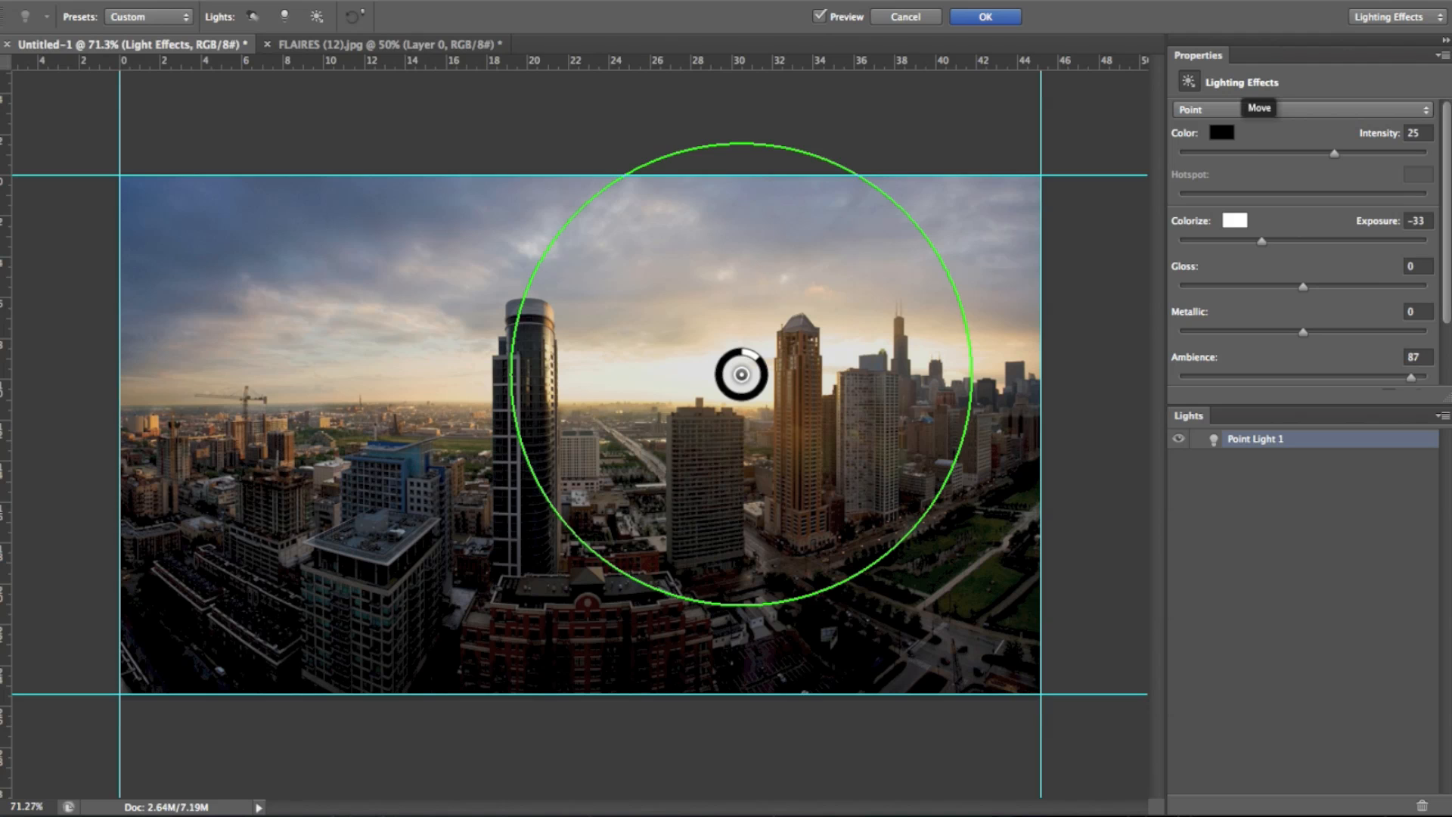
- Set the point light's colour to a saturated golden yellow, around #f9cd55
left_click(1221, 132)
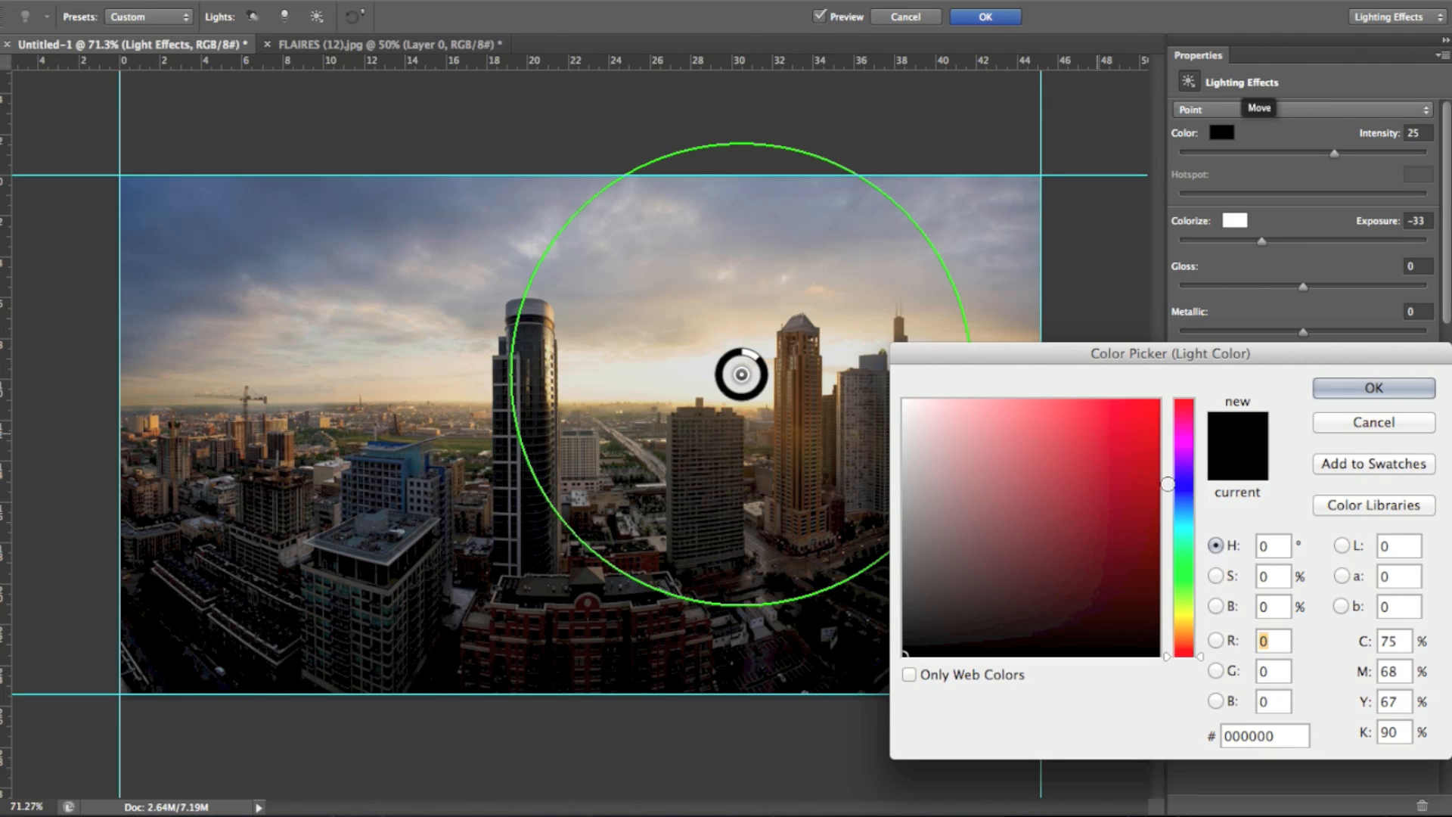
left_click(1183, 442)
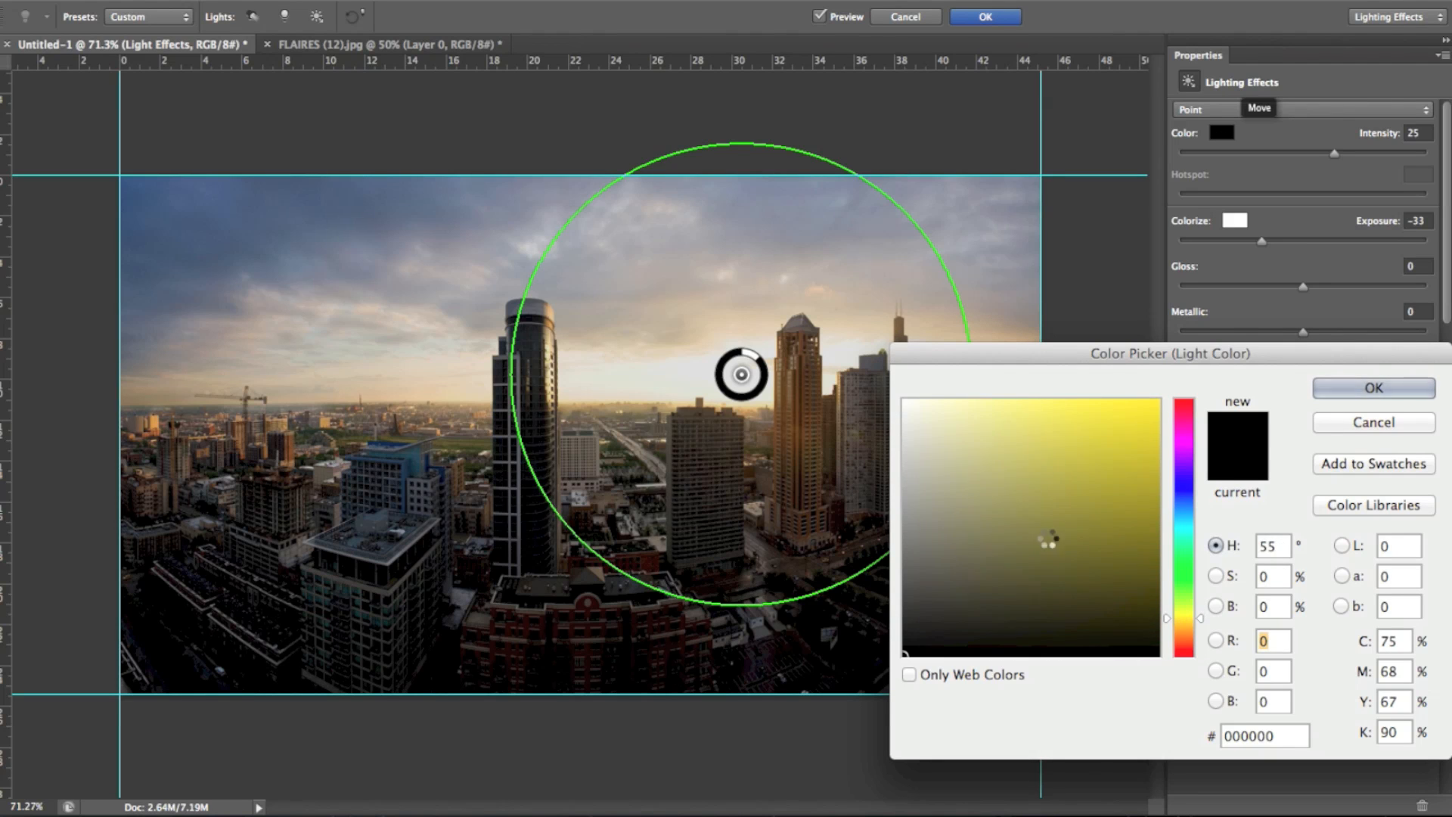
left_click(985, 478)
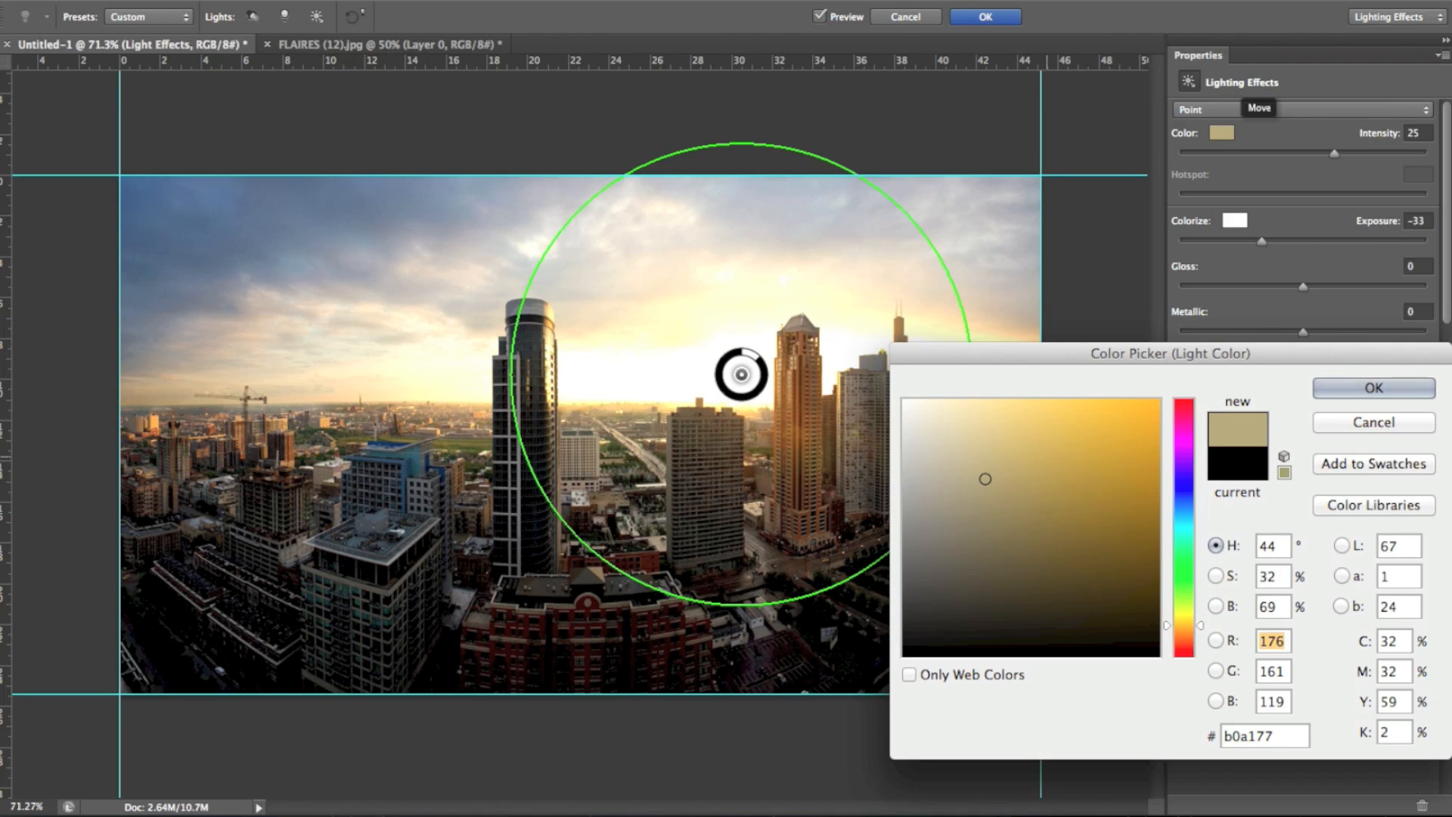
left_click(1051, 414)
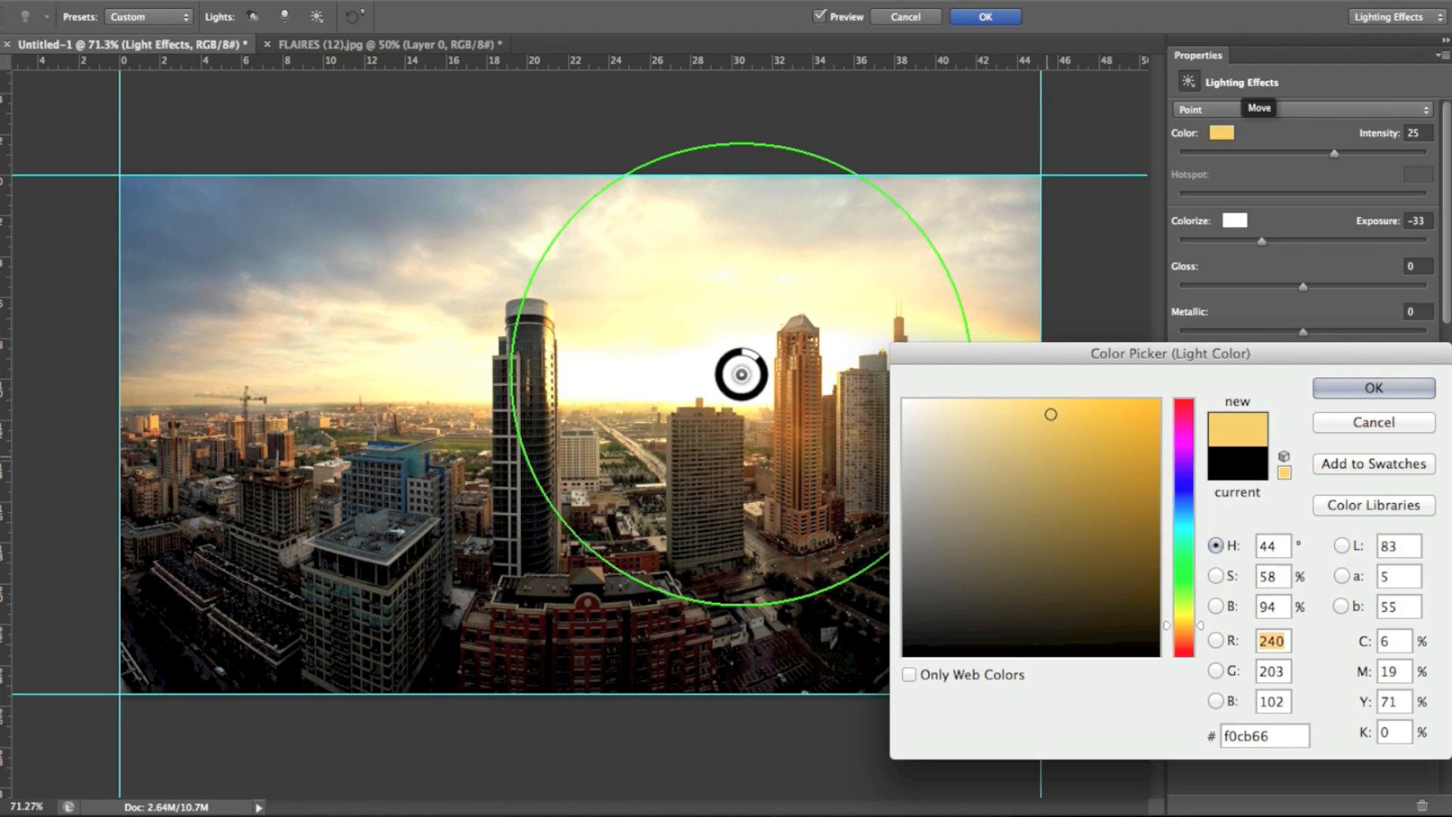
left_click(1072, 404)
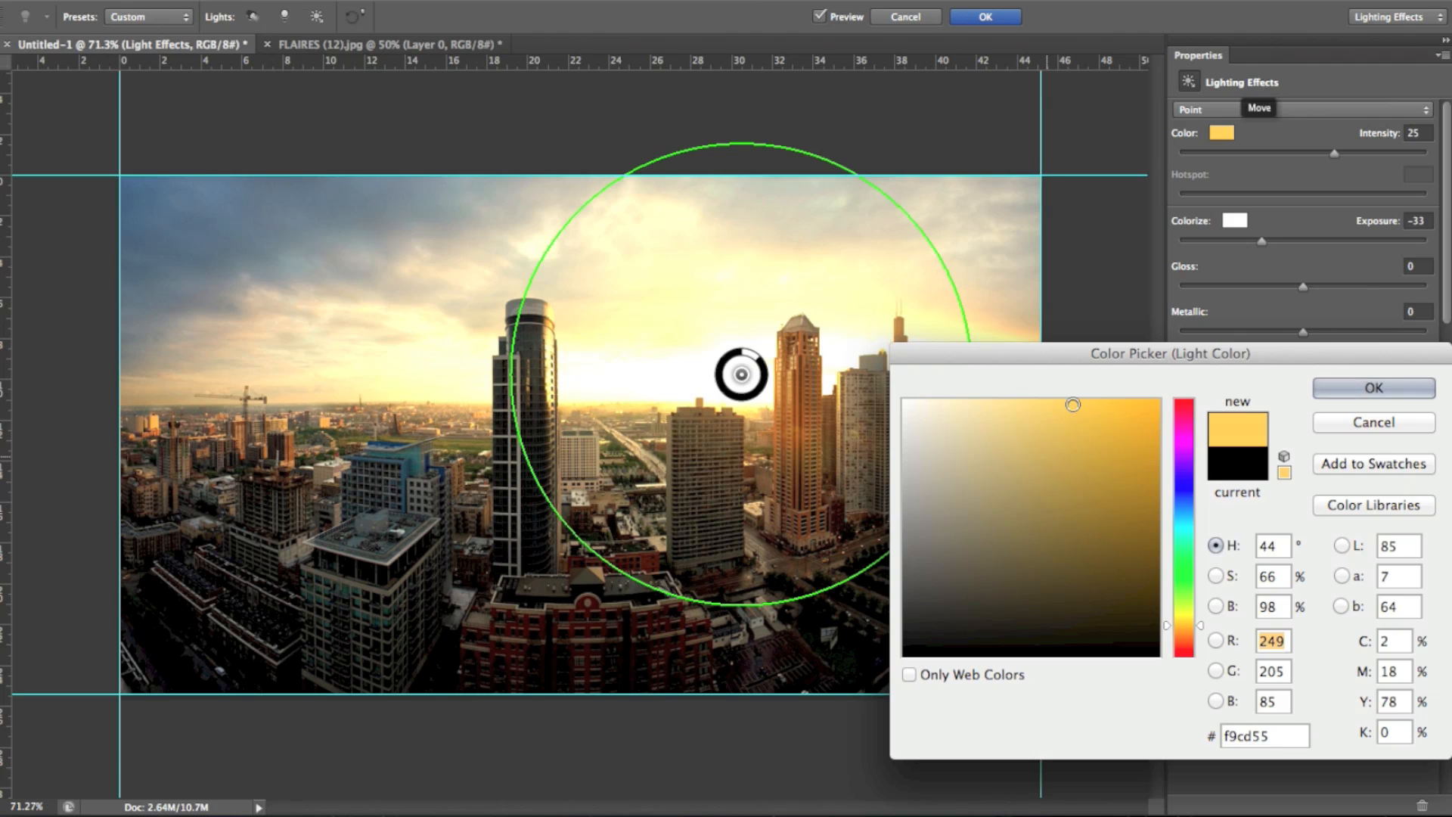
left_click(1371, 387)
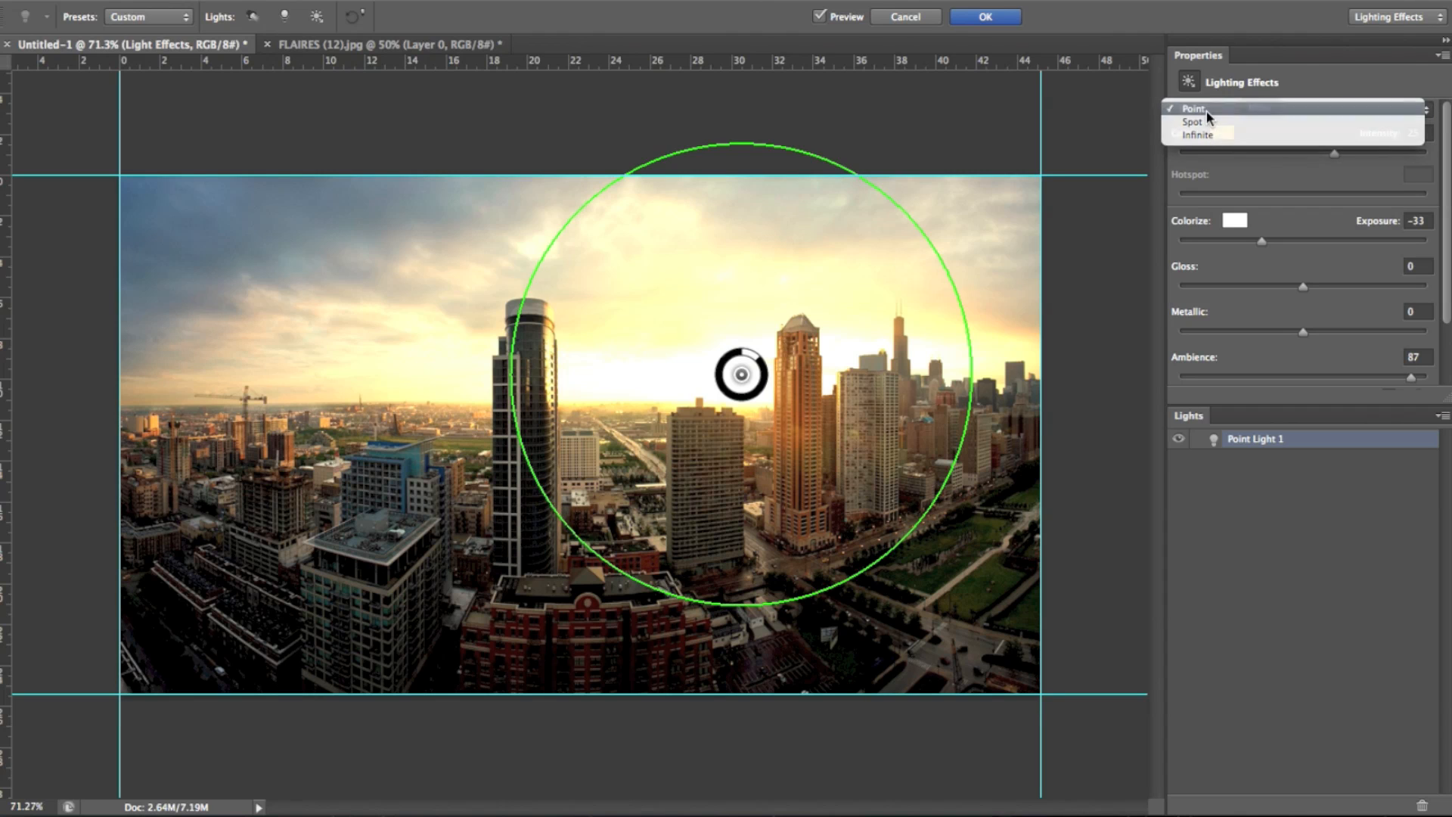
- Keep the point light type and give the ambient lighting a pale cream colour
left_click(1195, 108)
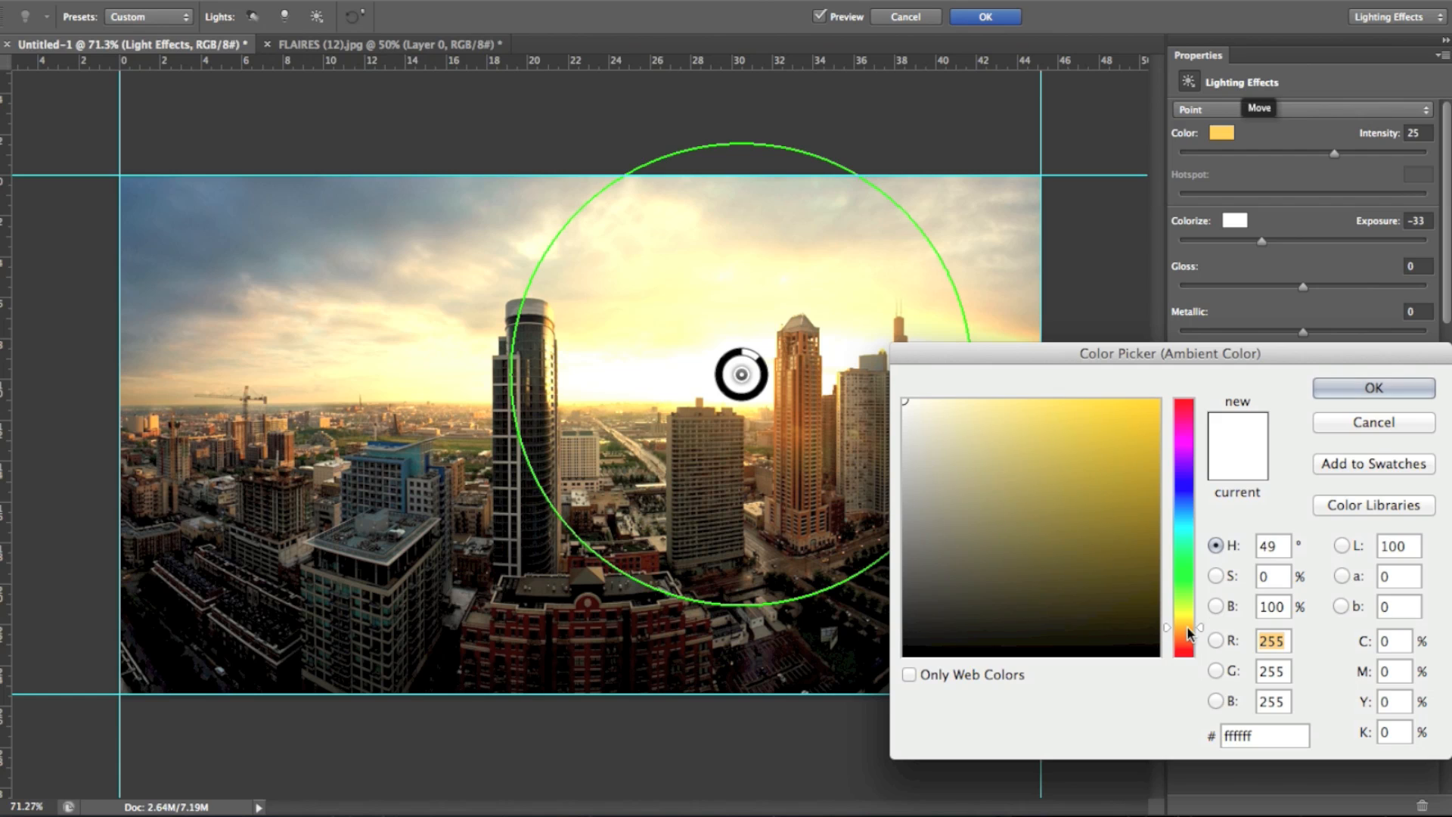
left_click(970, 401)
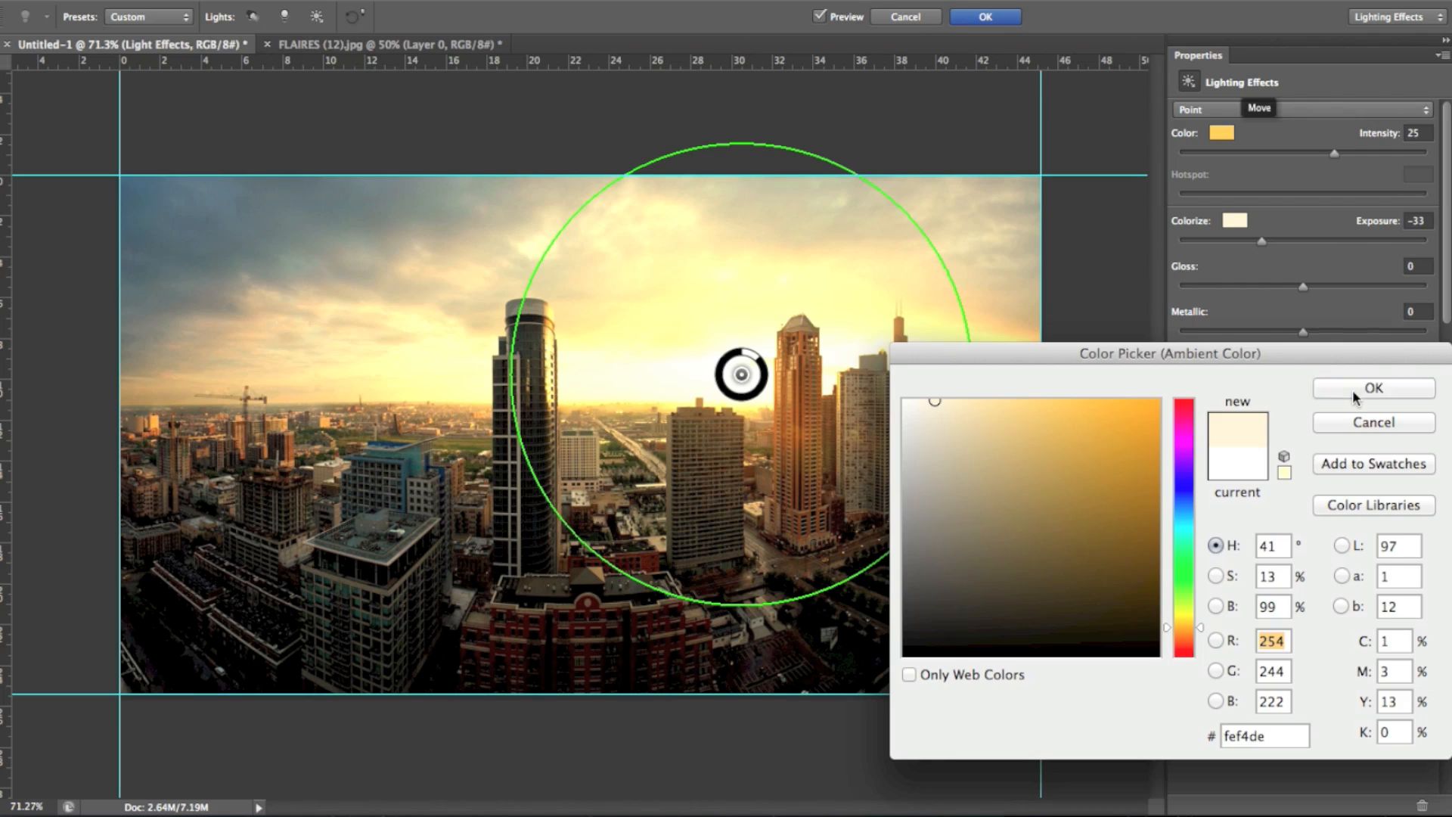
left_click(1373, 387)
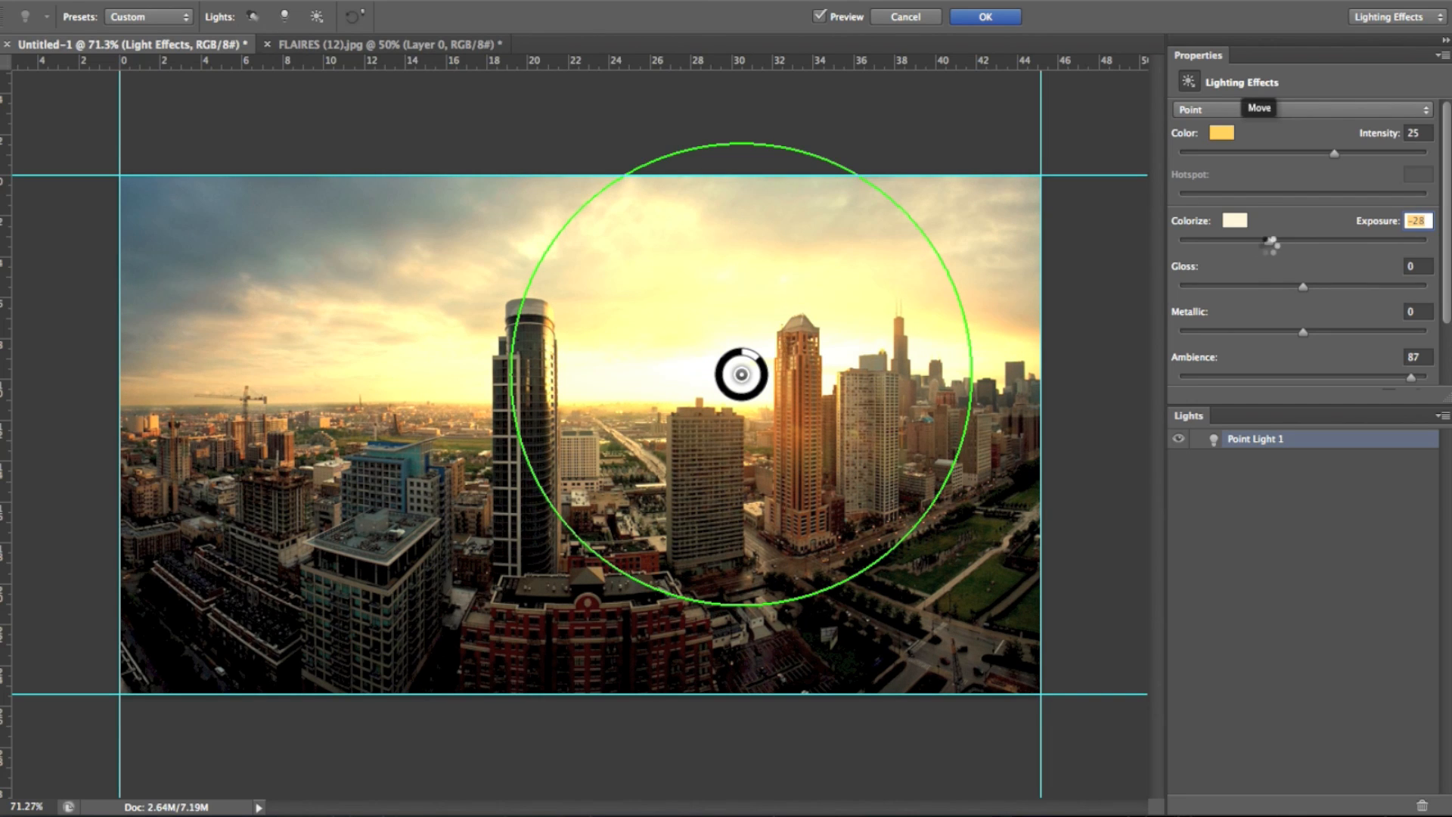
mouse_move(1274, 325)
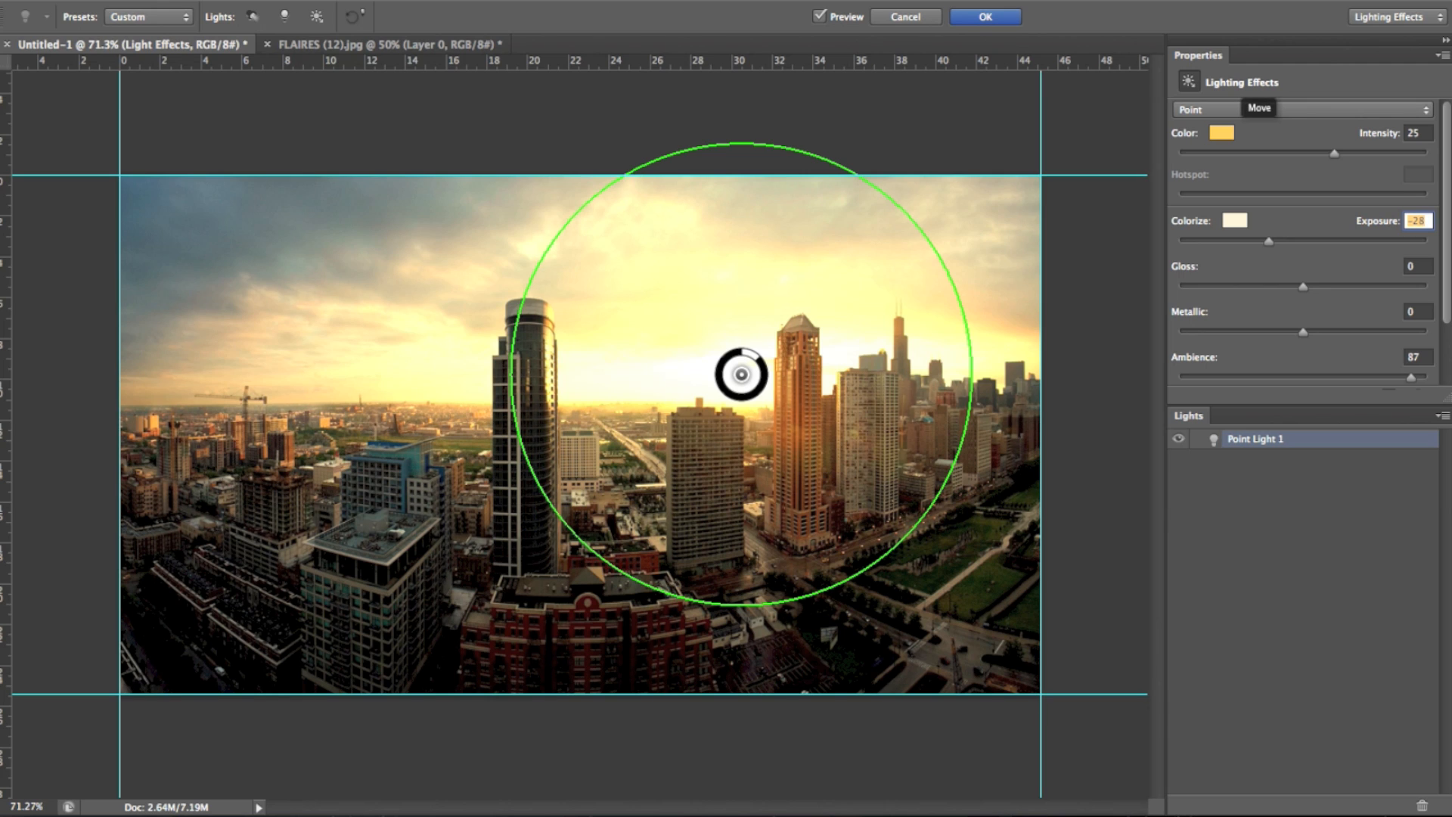
mouse_move(1381, 368)
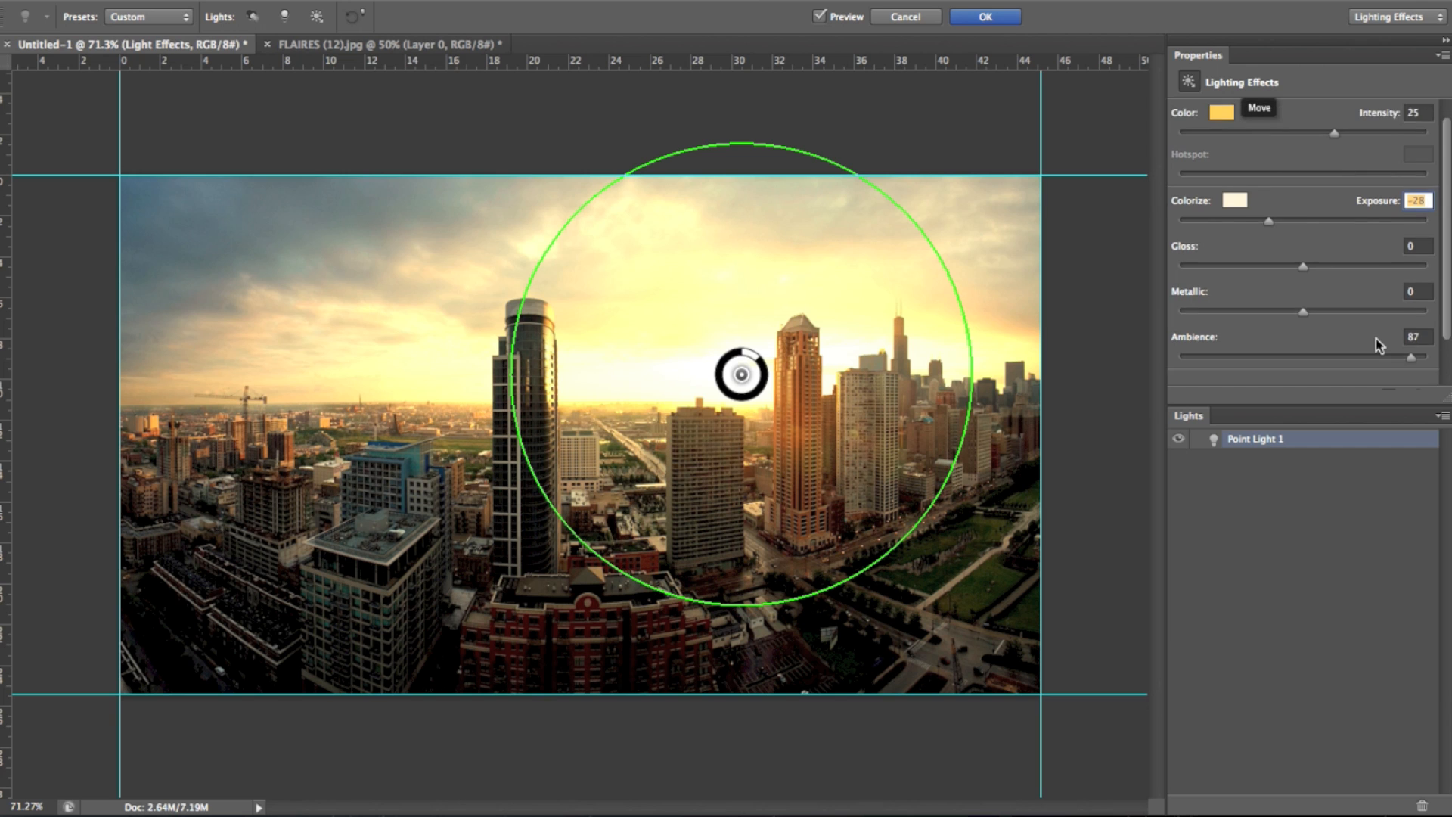
- Scroll the Properties panel to lower Ambience from 87 to 85
scroll("down", 3)
type("85")
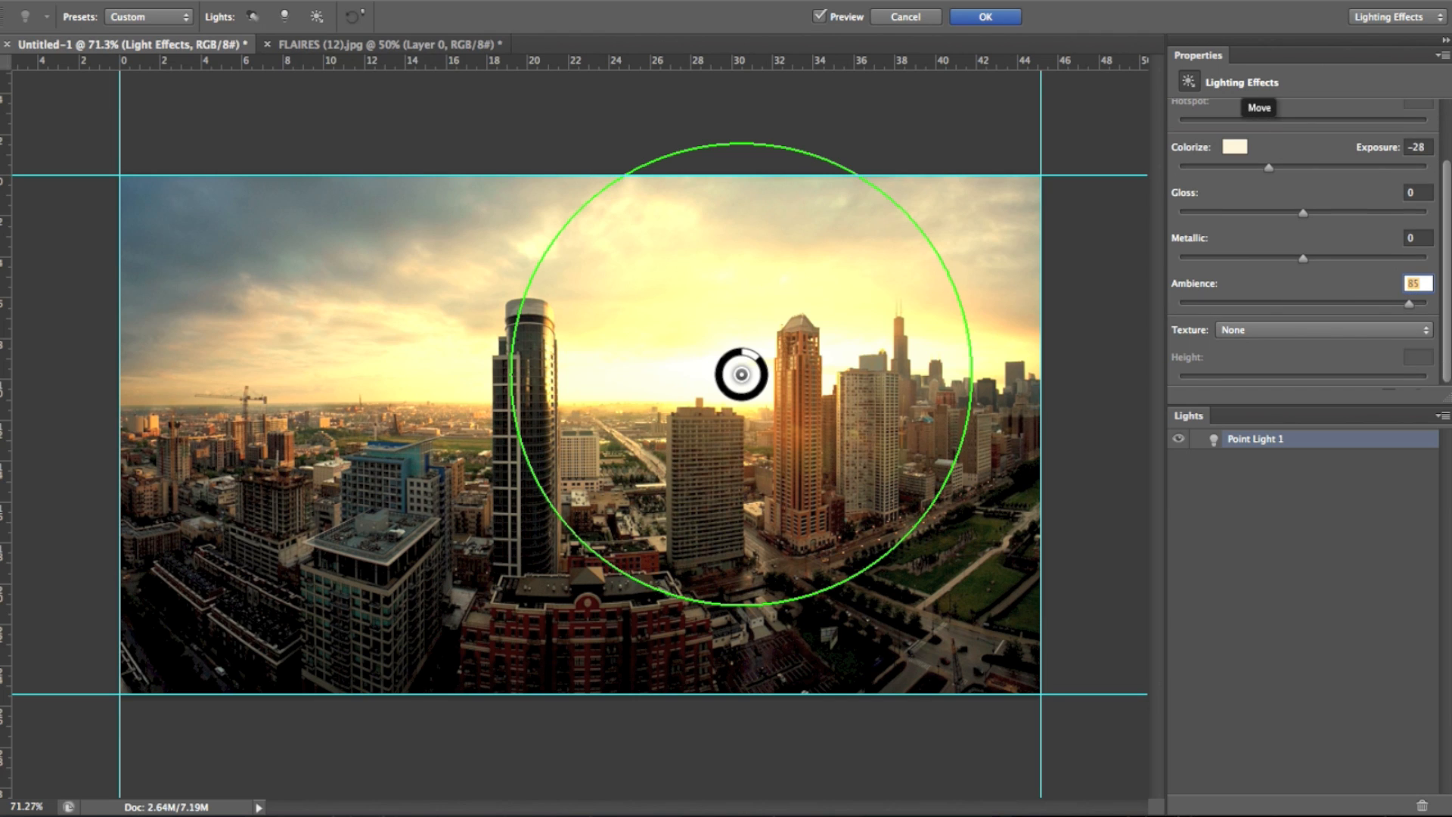
mouse_move(1288, 296)
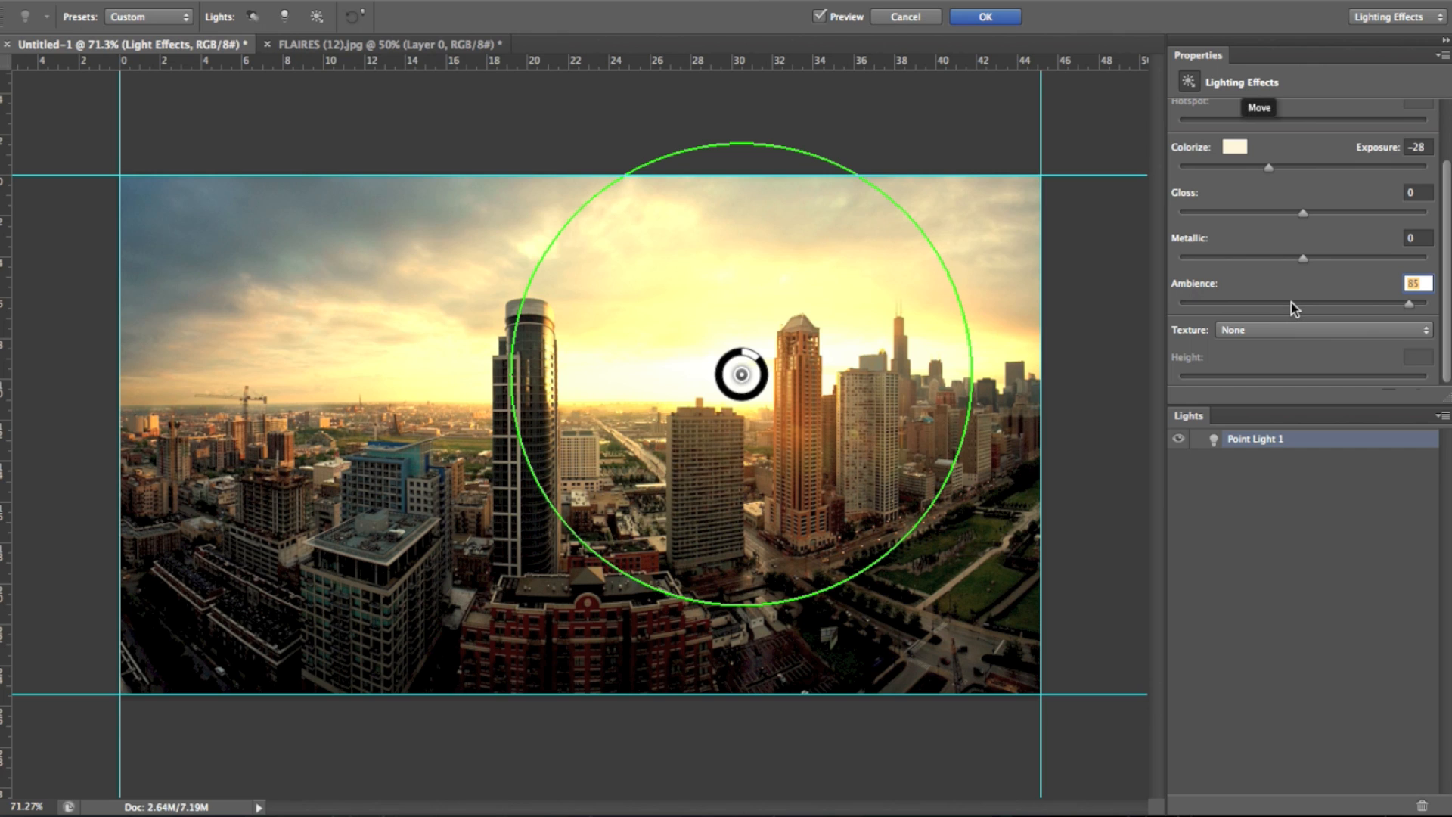
mouse_move(1295, 306)
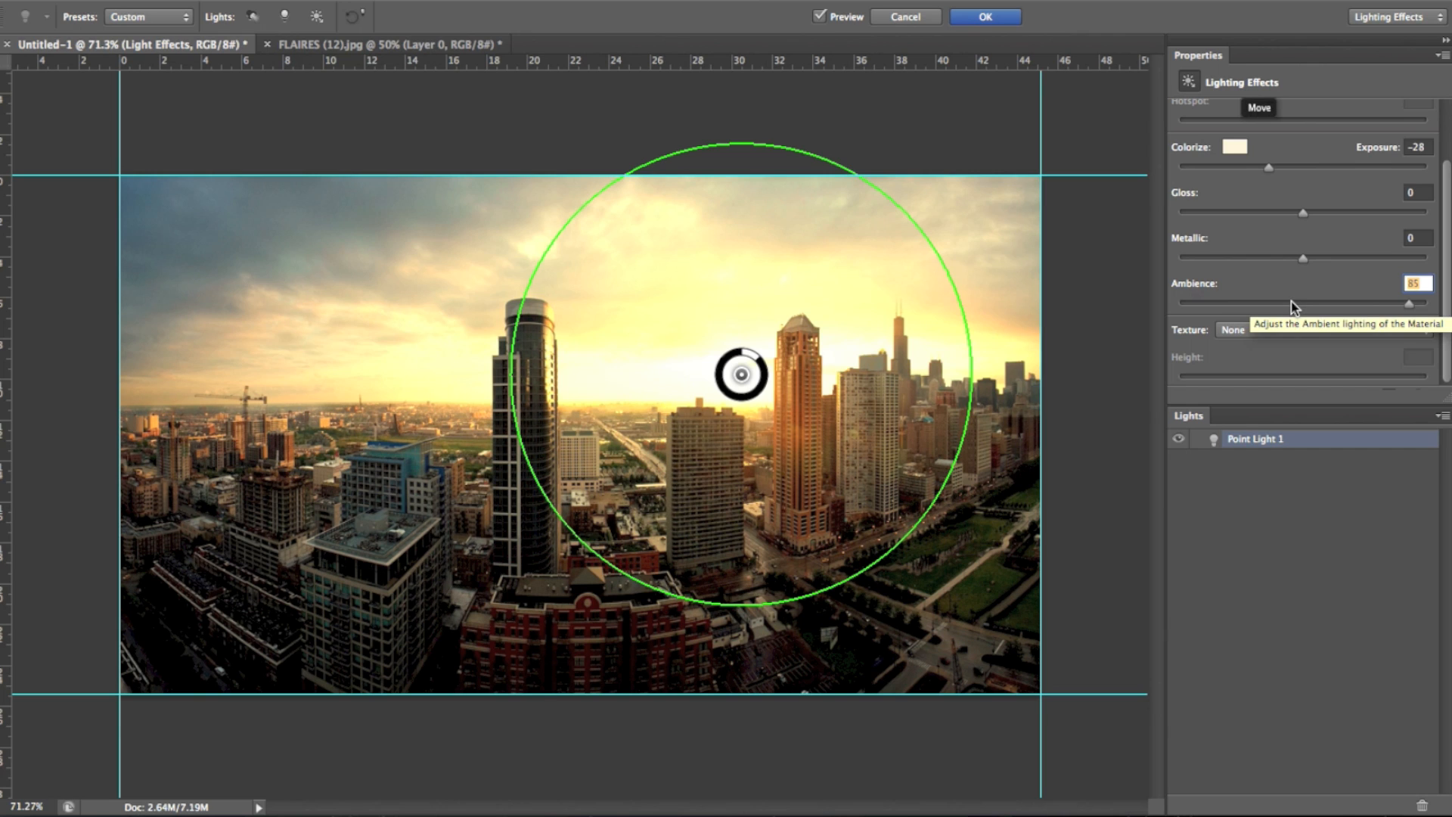
scroll("up", 3)
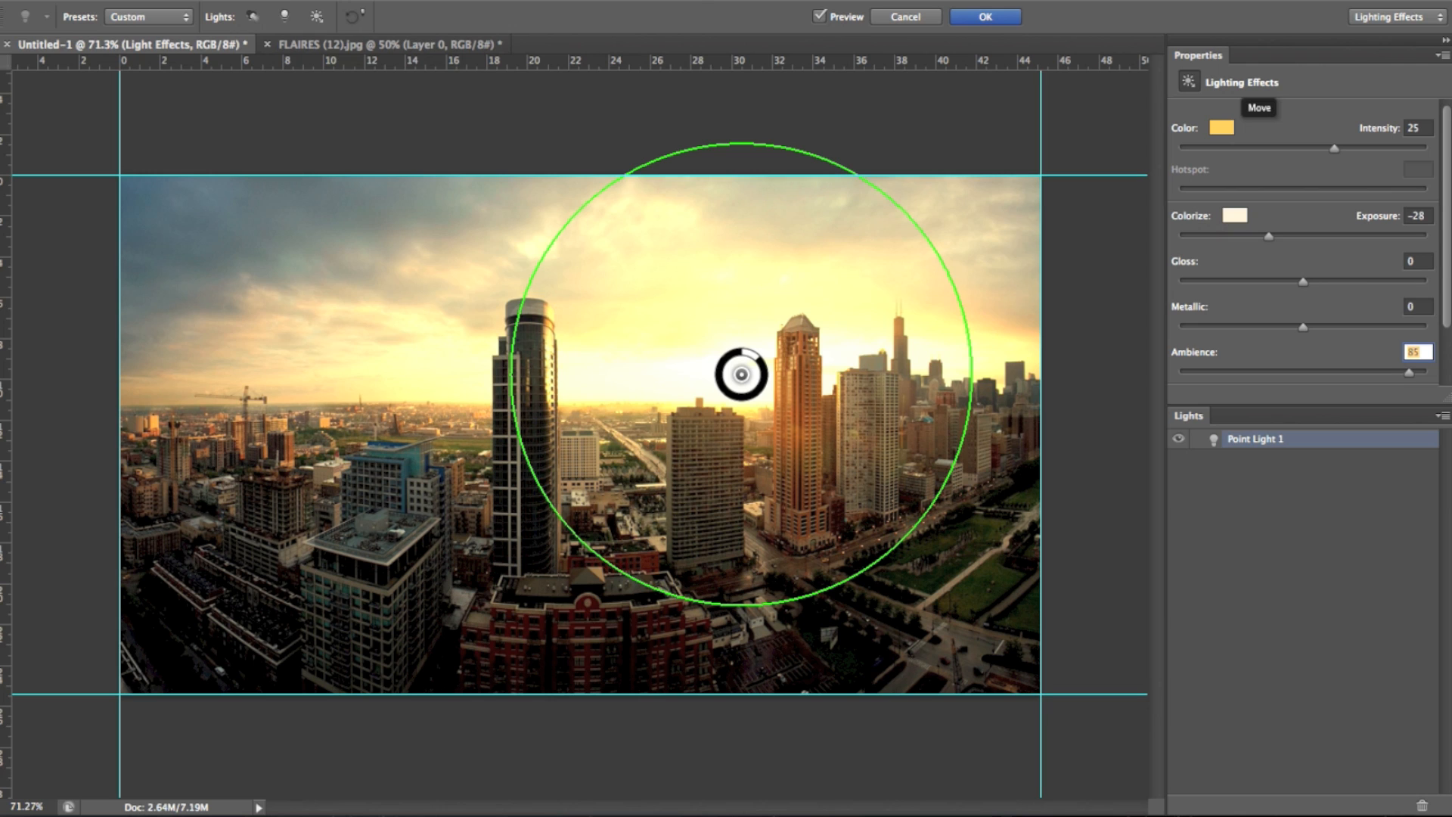
mouse_move(1294, 309)
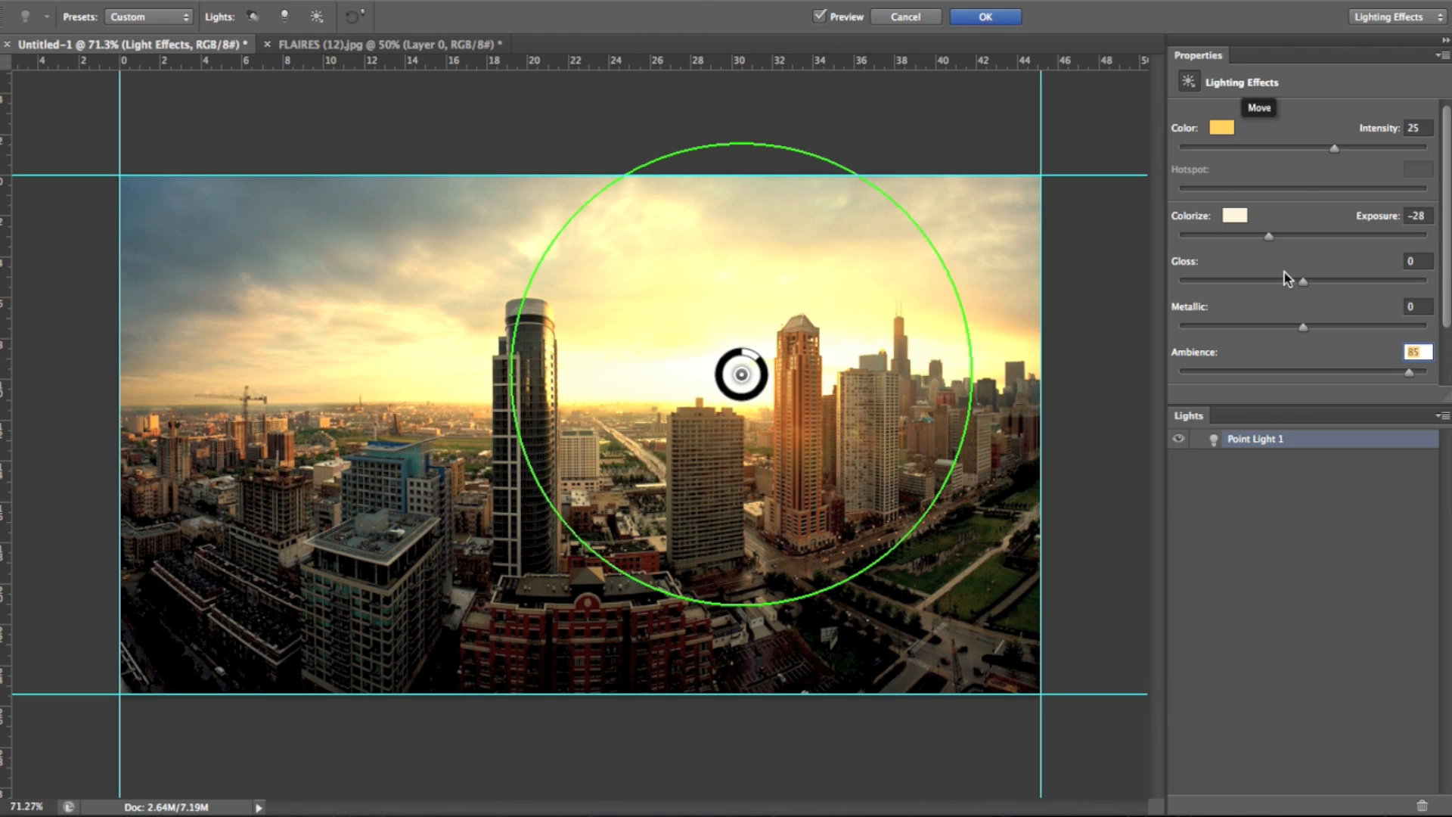
mouse_move(1294, 198)
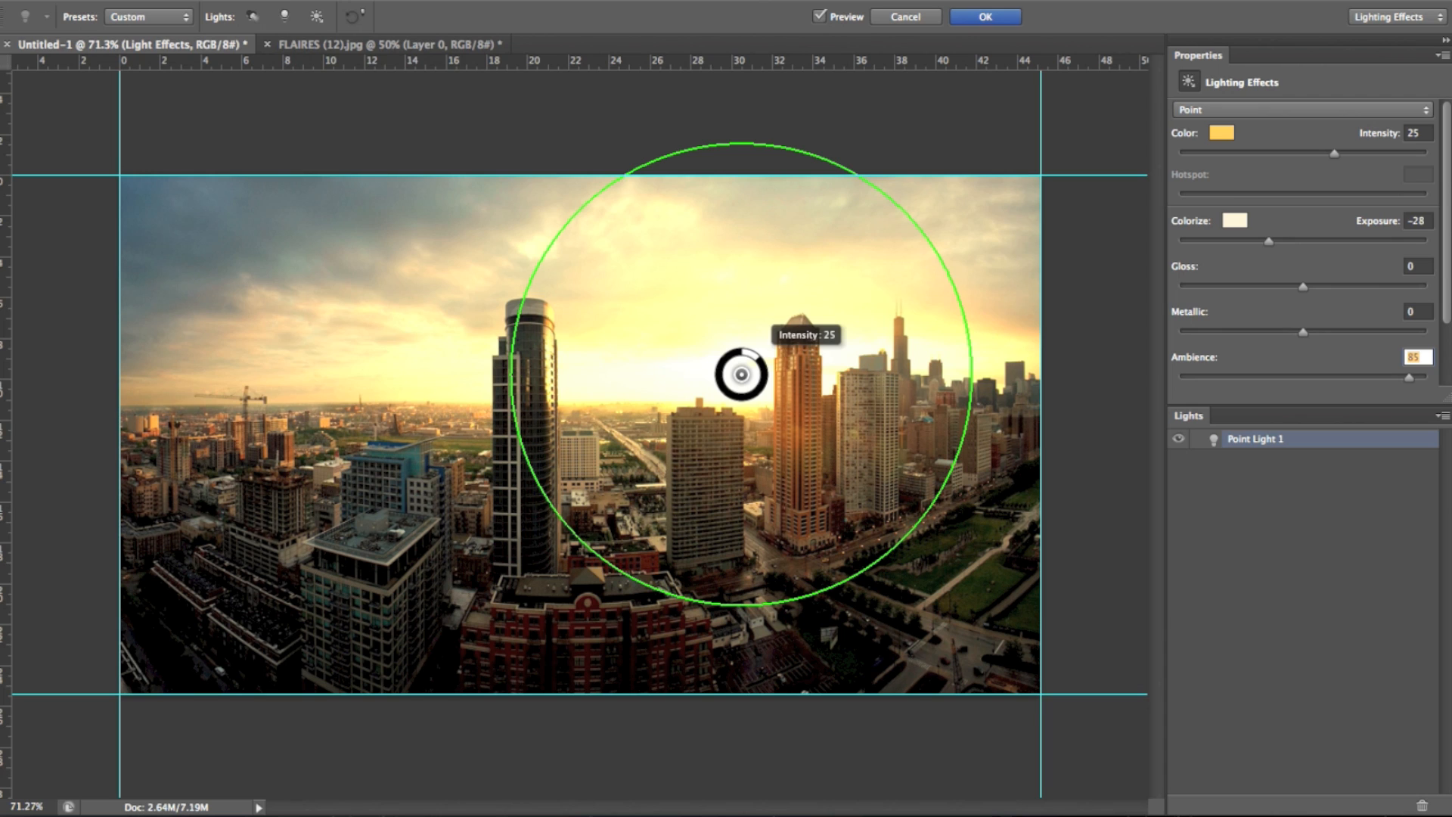
mouse_move(1298, 197)
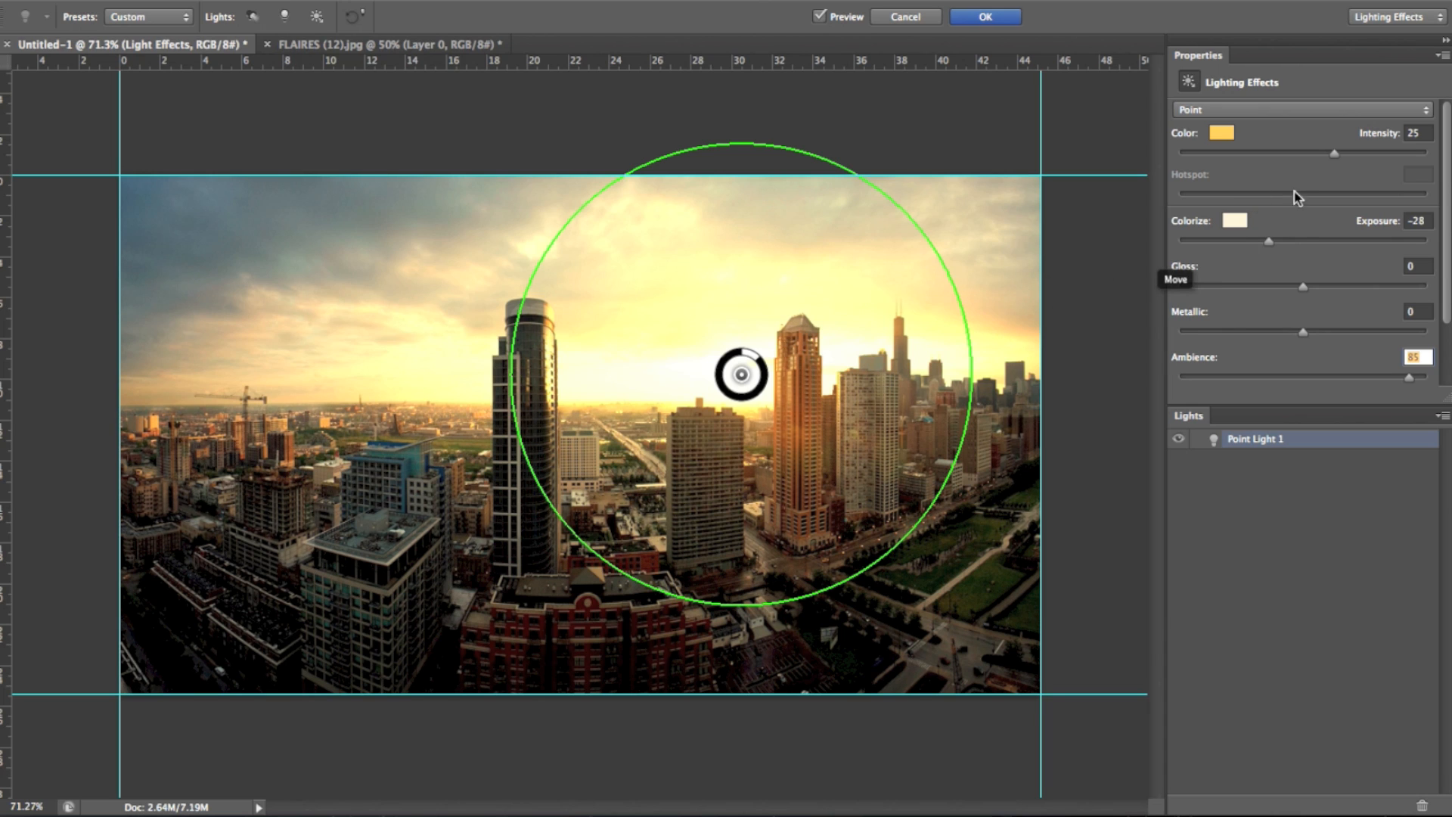
mouse_move(1327, 255)
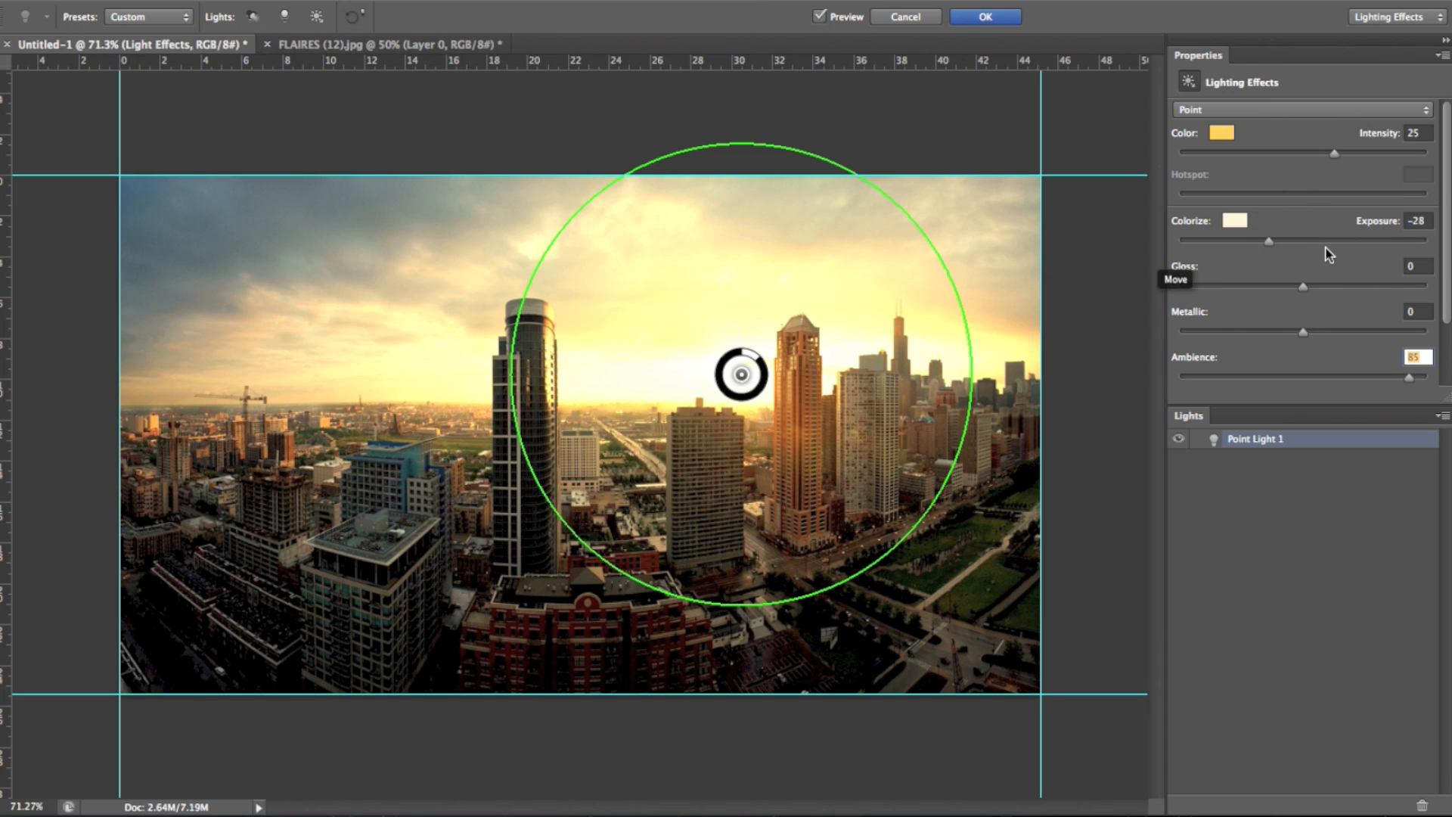
mouse_move(1036, 287)
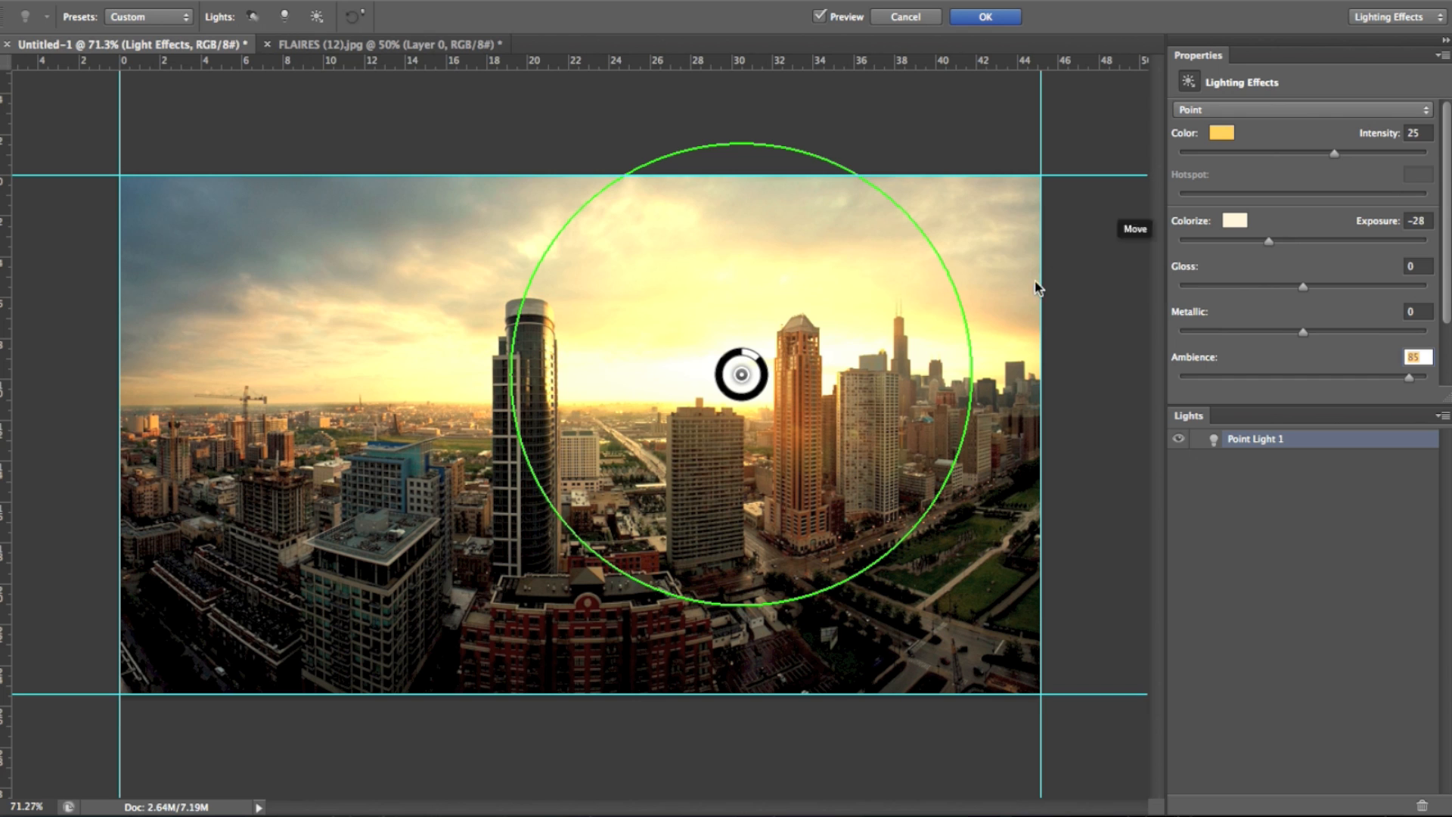
mouse_move(758, 364)
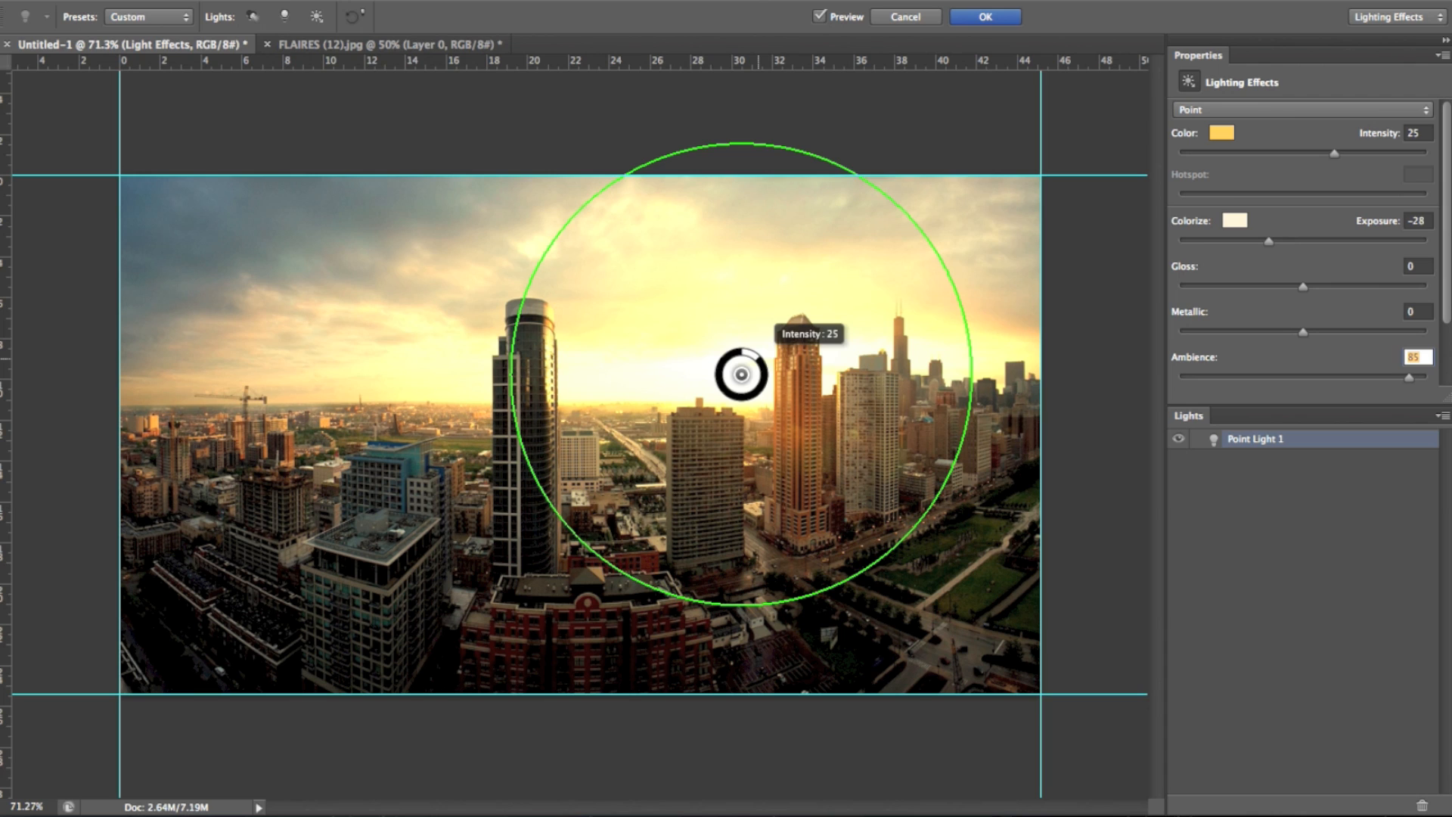
mouse_move(967, 175)
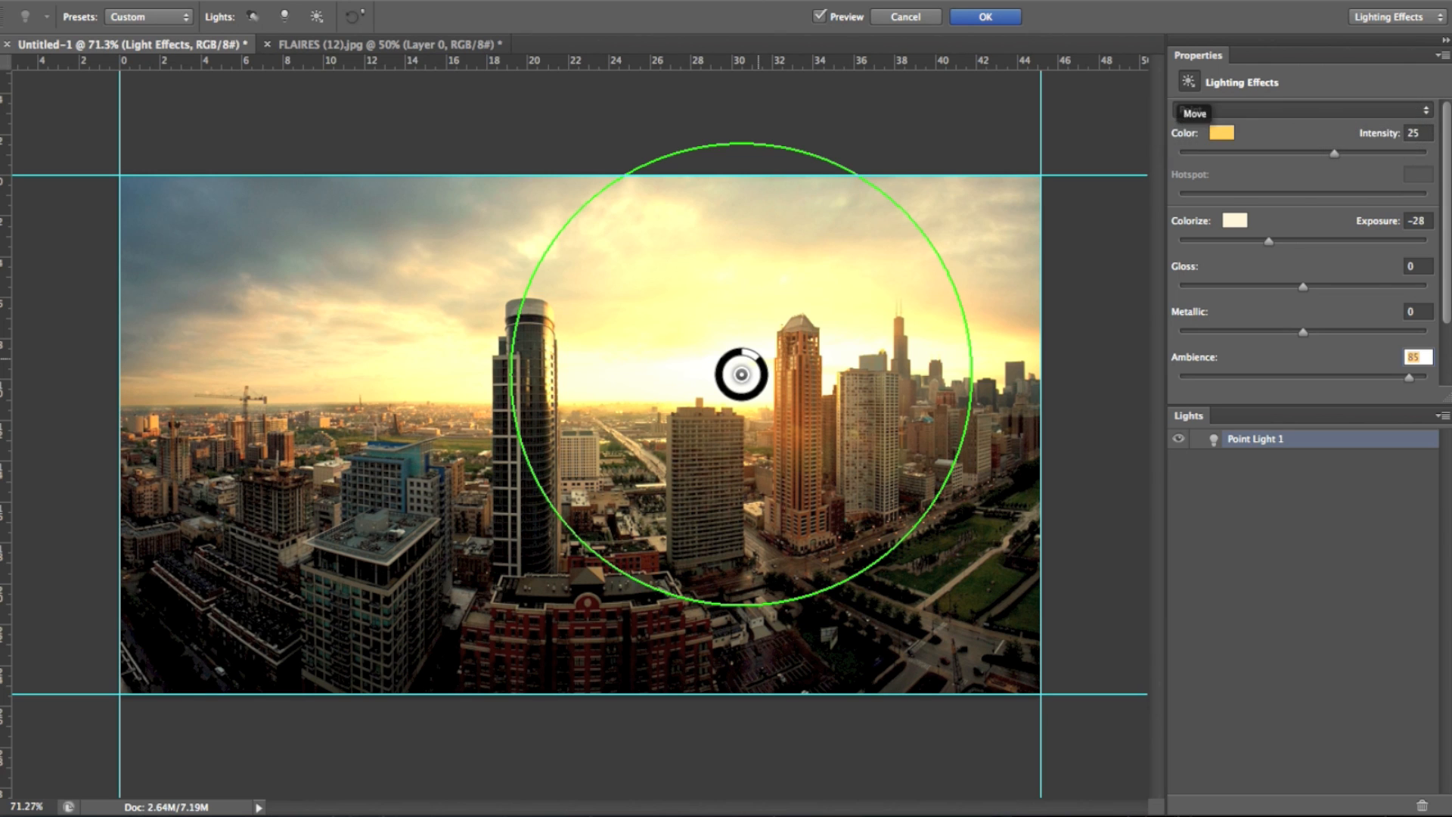
left_click(1299, 108)
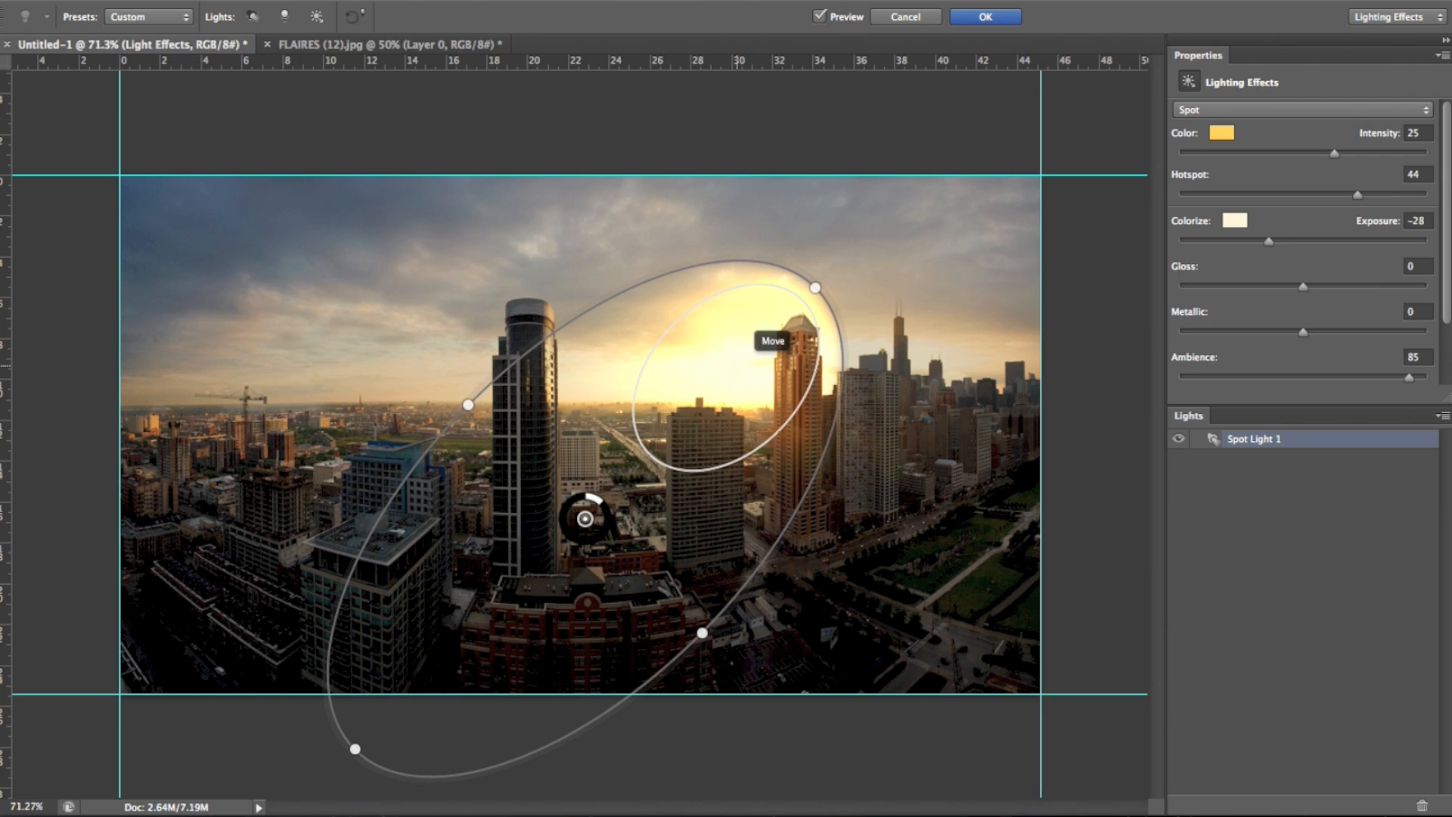
mouse_move(1318, 190)
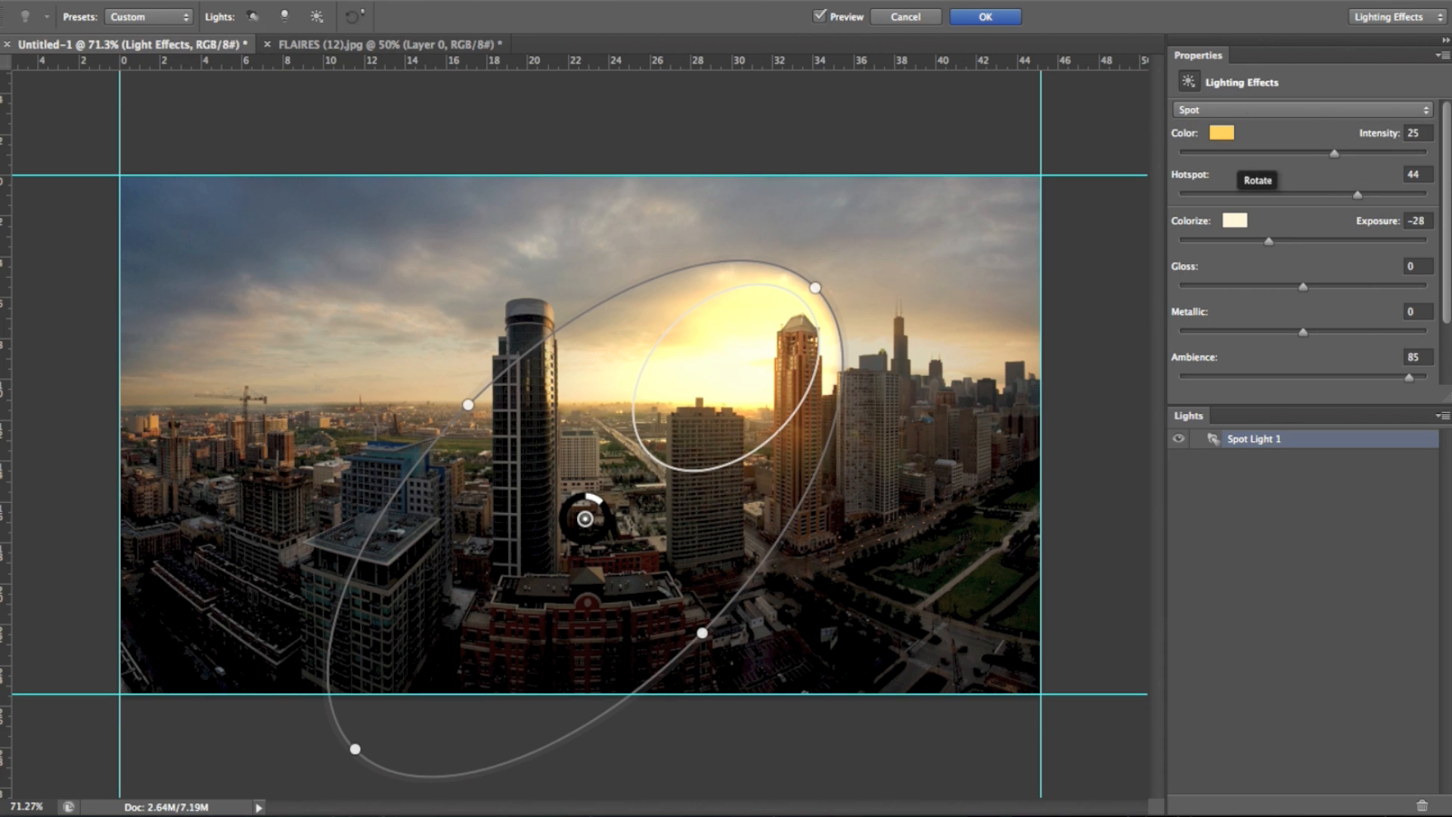
mouse_move(665, 343)
type("72")
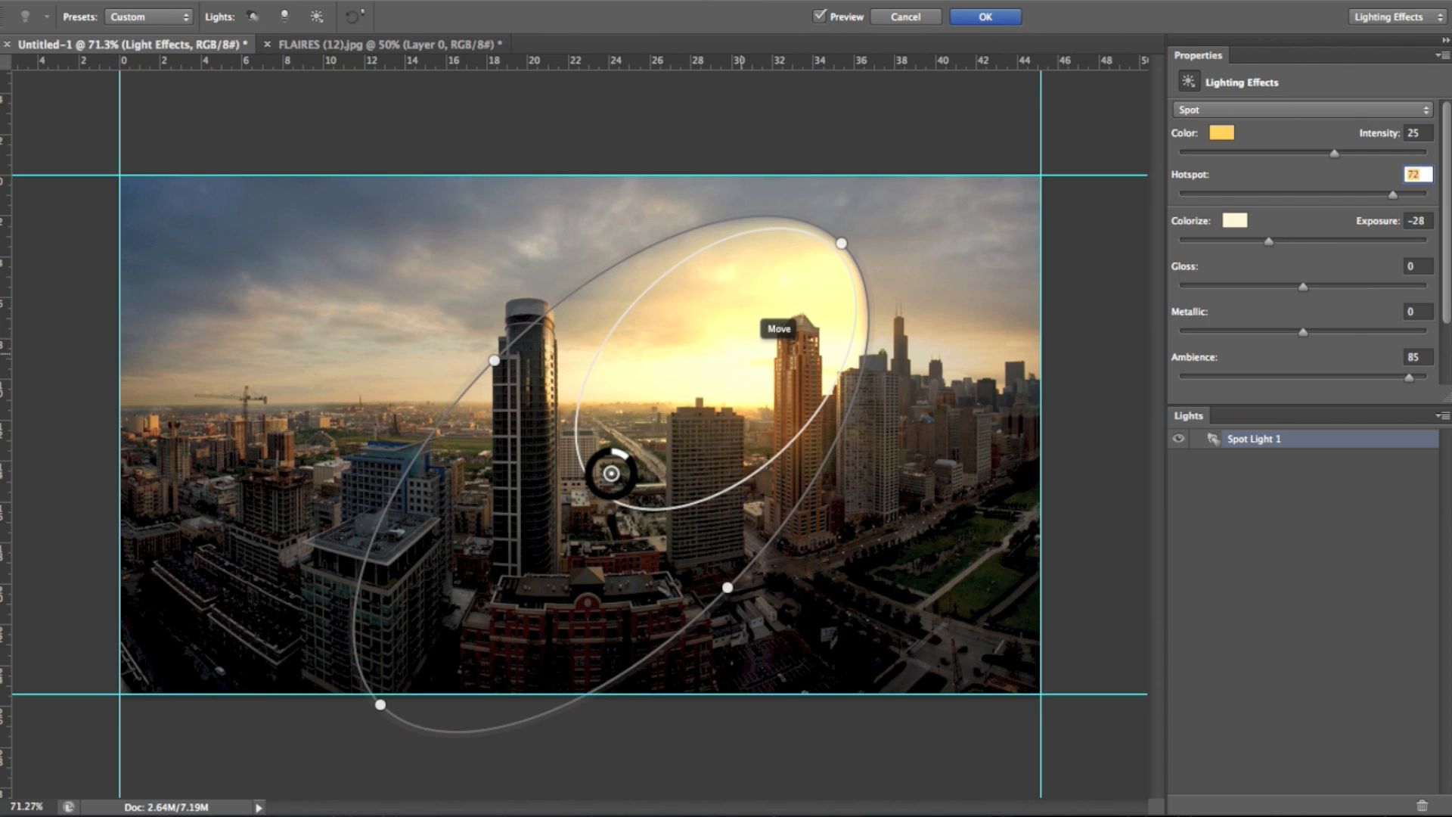
mouse_move(726, 588)
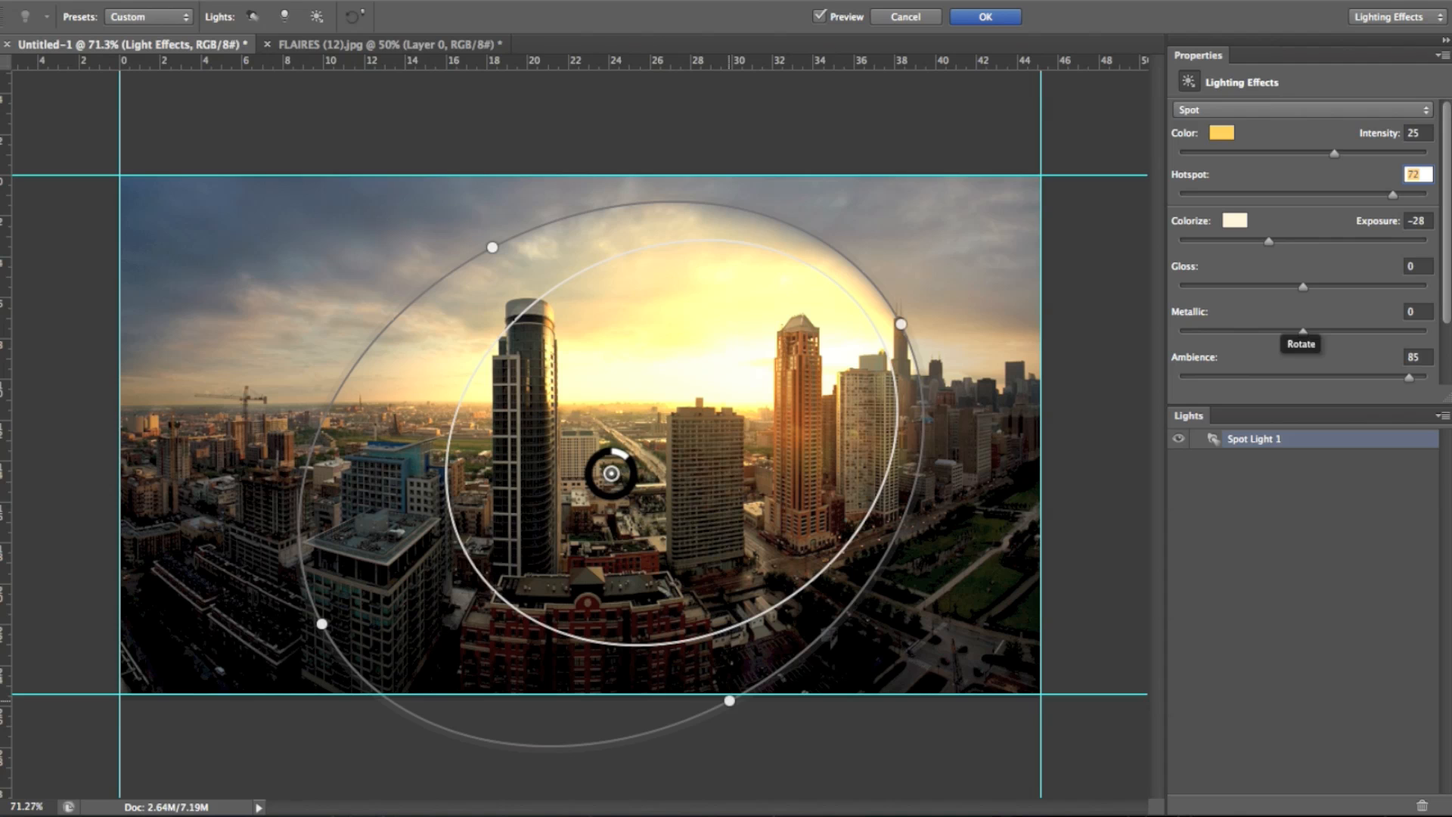
- Set Ambience to 100 and tint the ambient light pale yellow (ffe4a8)
scroll("down", 3)
type("100")
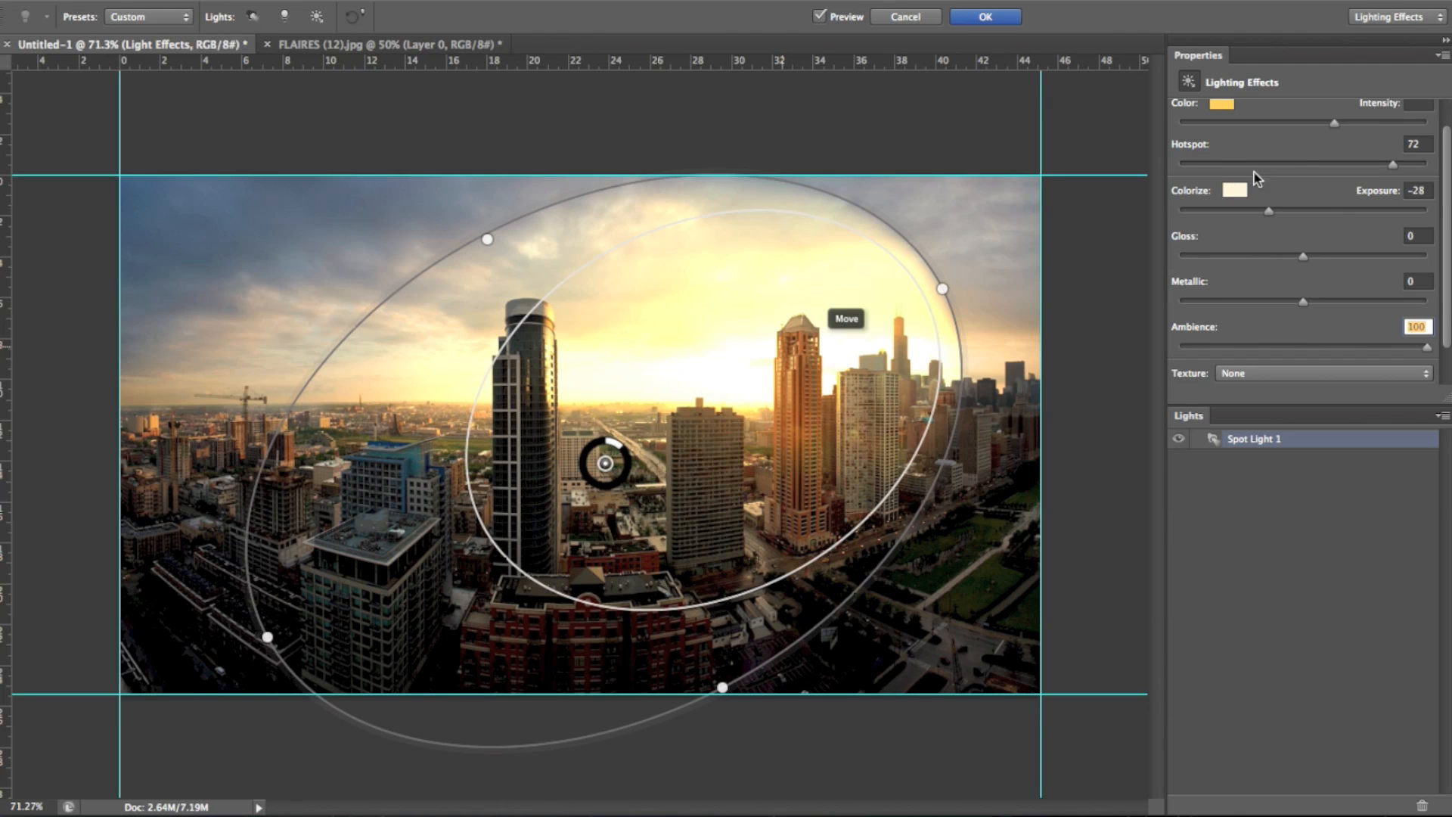
left_click(1232, 189)
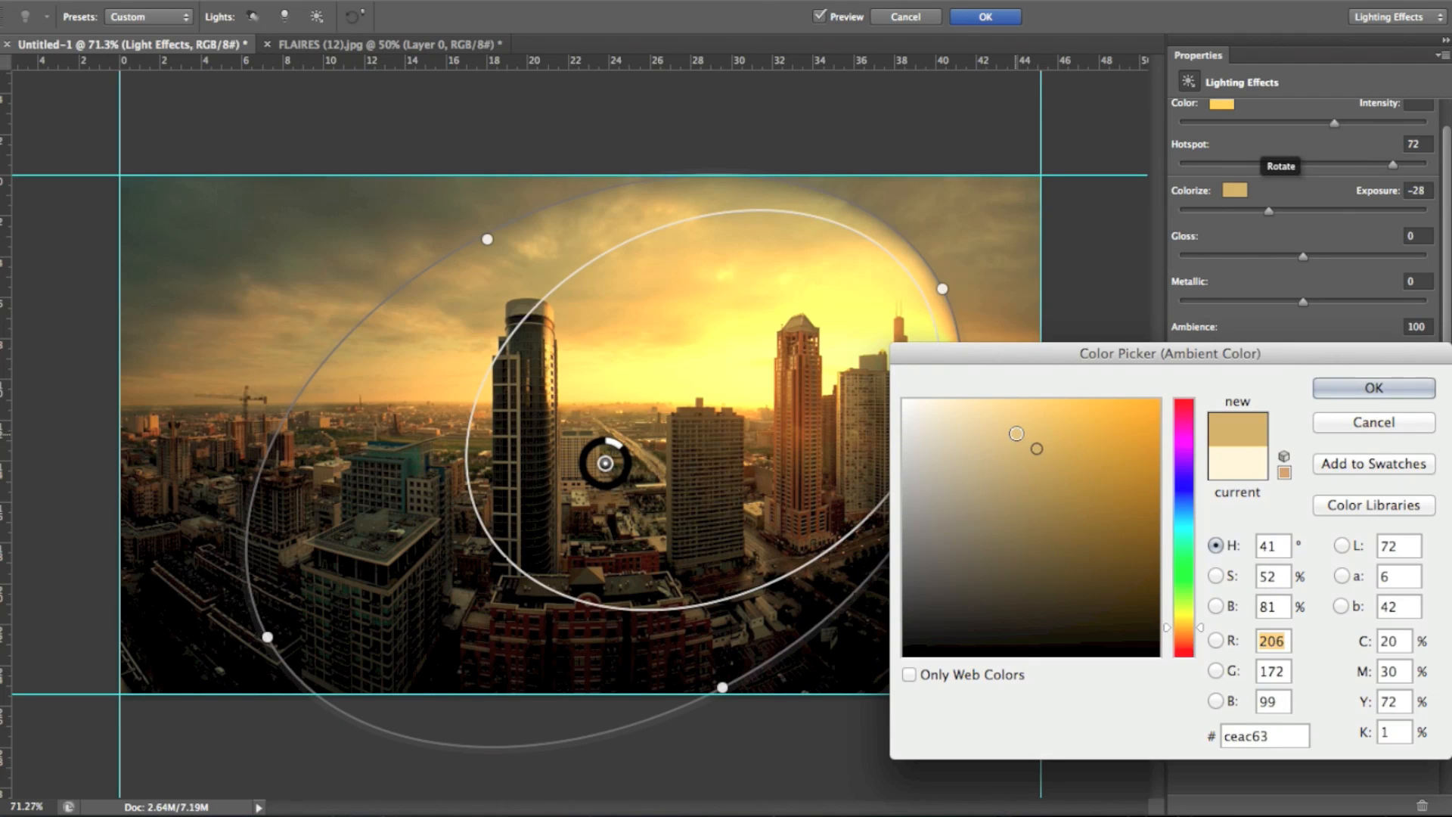
left_click(937, 429)
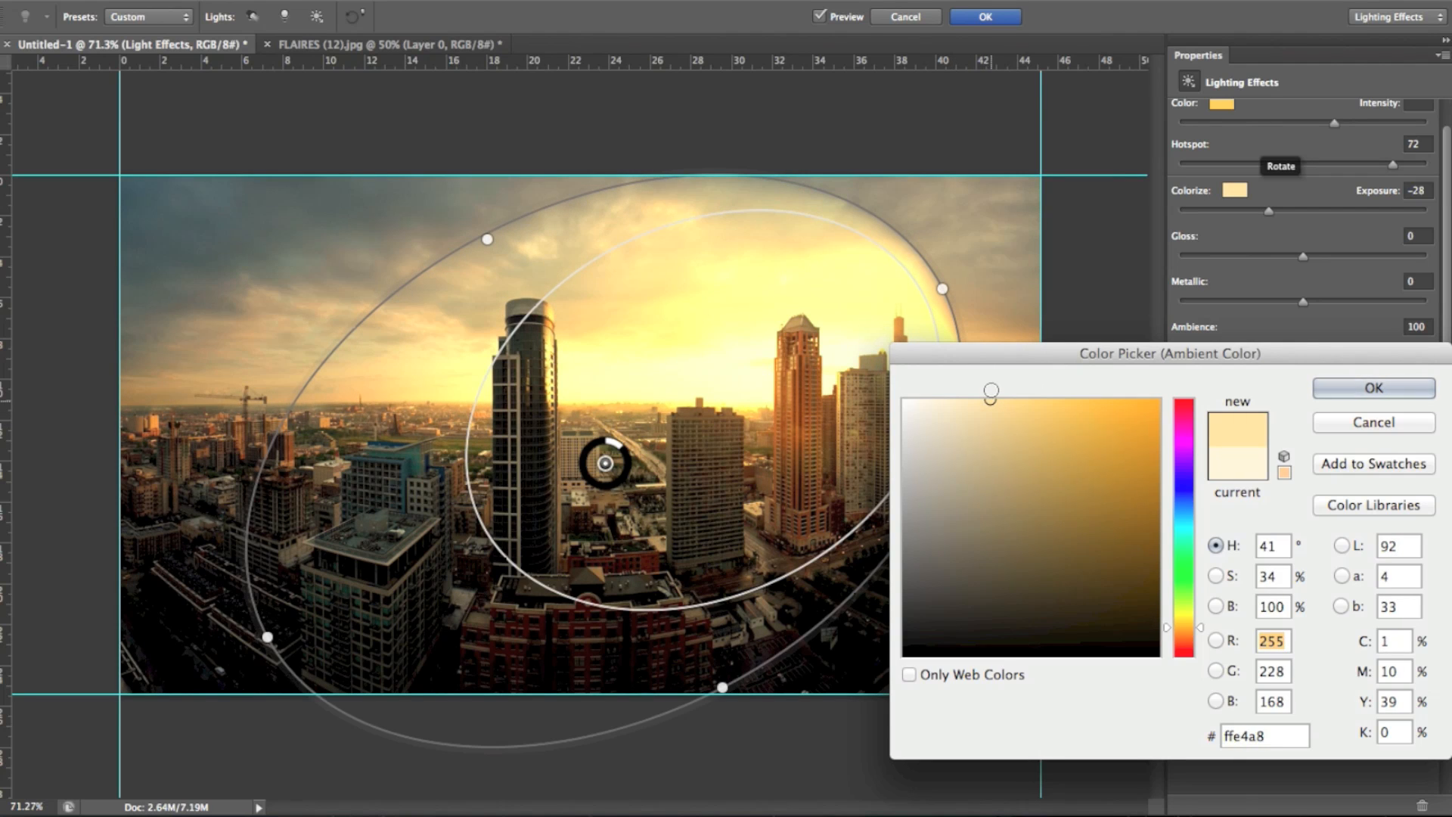
left_click(1371, 387)
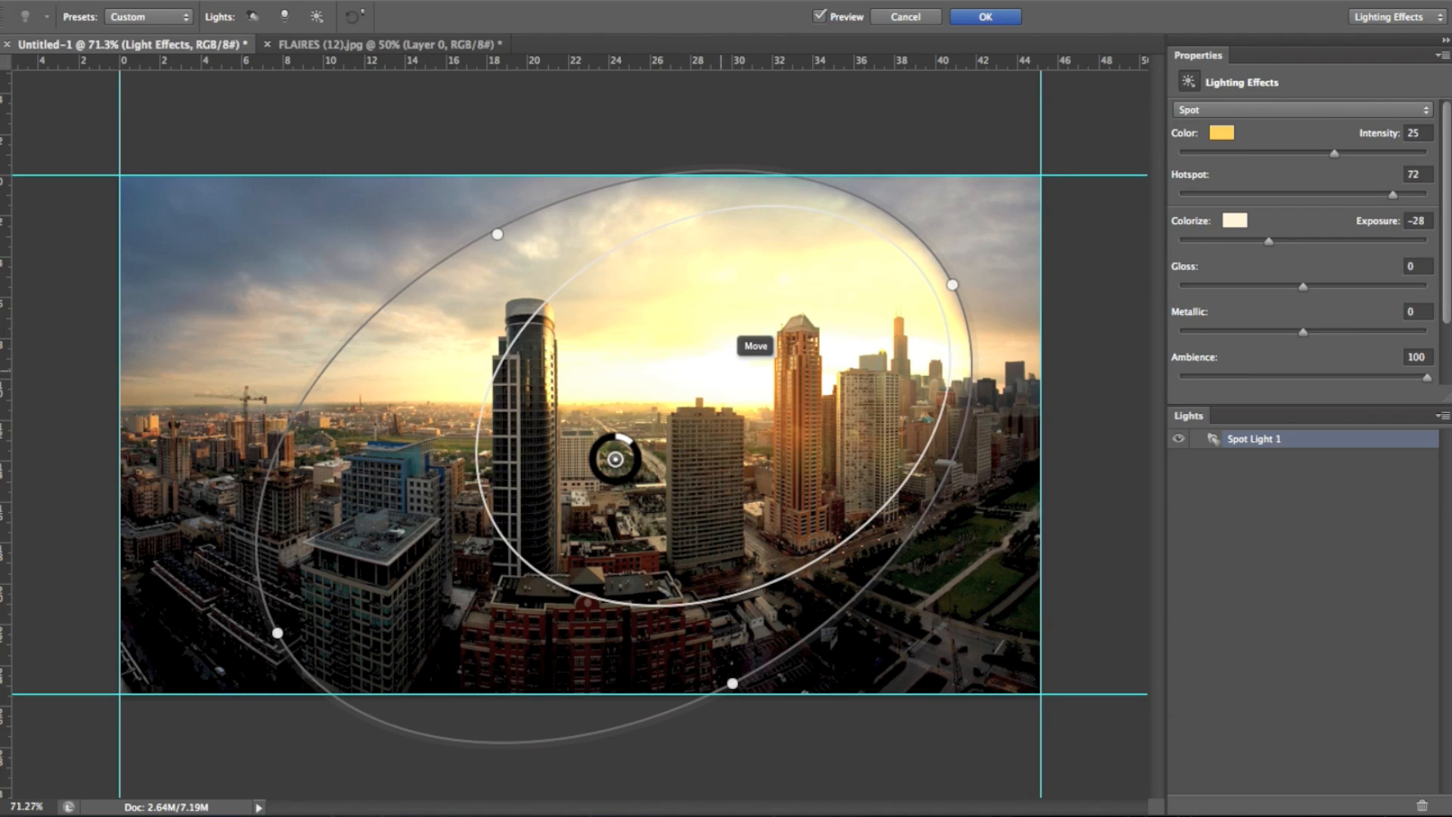
- Change the light to Infinite and angle its direction down over the skyline
left_click(1296, 108)
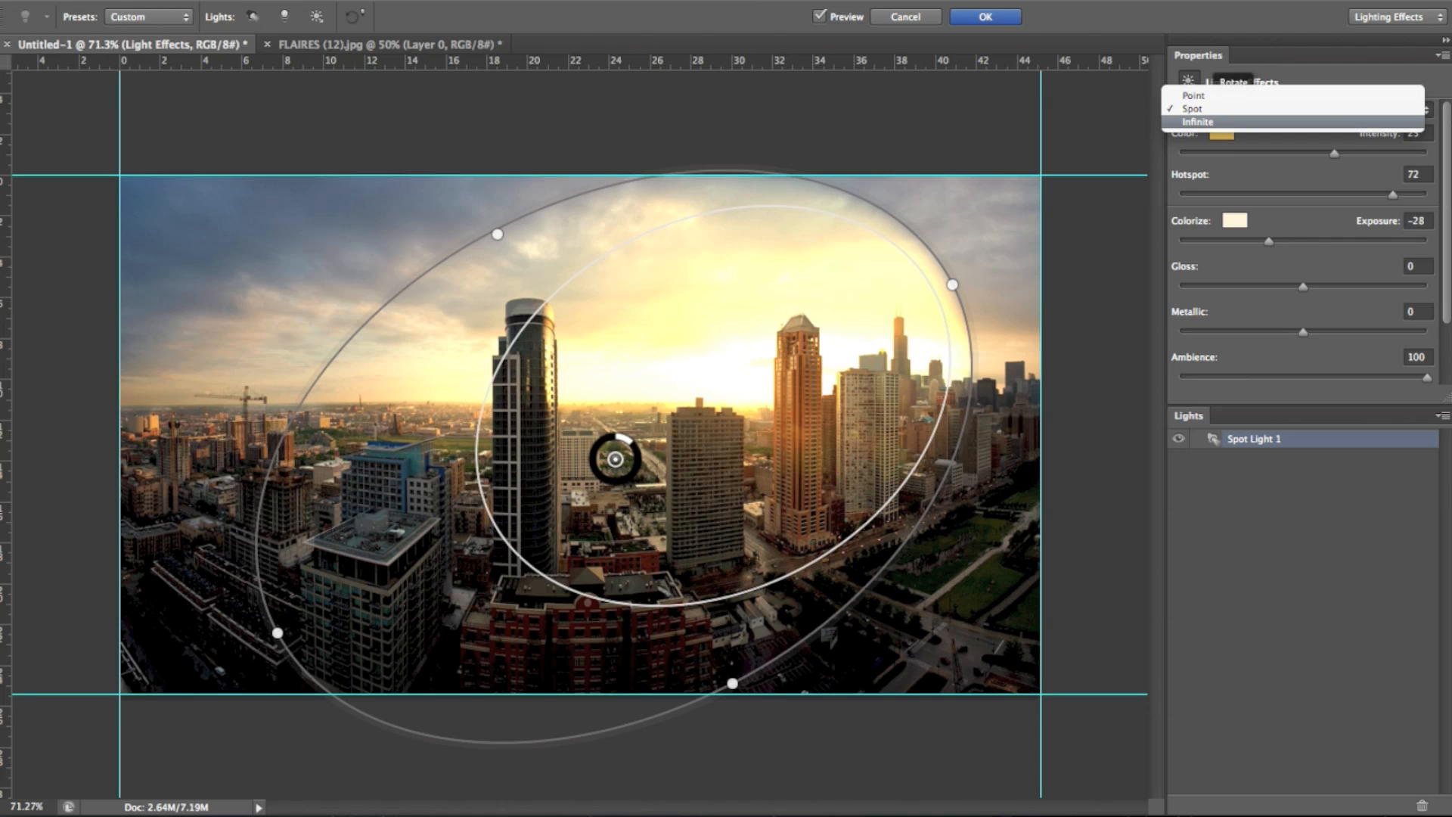
left_click(1198, 121)
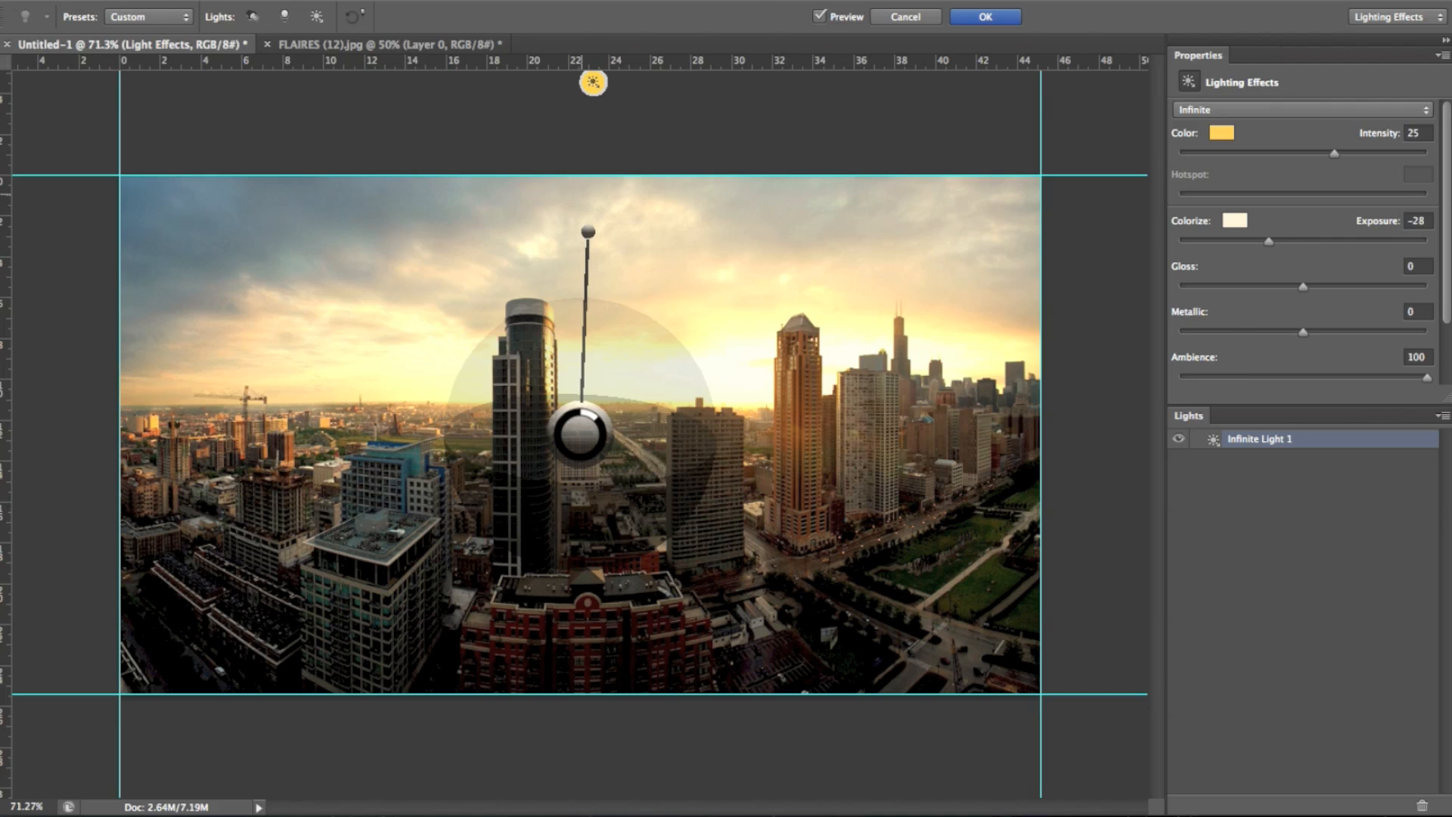
left_click_drag(585, 230, 590, 302)
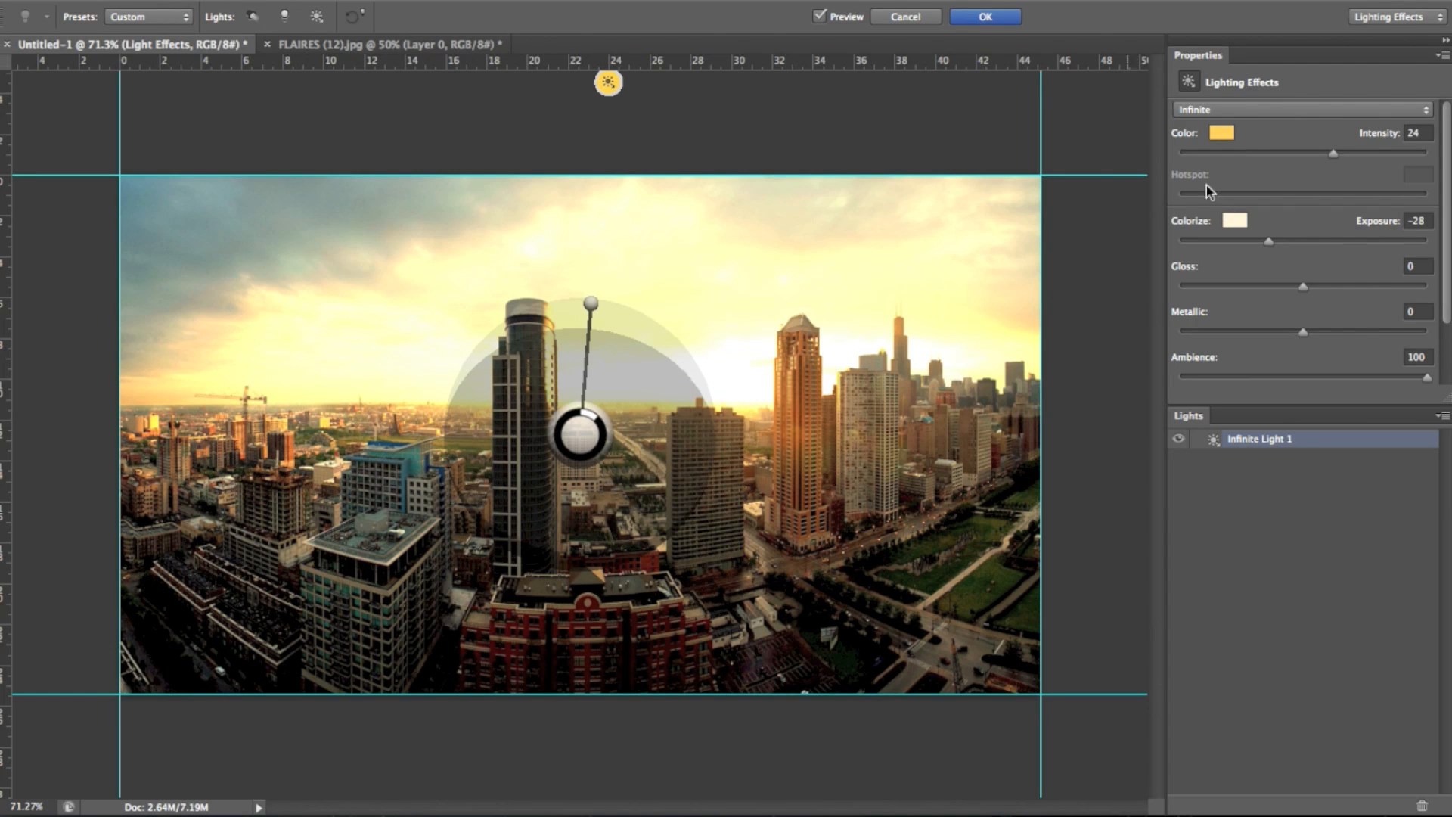
left_click(1296, 108)
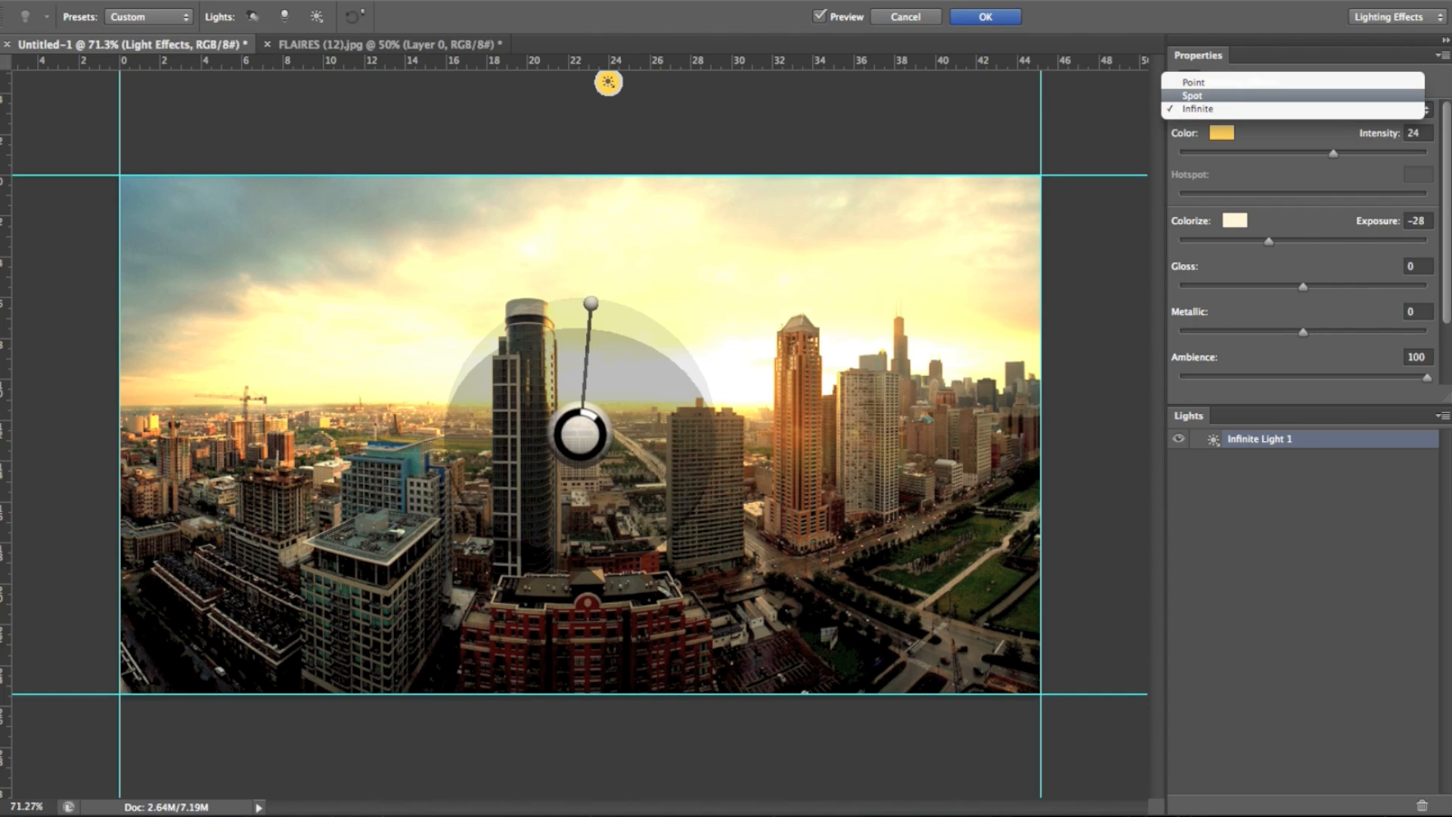
- Return to a point light with intensity 24, exposure -28 and ambience 80
left_click(1196, 108)
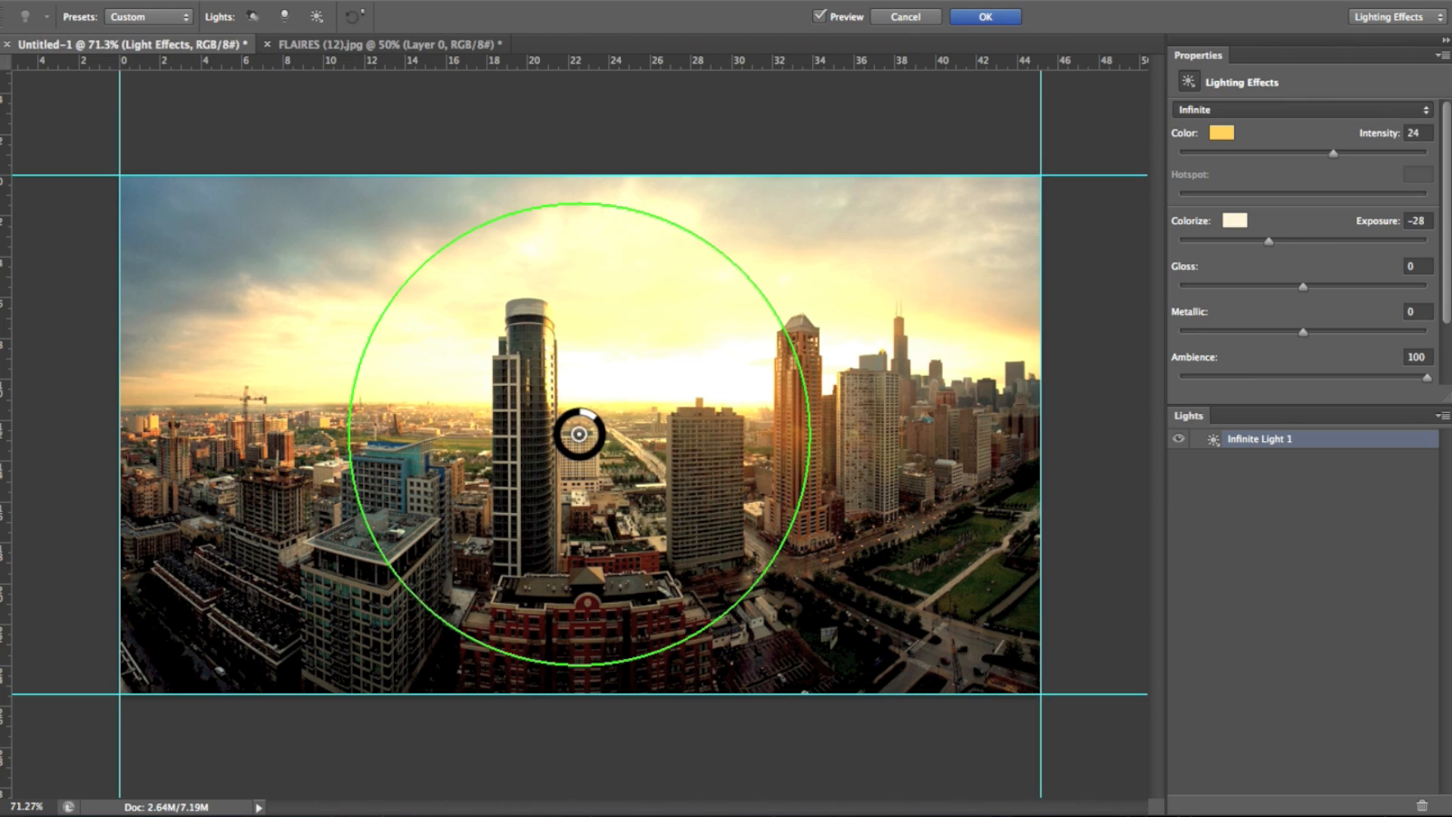
left_click(1300, 108)
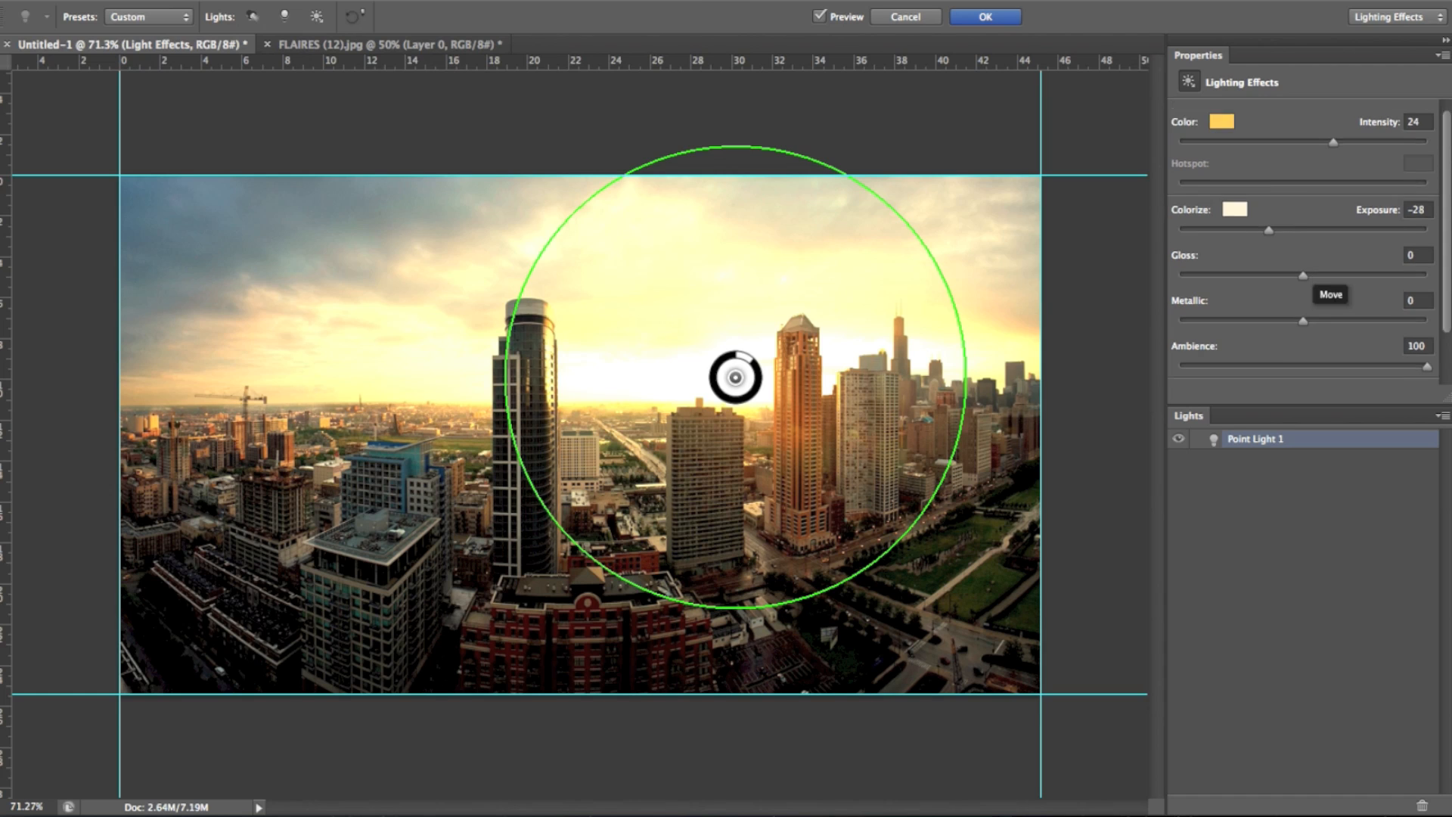
scroll("down", 3)
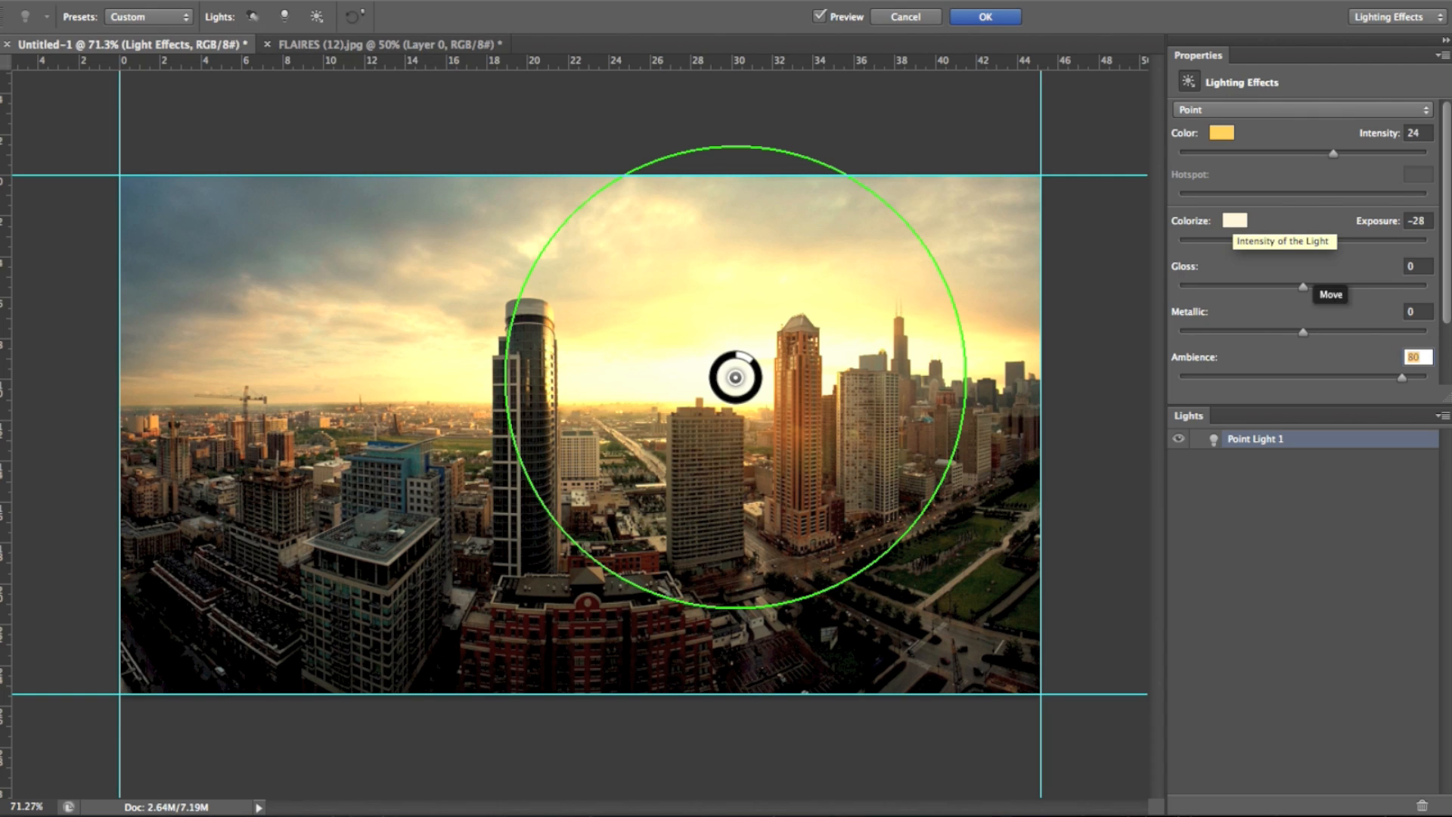
mouse_move(1315, 195)
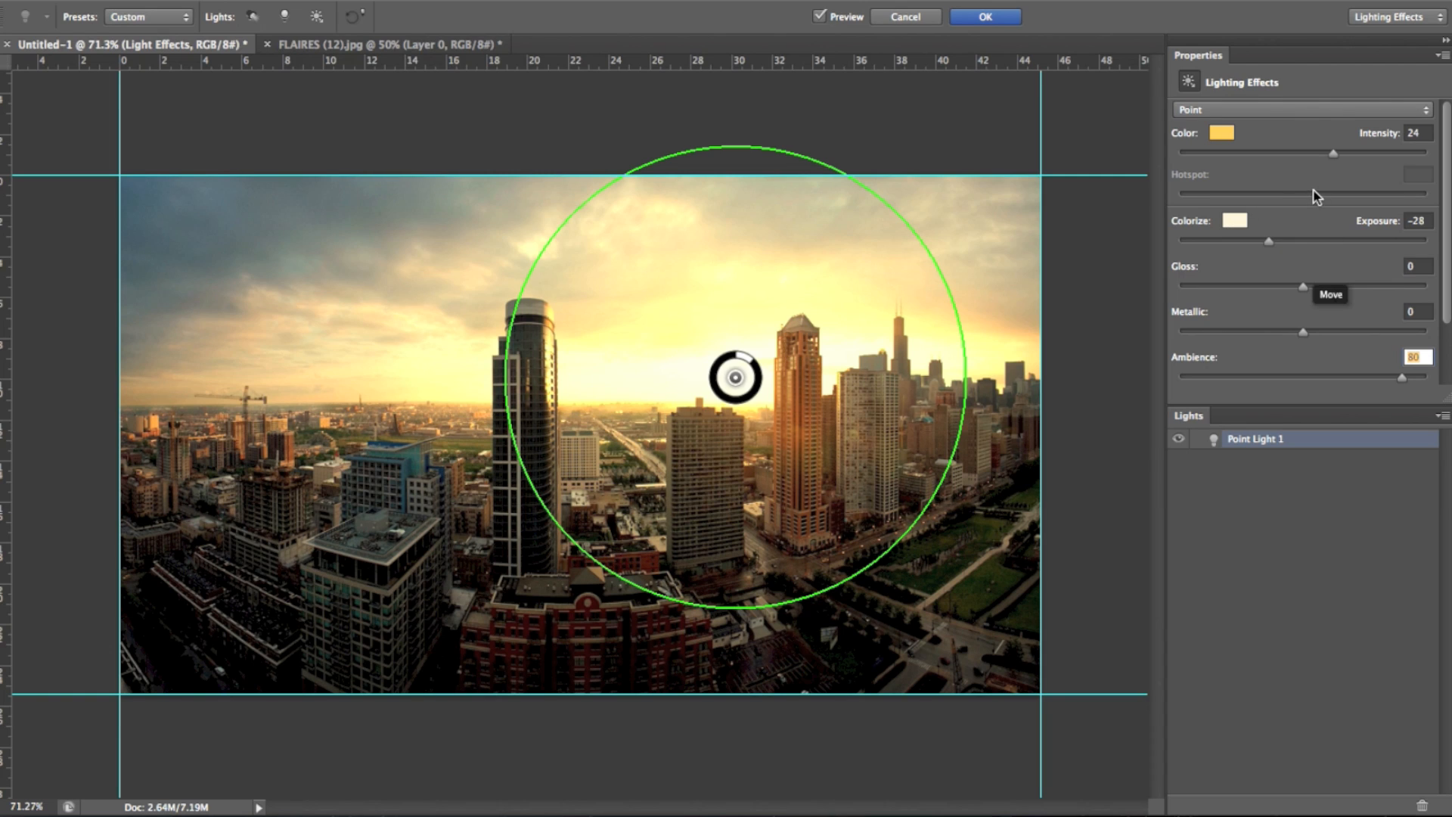
mouse_move(1254, 116)
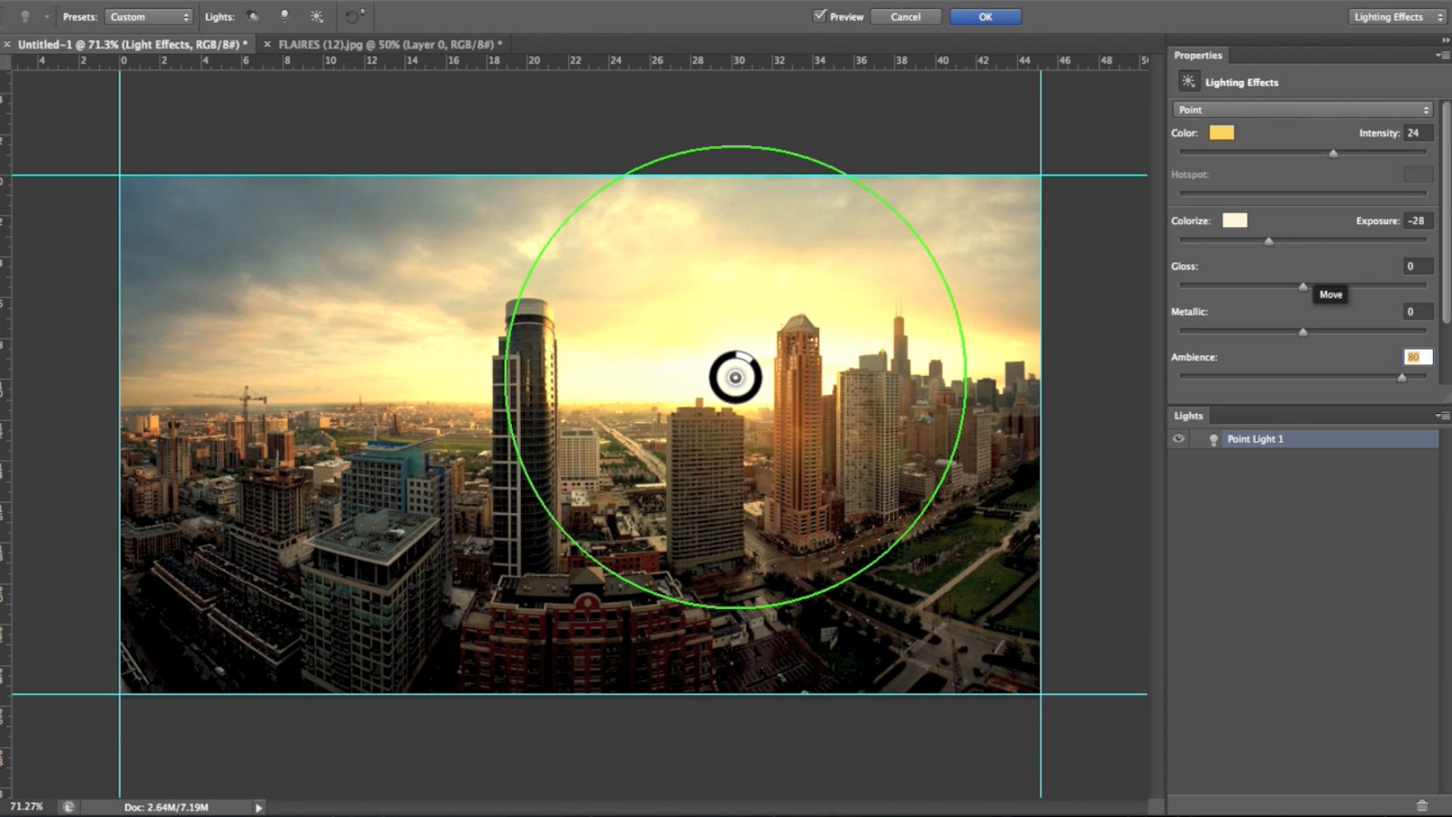
mouse_move(1300, 153)
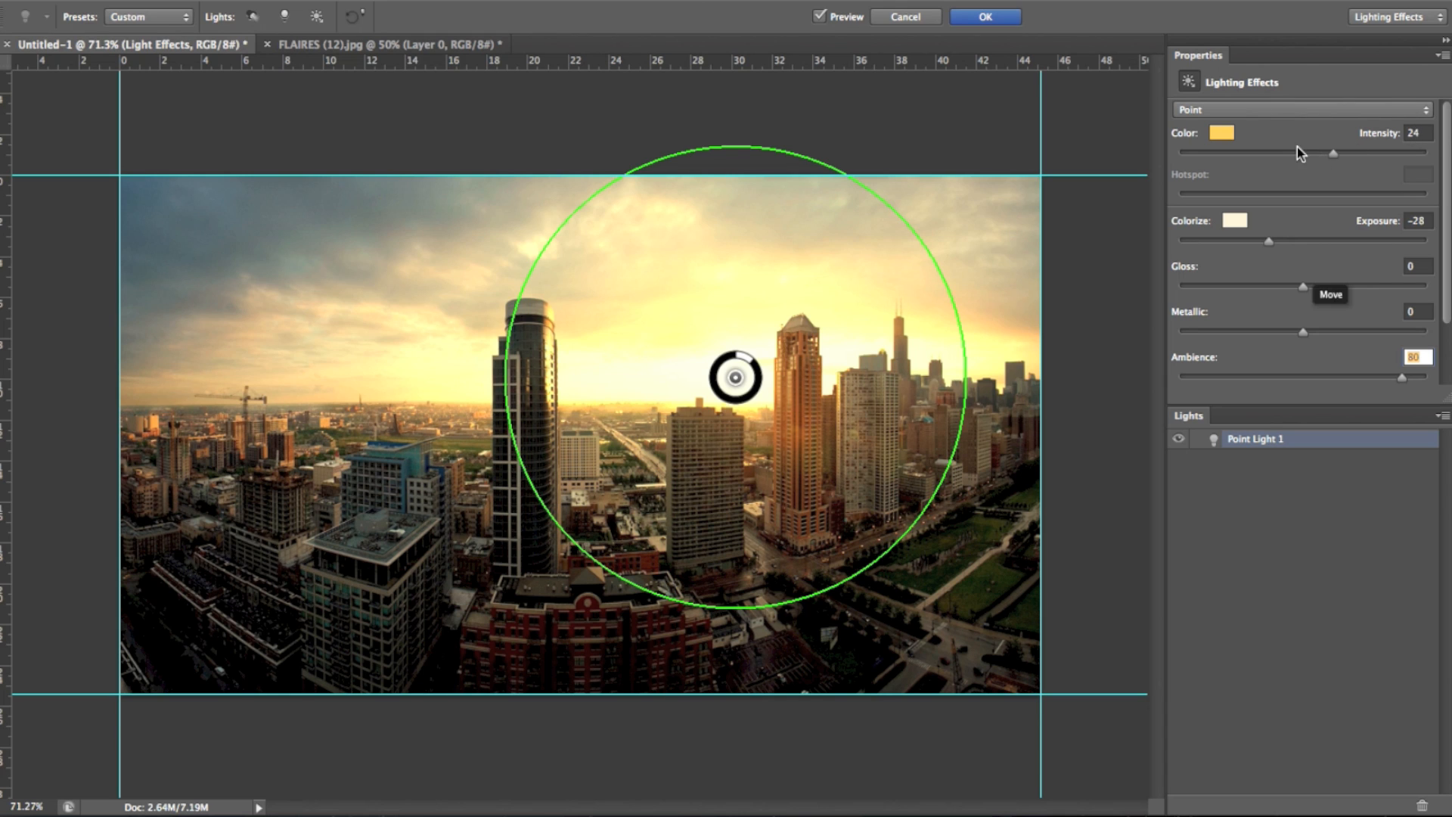
mouse_move(772, 387)
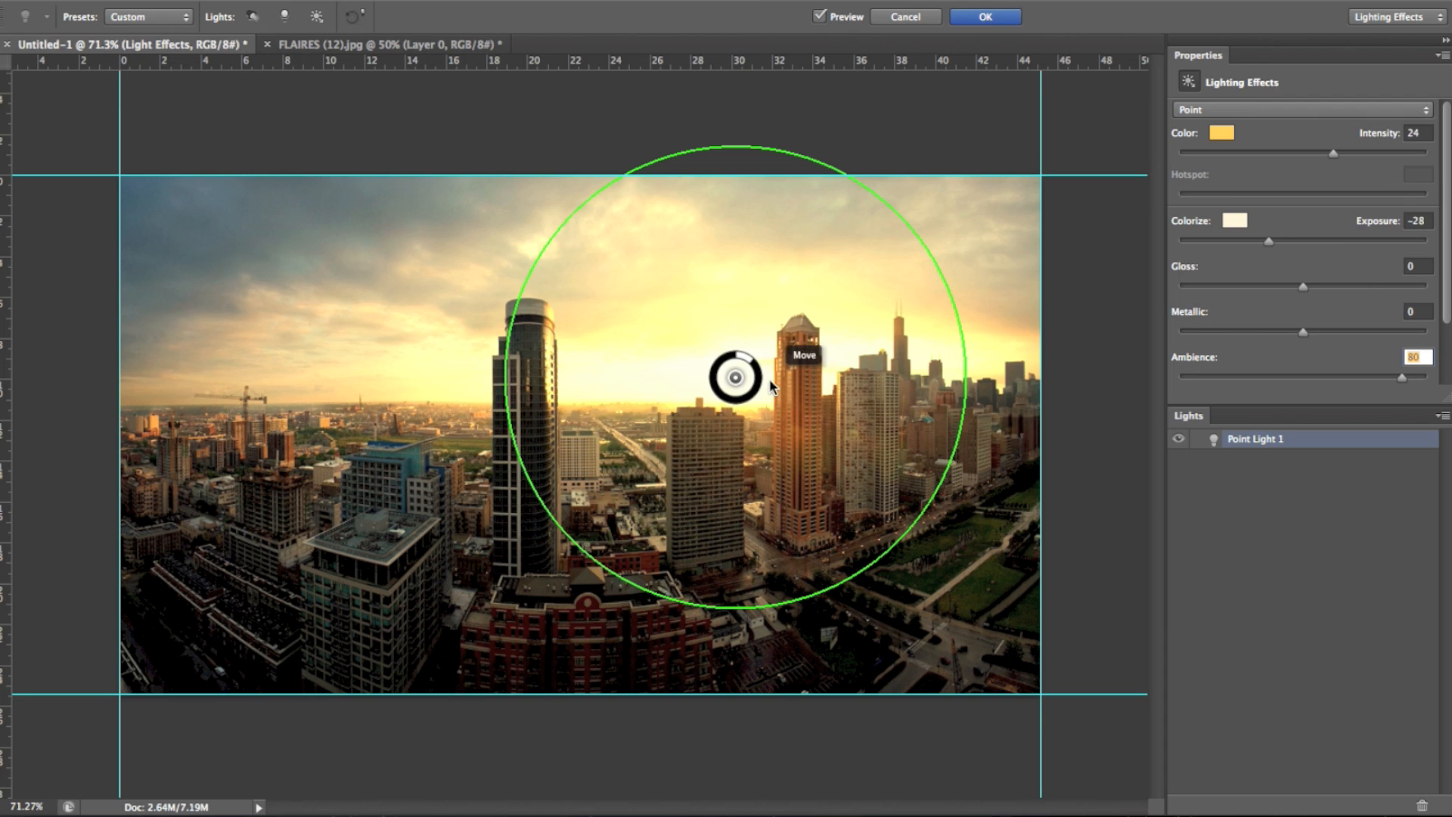
mouse_move(856, 262)
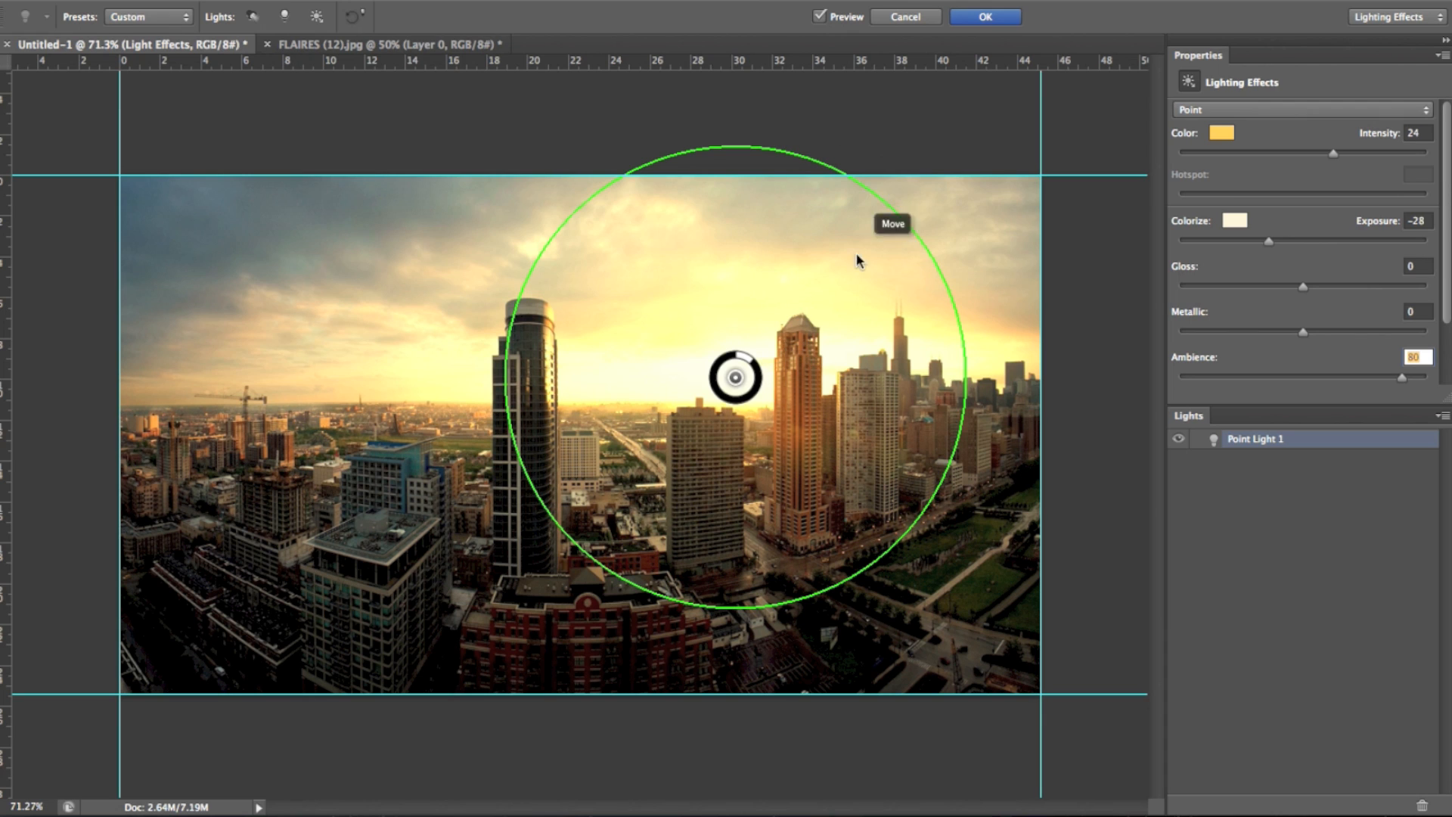
mouse_move(956, 47)
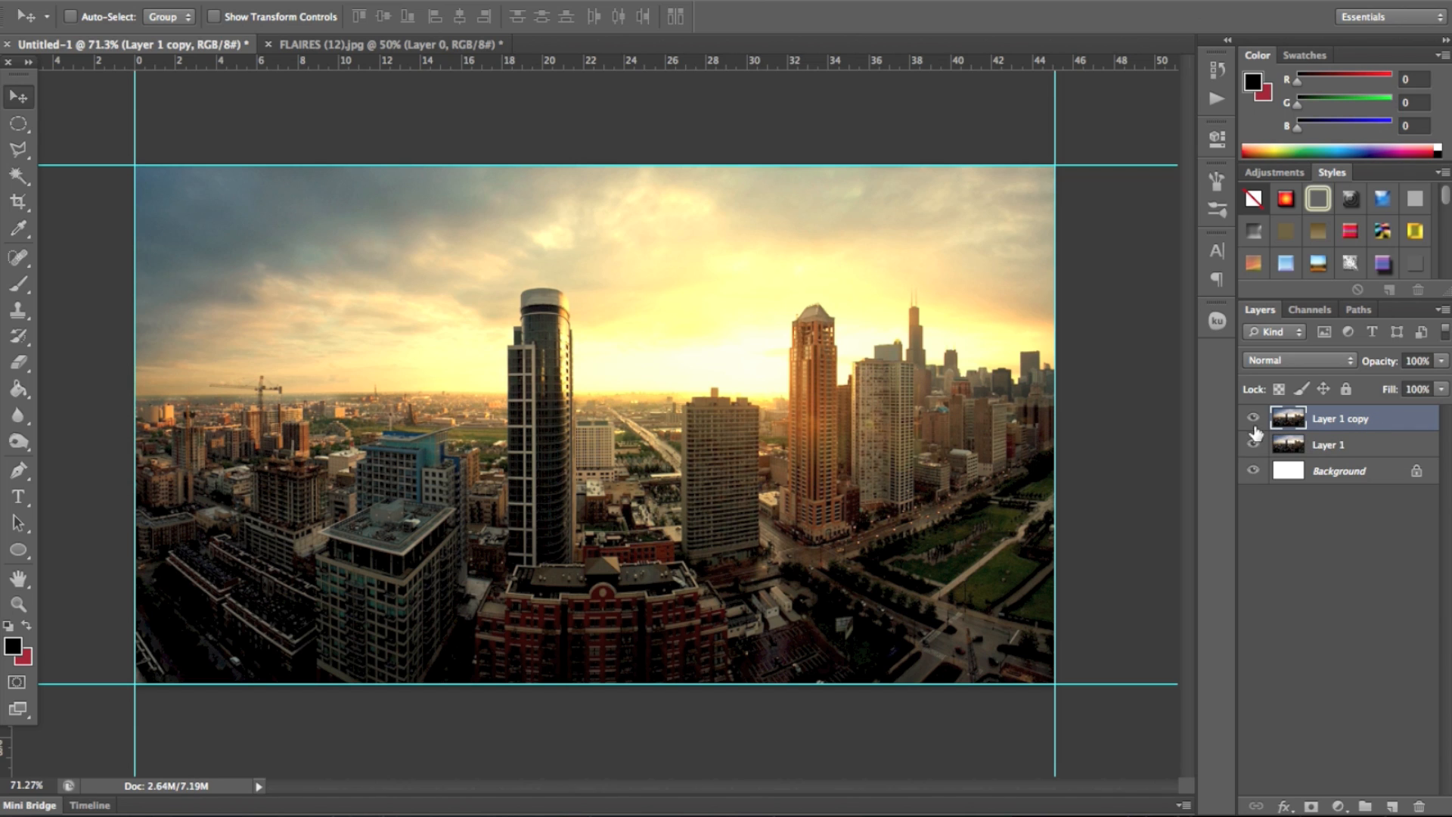
- Toggle Layer 1 copy's visibility to compare the golden glow with the original photo
left_click(1253, 417)
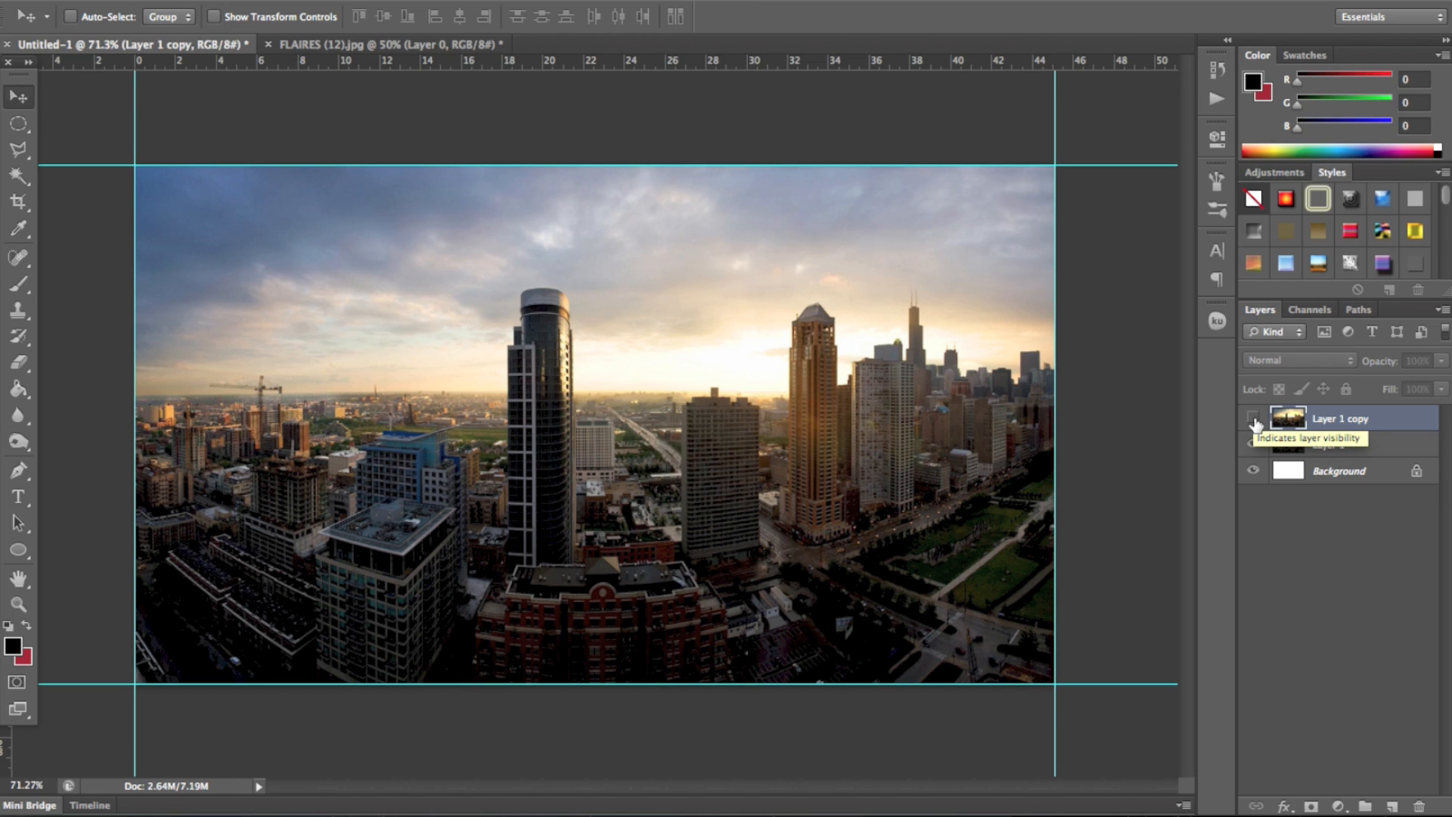
left_click(1254, 424)
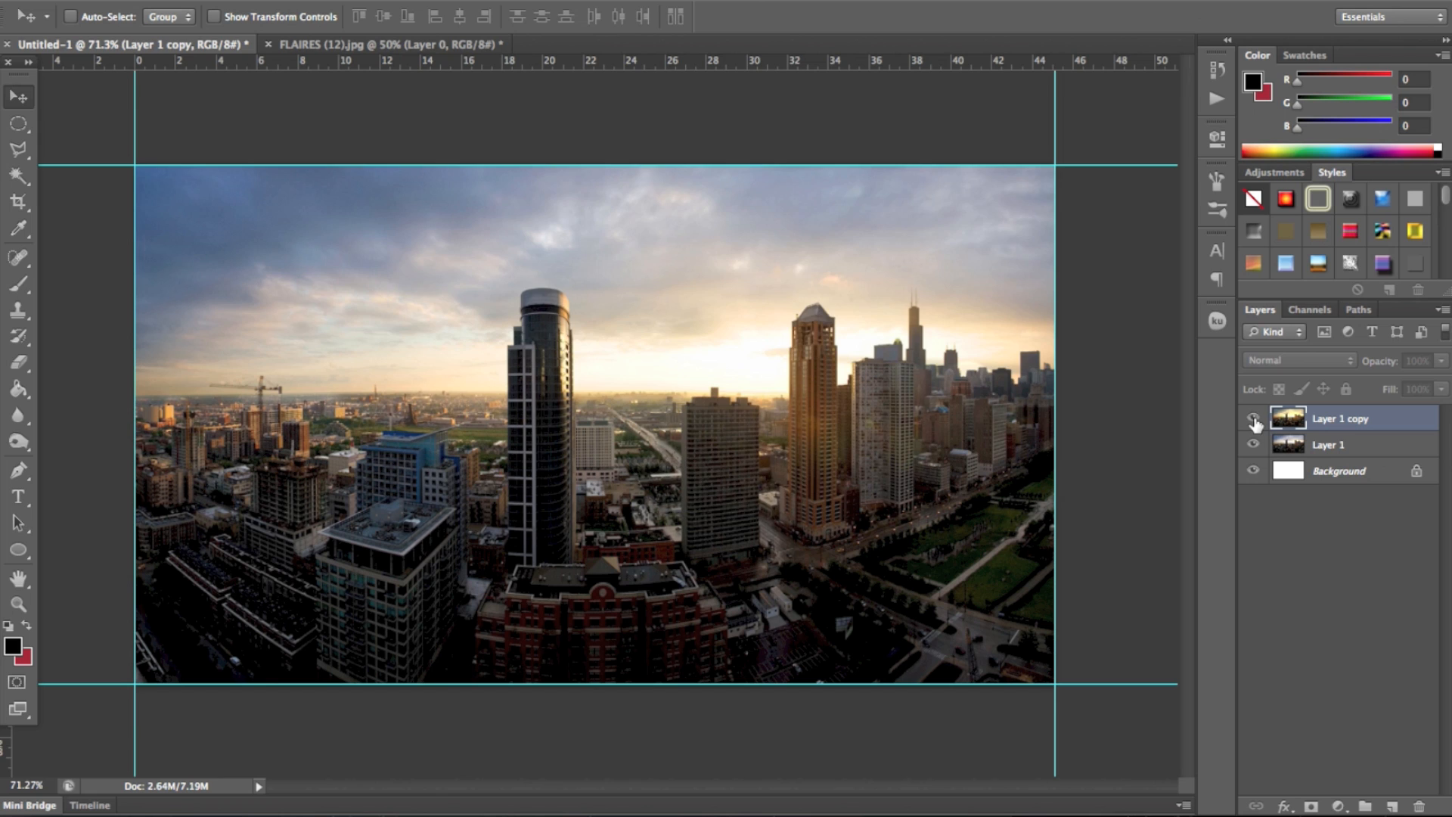
left_click(1253, 417)
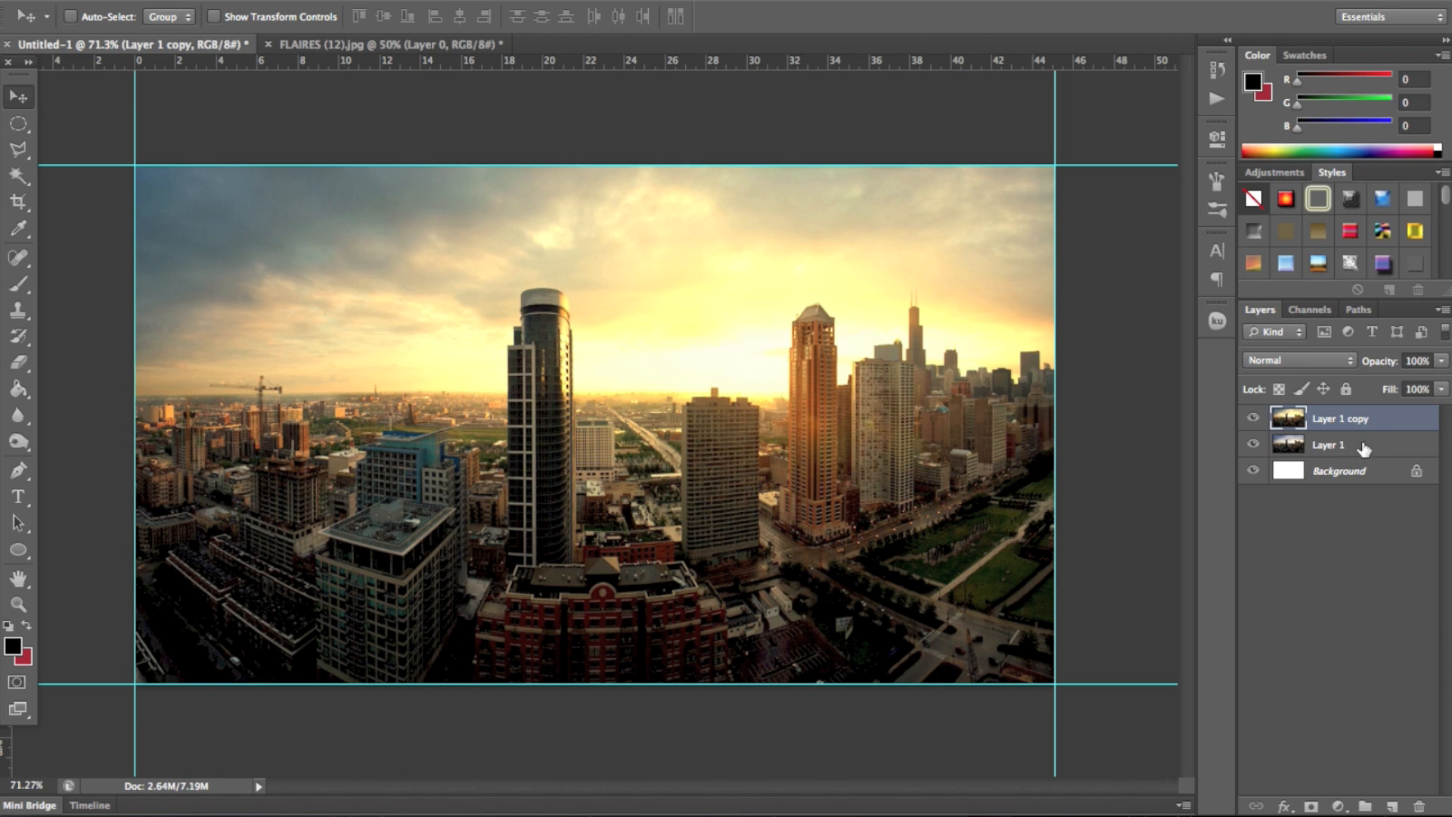
mouse_move(1356, 449)
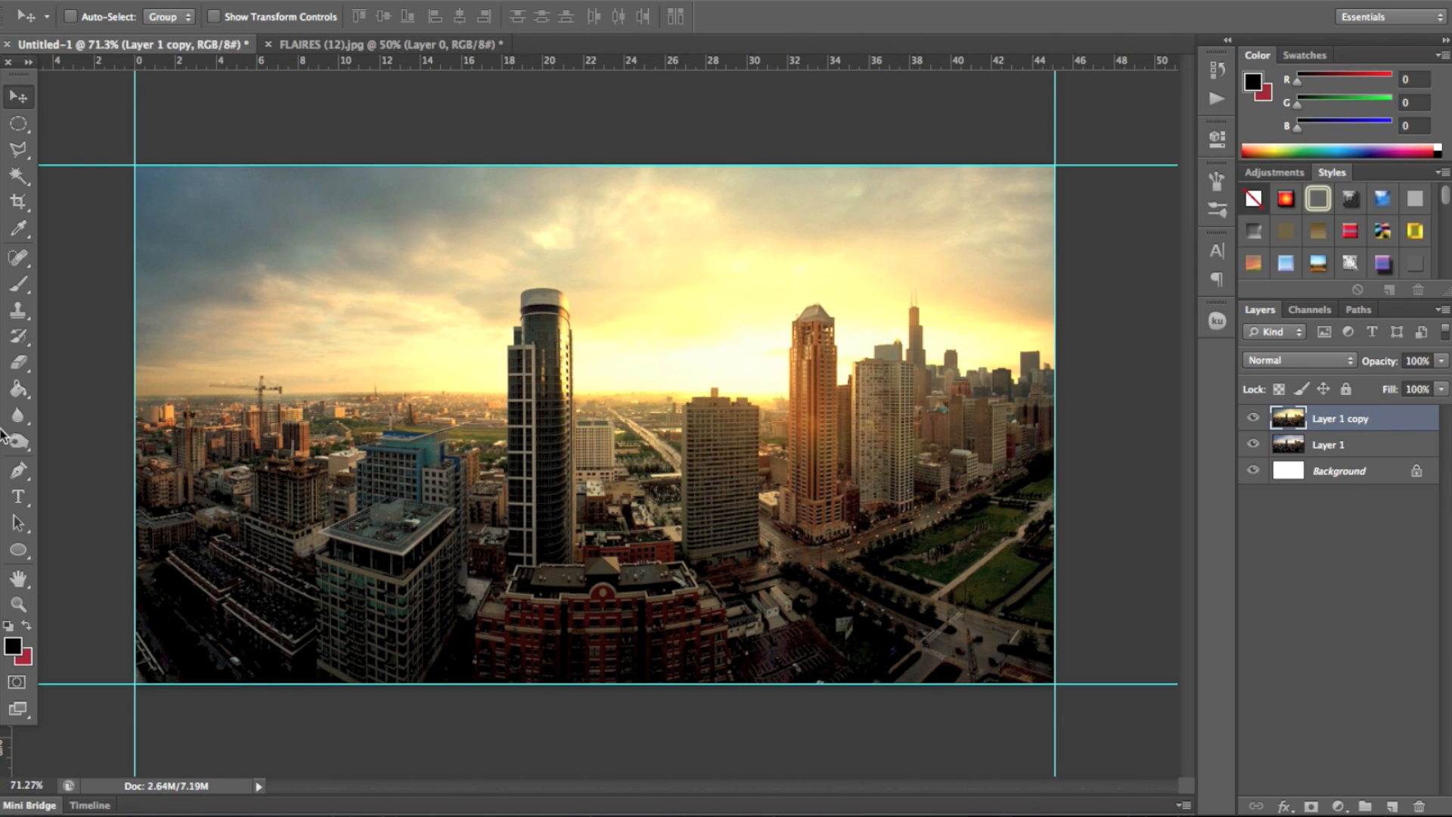
- Set up the Eraser tool with a soft 100 px brush at 0% hardness
left_click(18, 363)
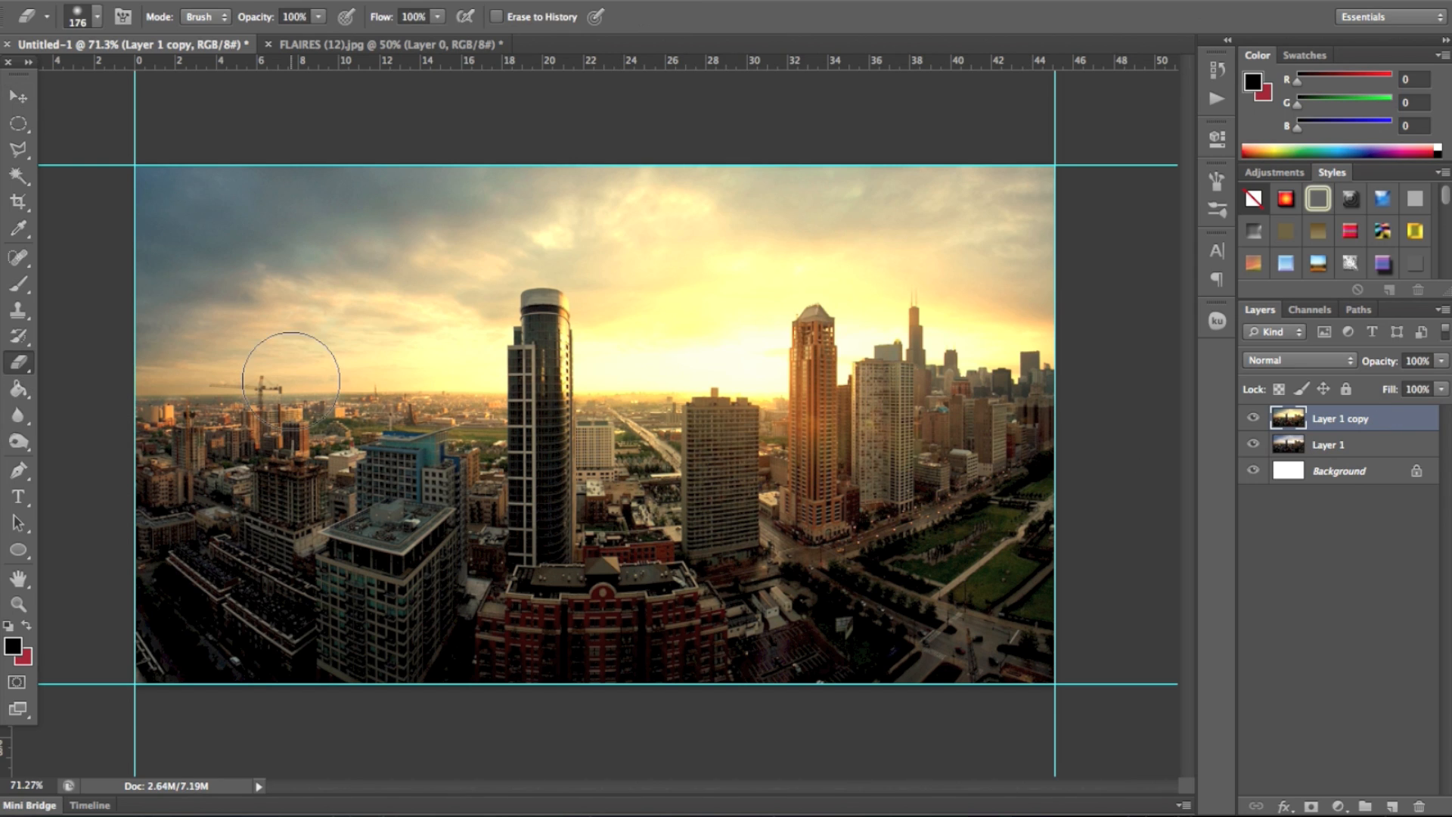
mouse_move(828, 494)
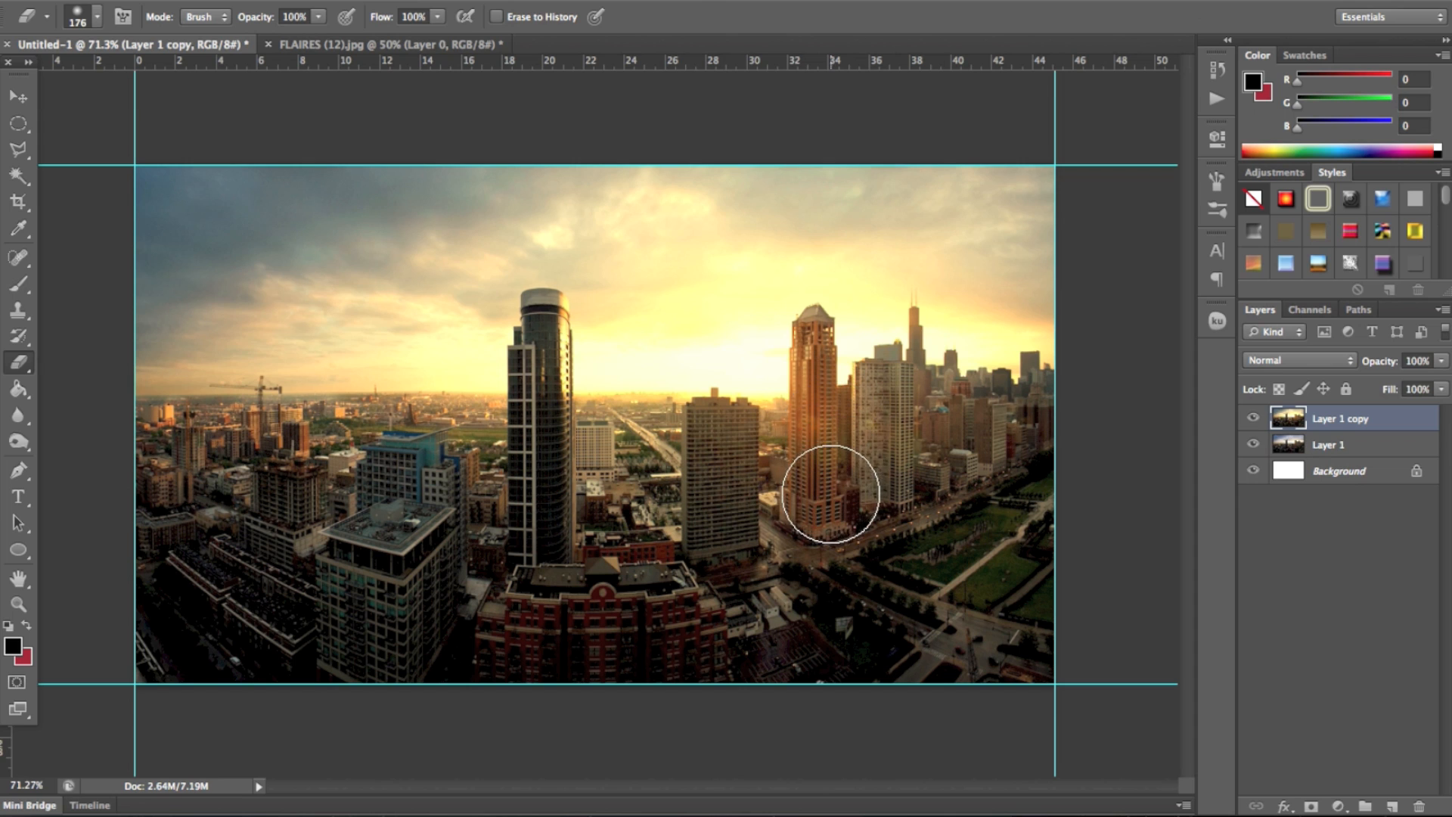
mouse_move(98, 188)
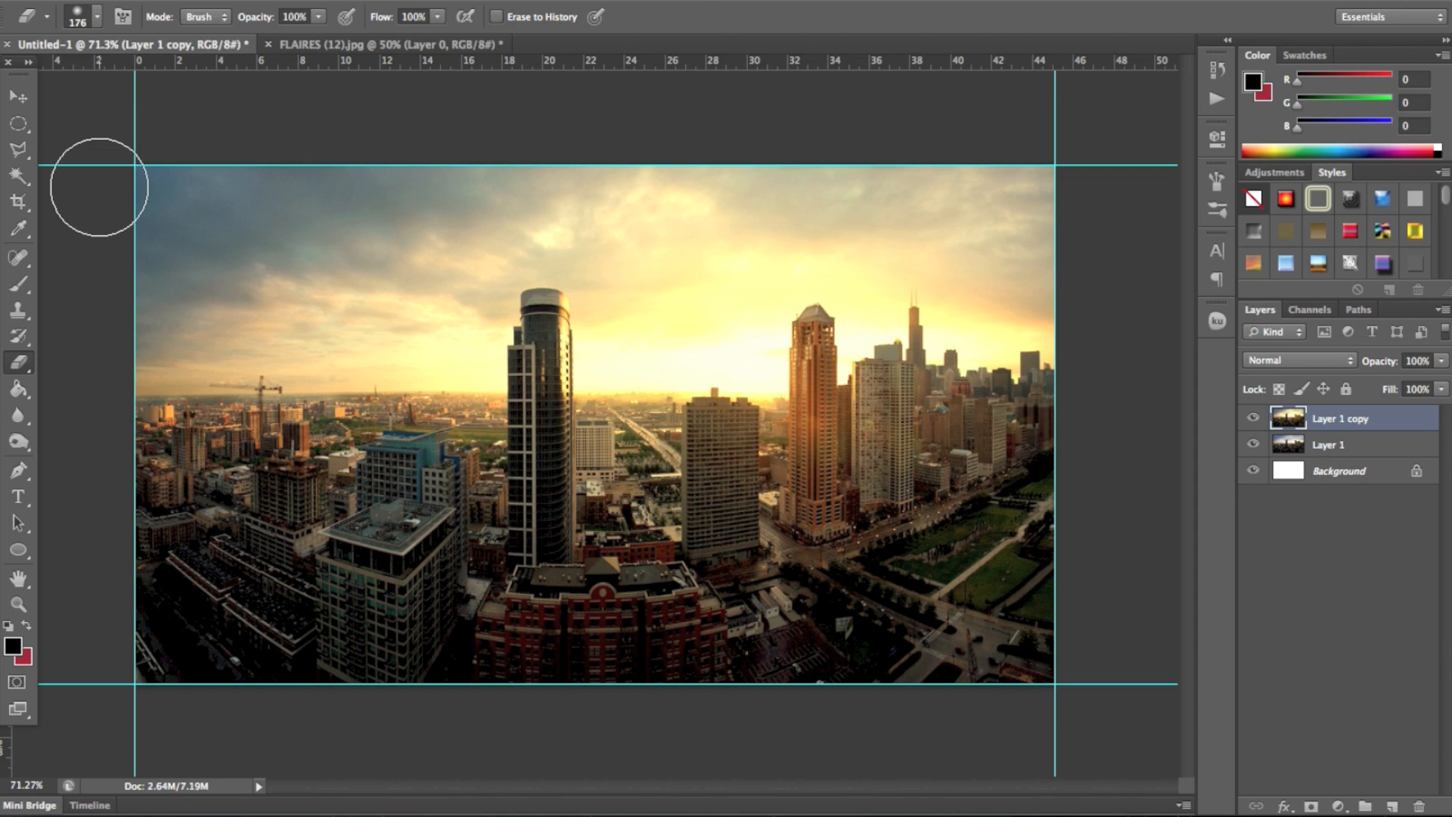
left_click(81, 16)
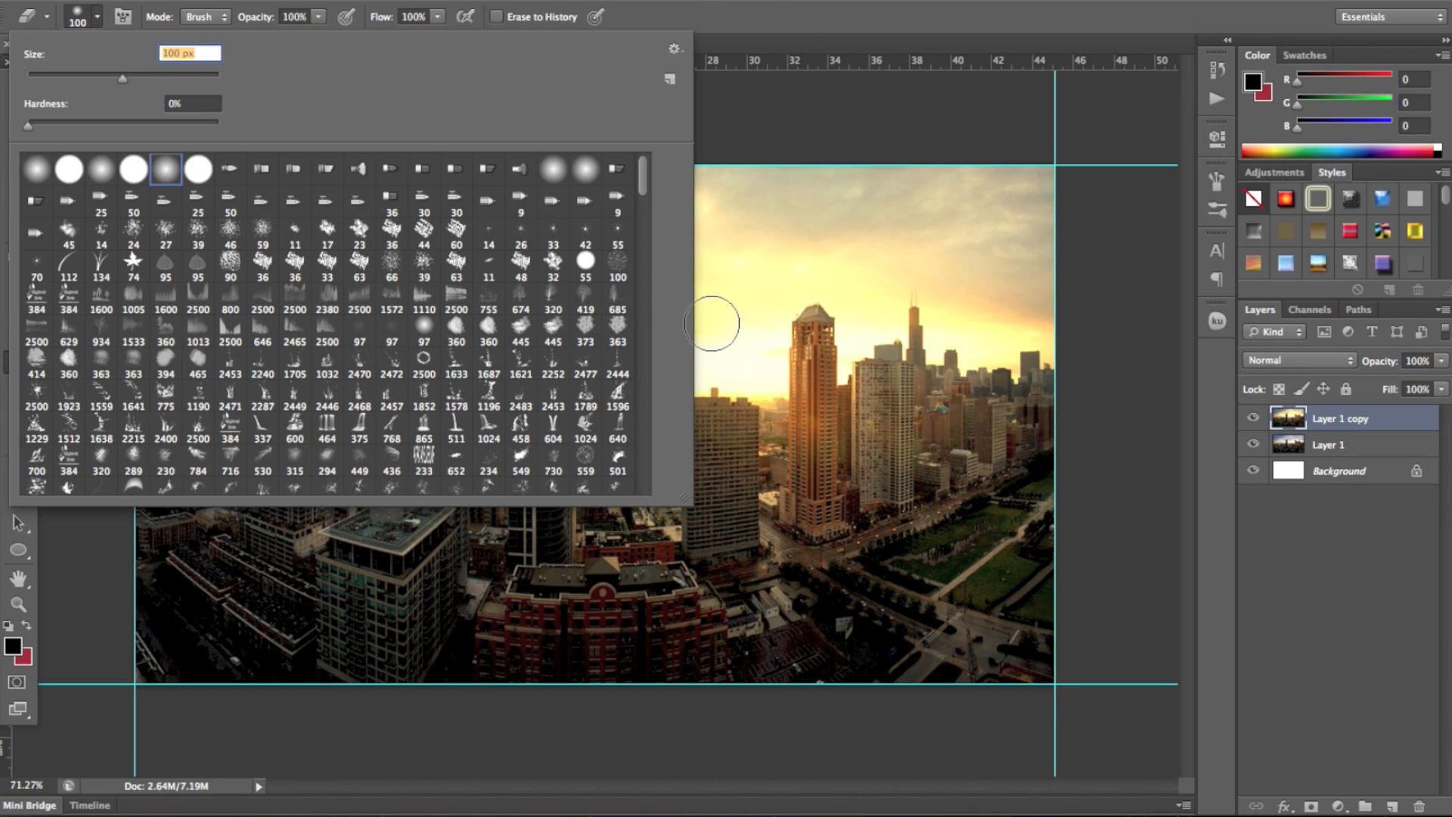
mouse_move(757, 53)
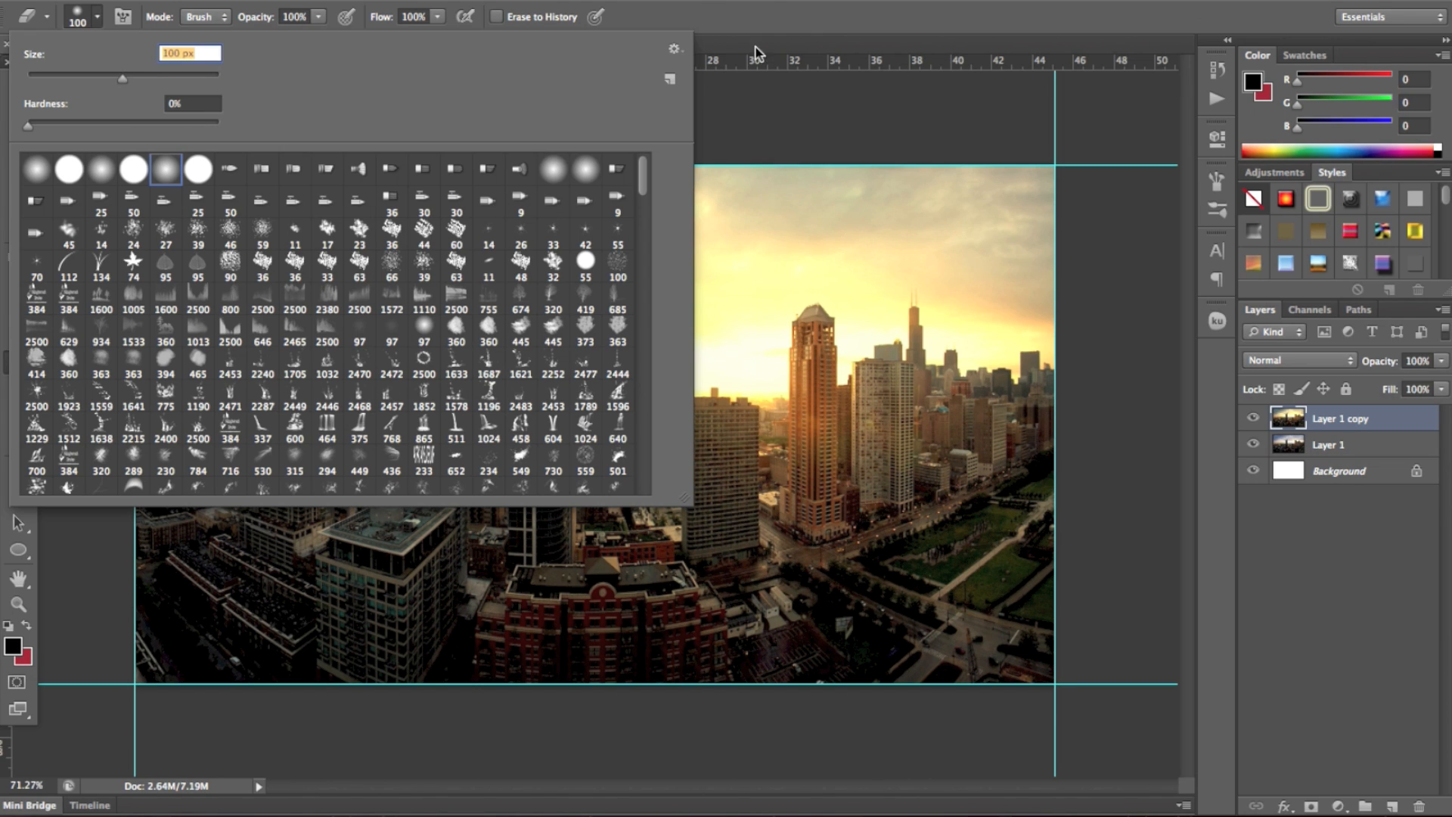
left_click(879, 395)
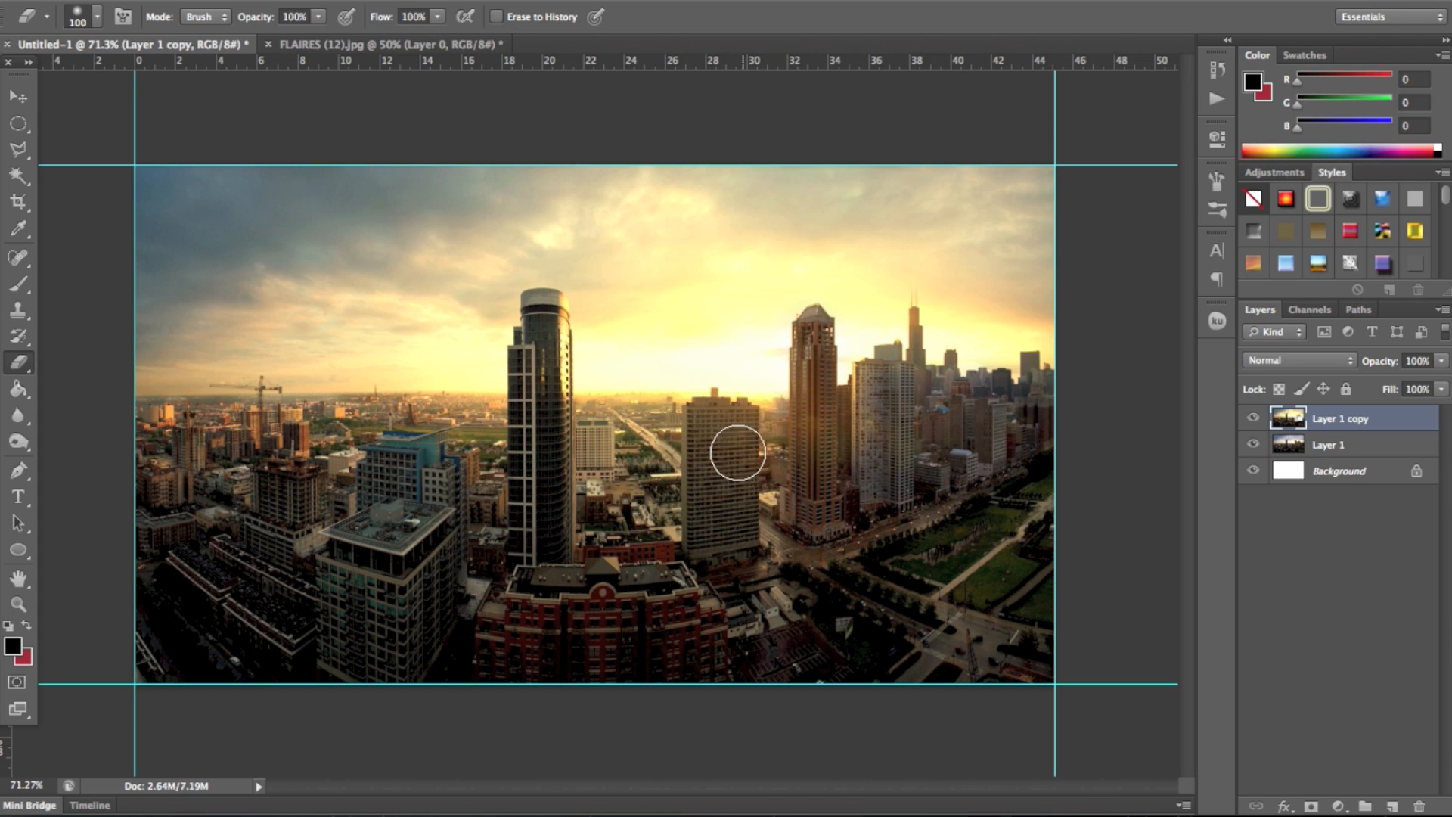
mouse_move(726, 447)
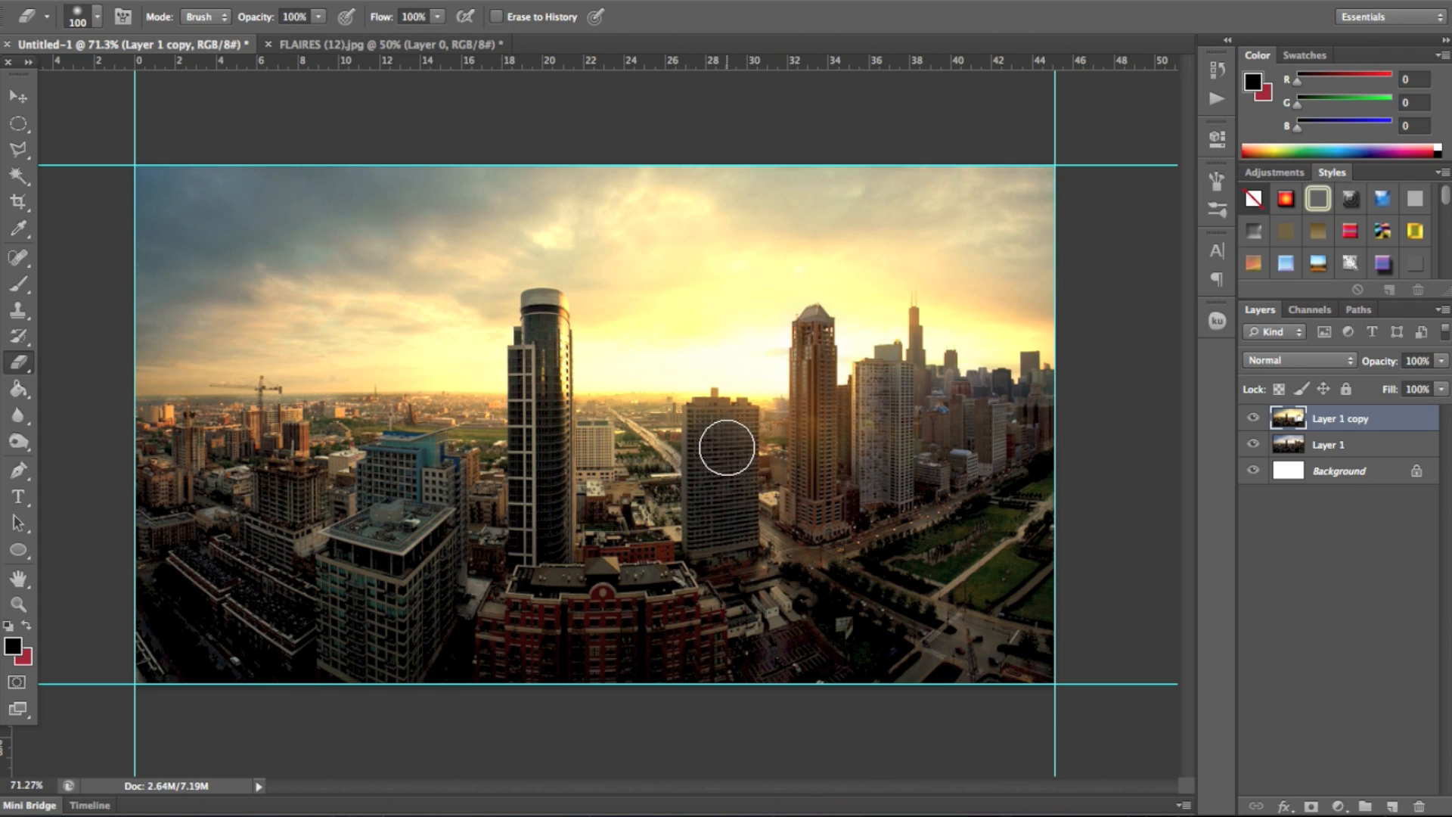
mouse_move(721, 442)
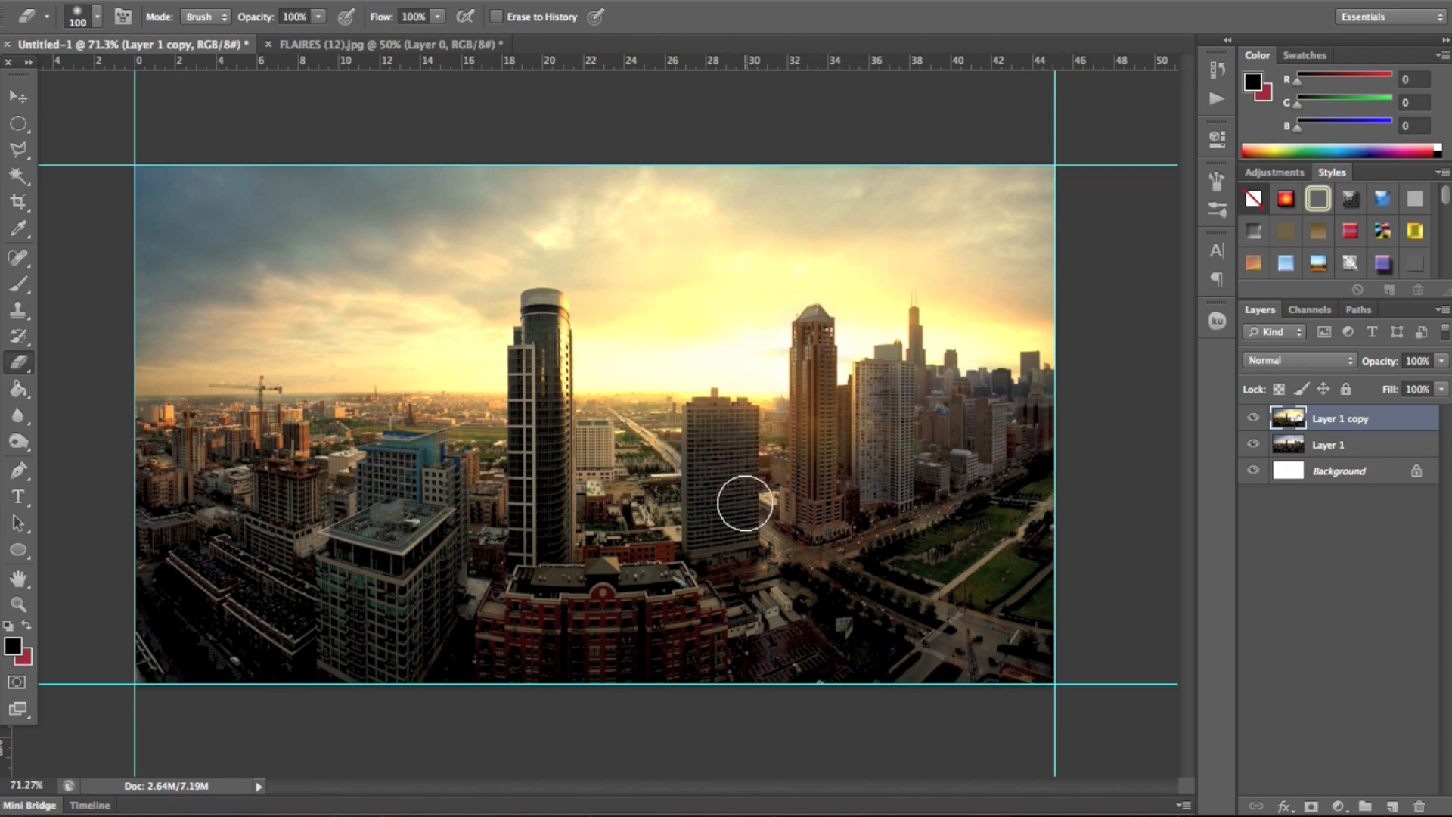
mouse_move(730, 465)
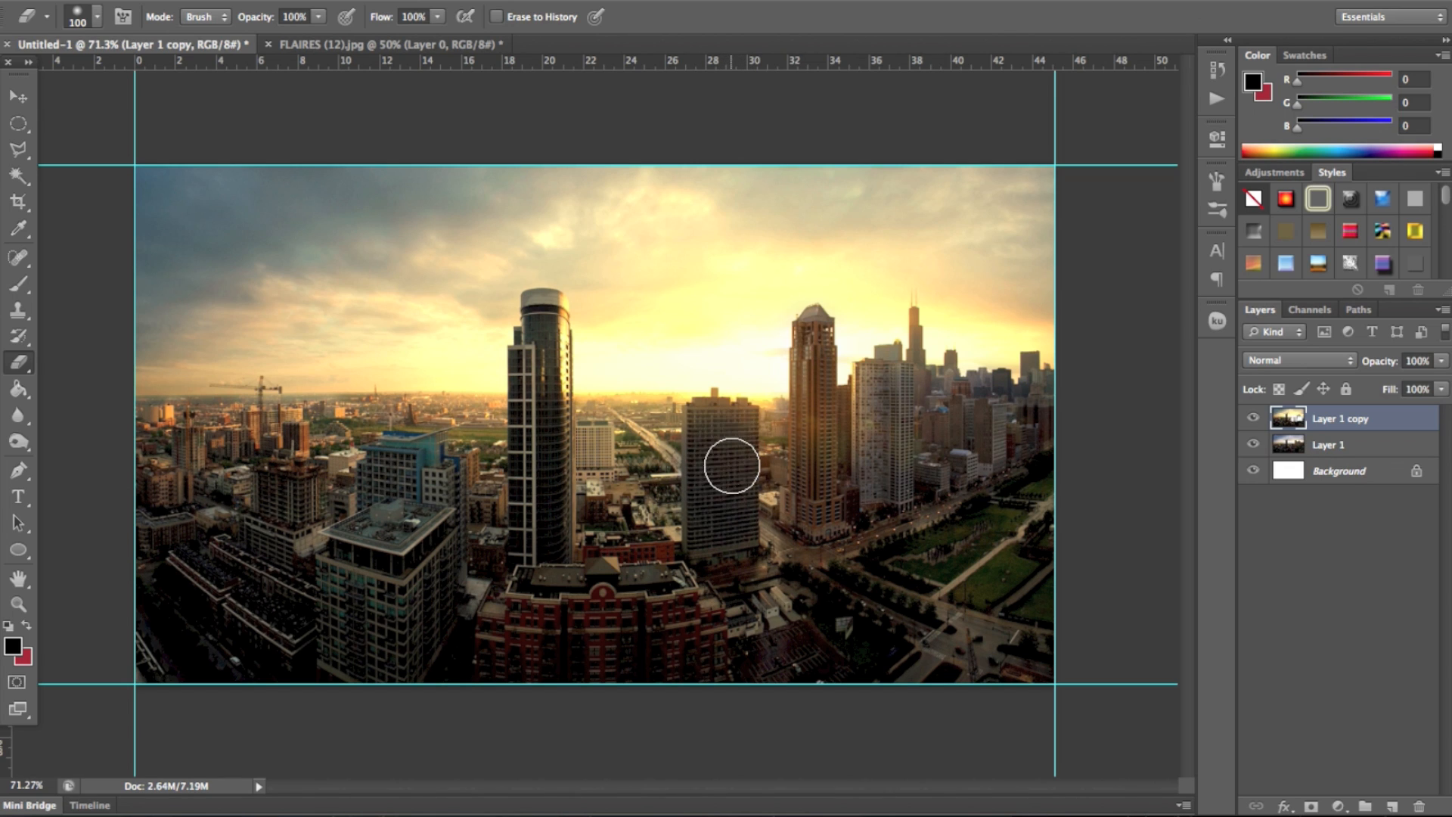
mouse_move(737, 449)
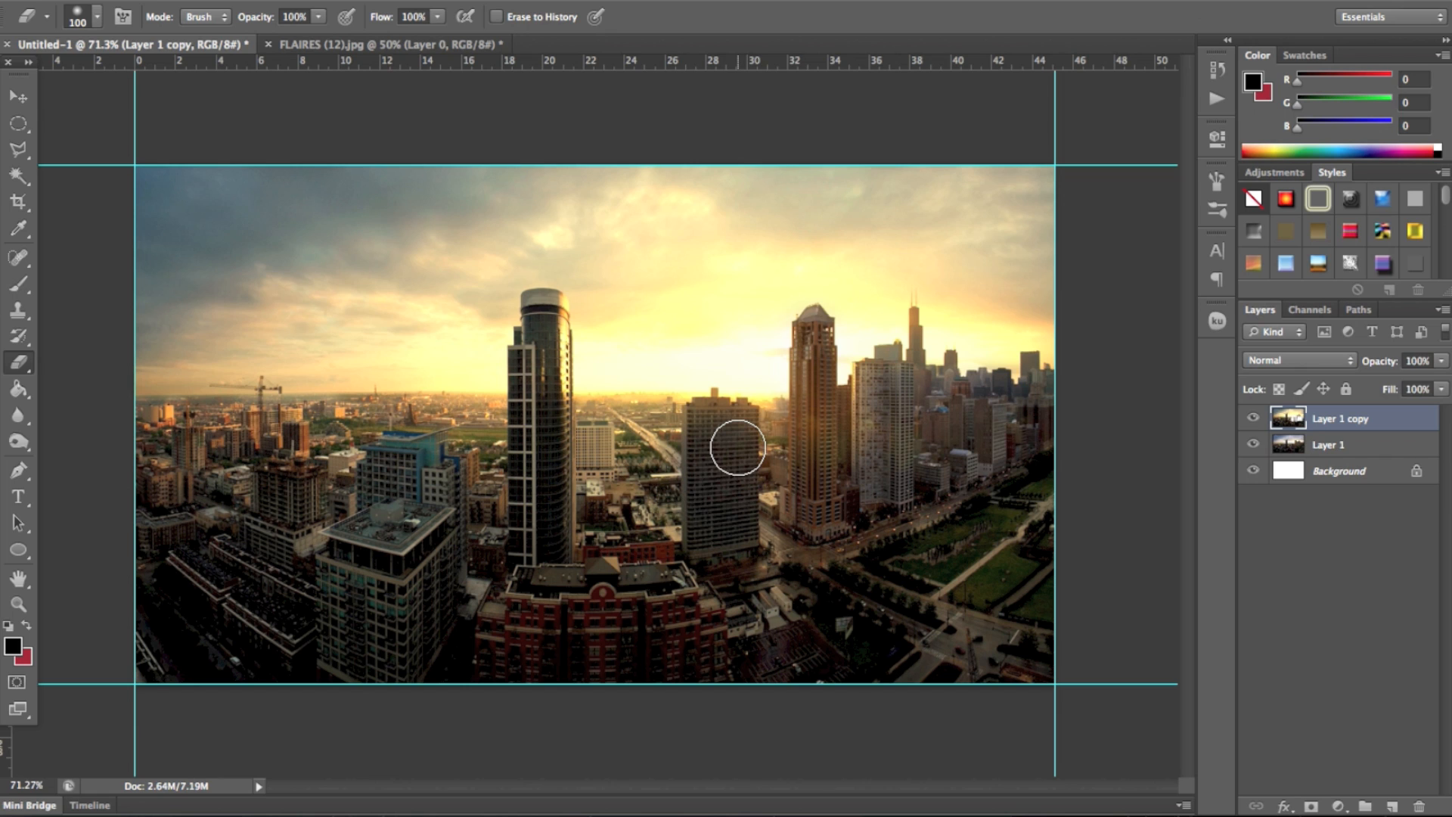
mouse_move(655, 433)
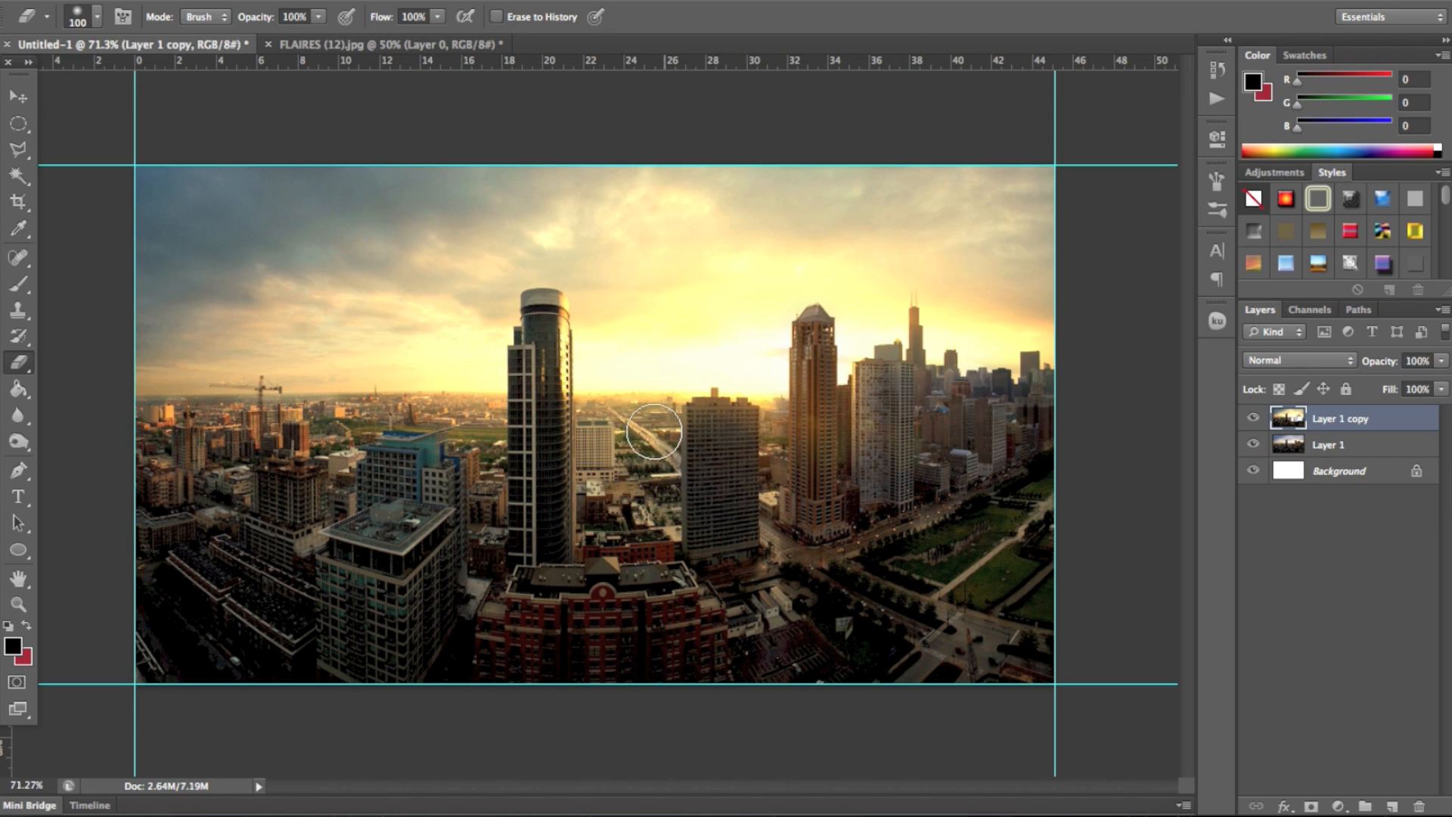
mouse_move(540, 319)
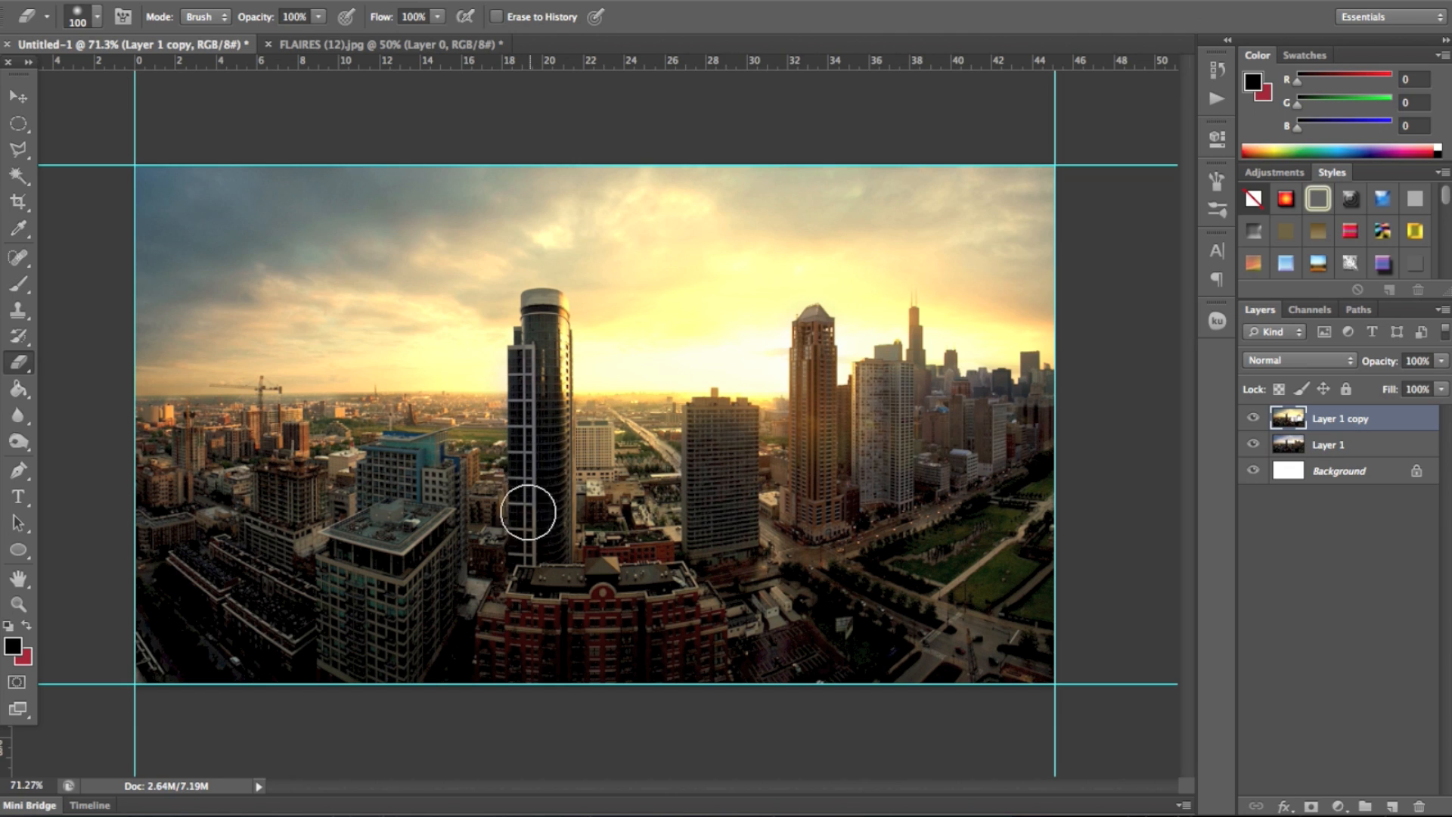
mouse_move(528, 356)
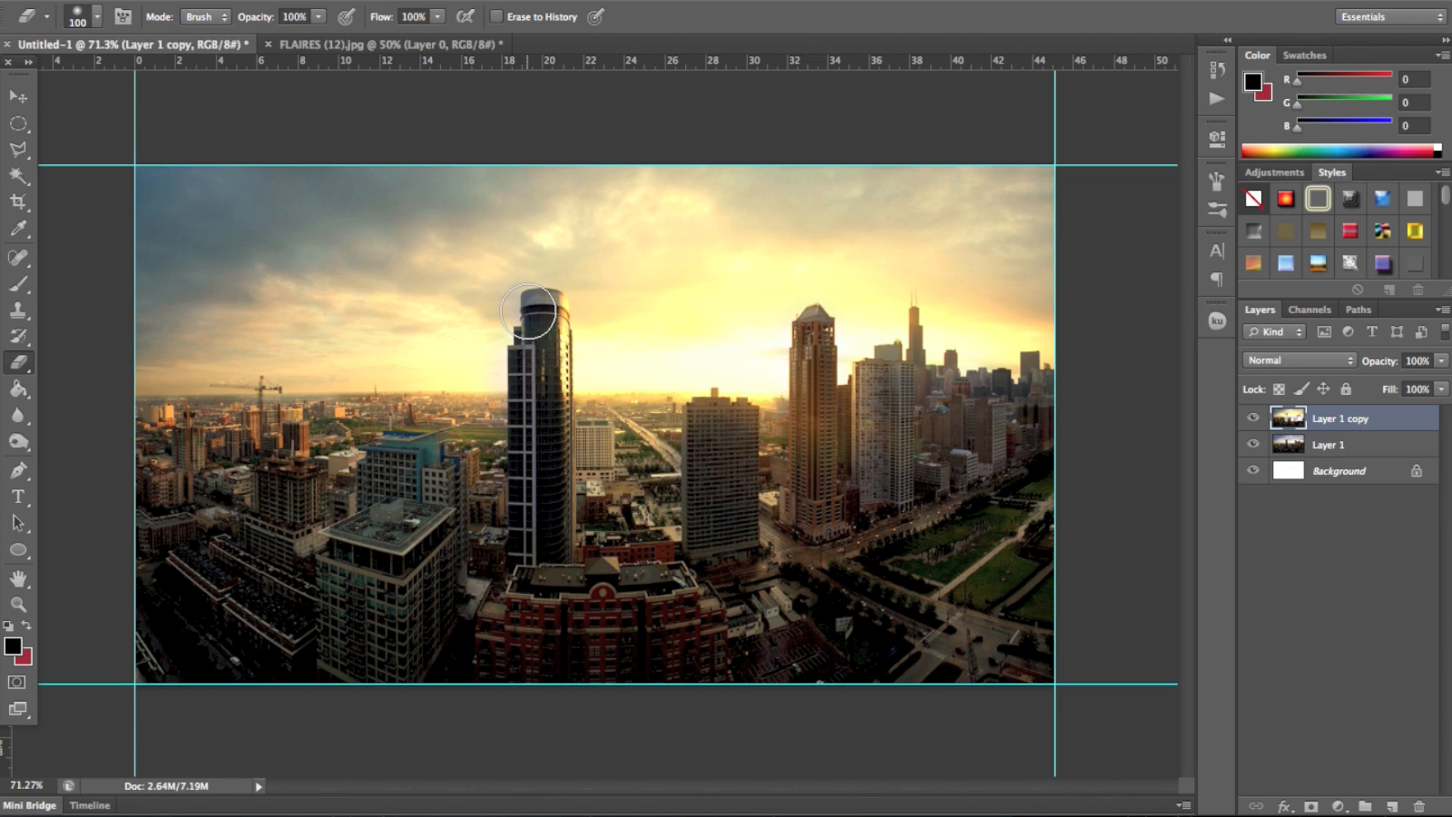
mouse_move(556, 310)
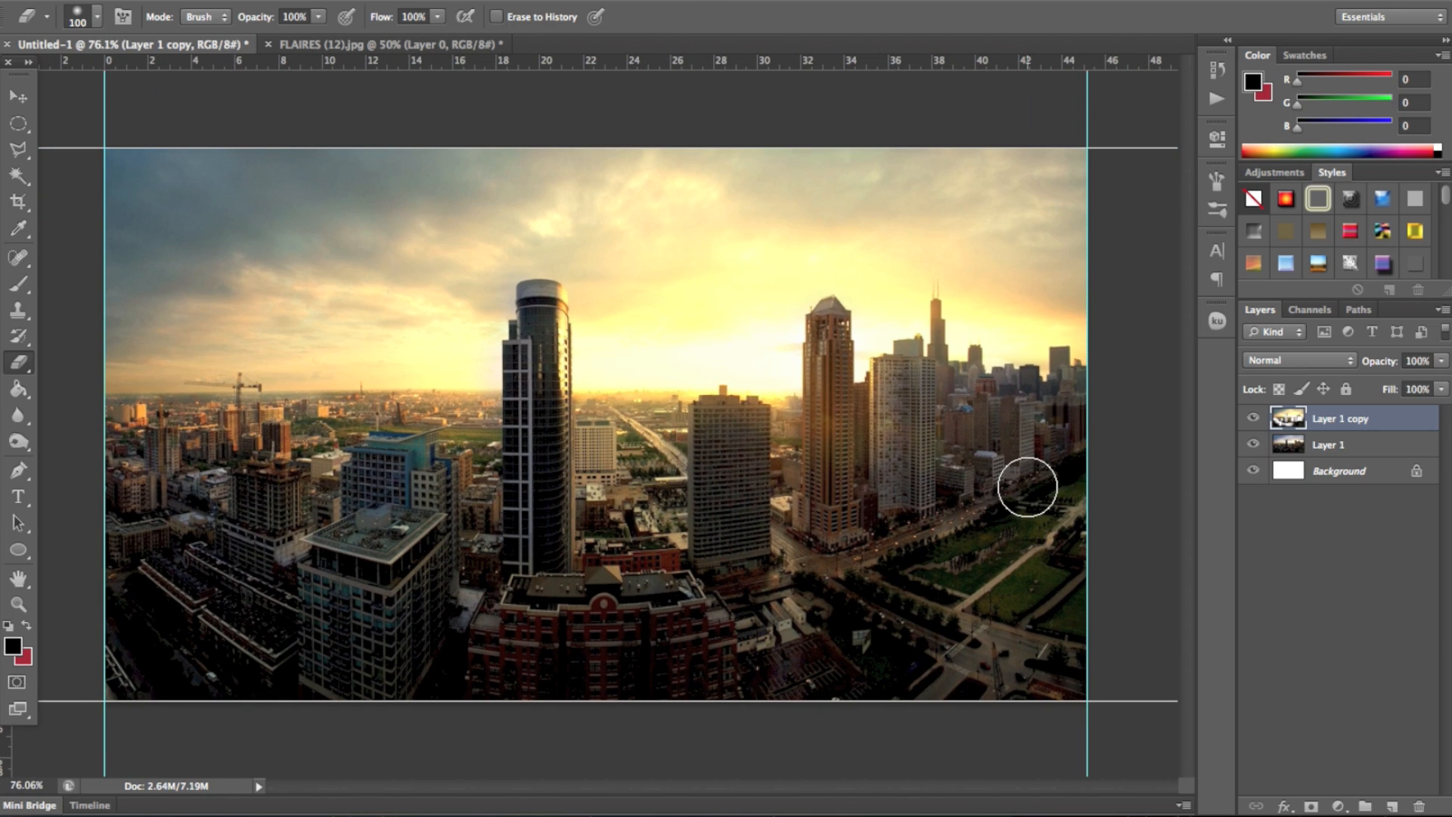
mouse_move(1121, 493)
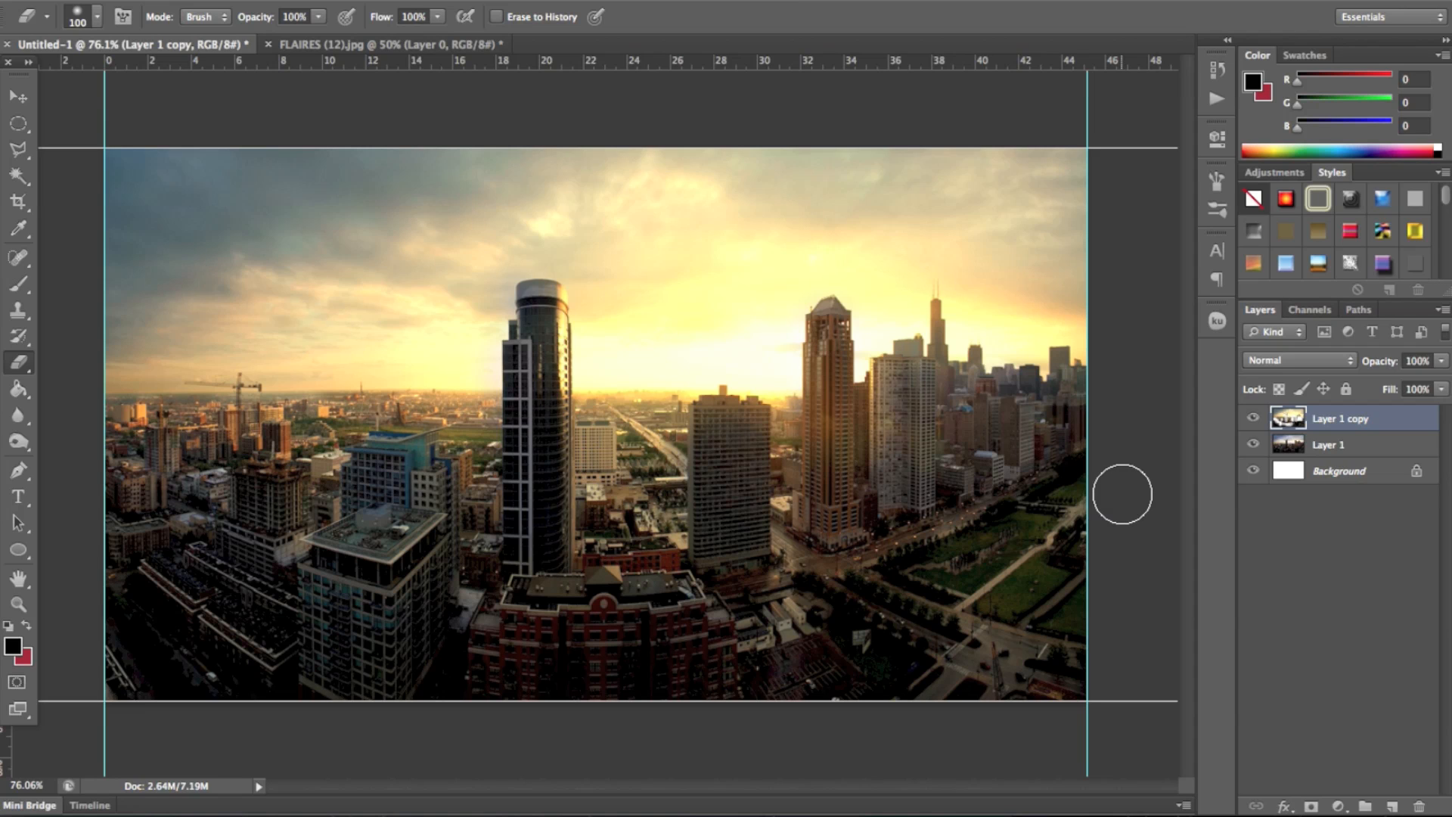
mouse_move(1126, 506)
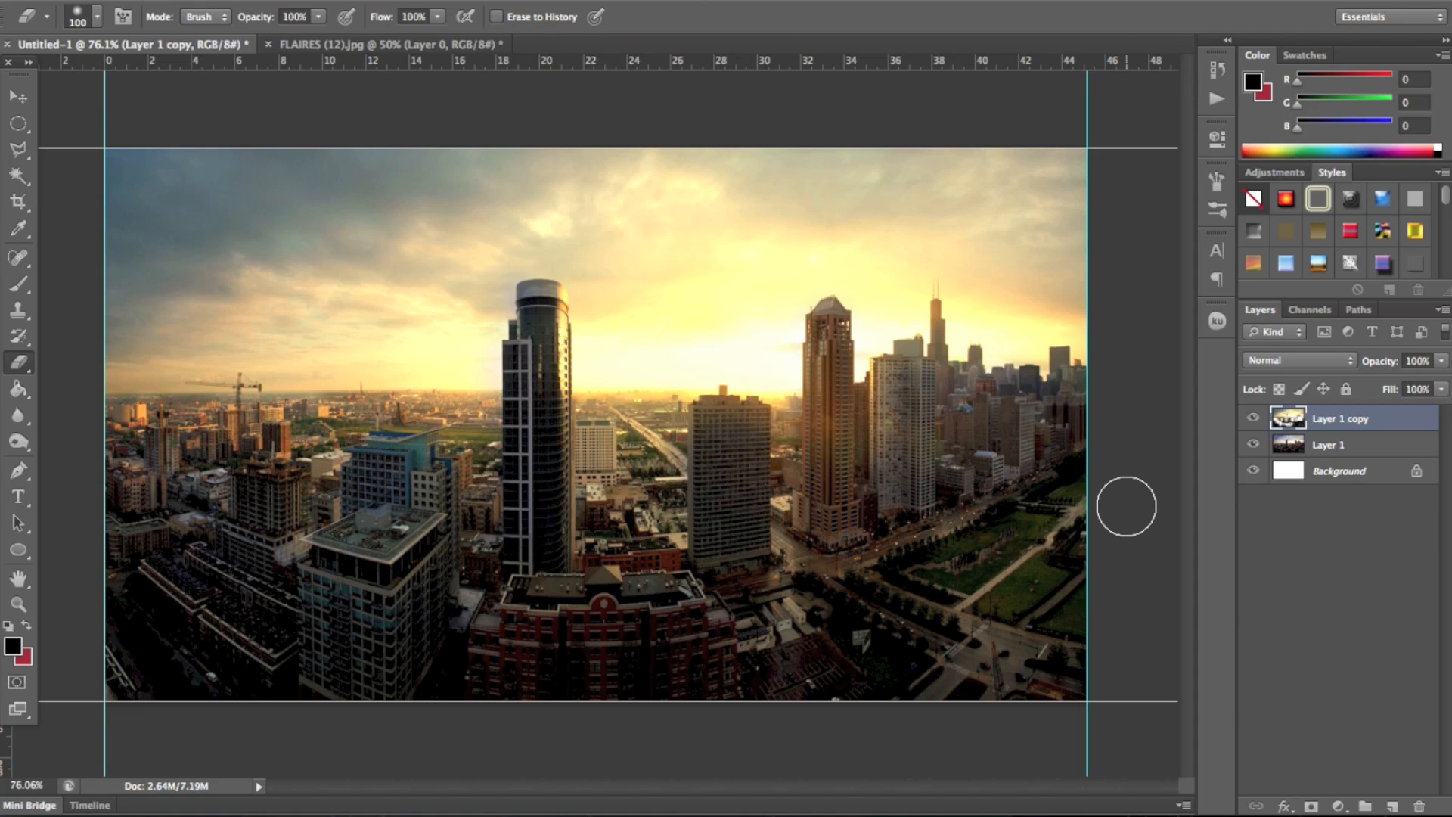
mouse_move(1136, 510)
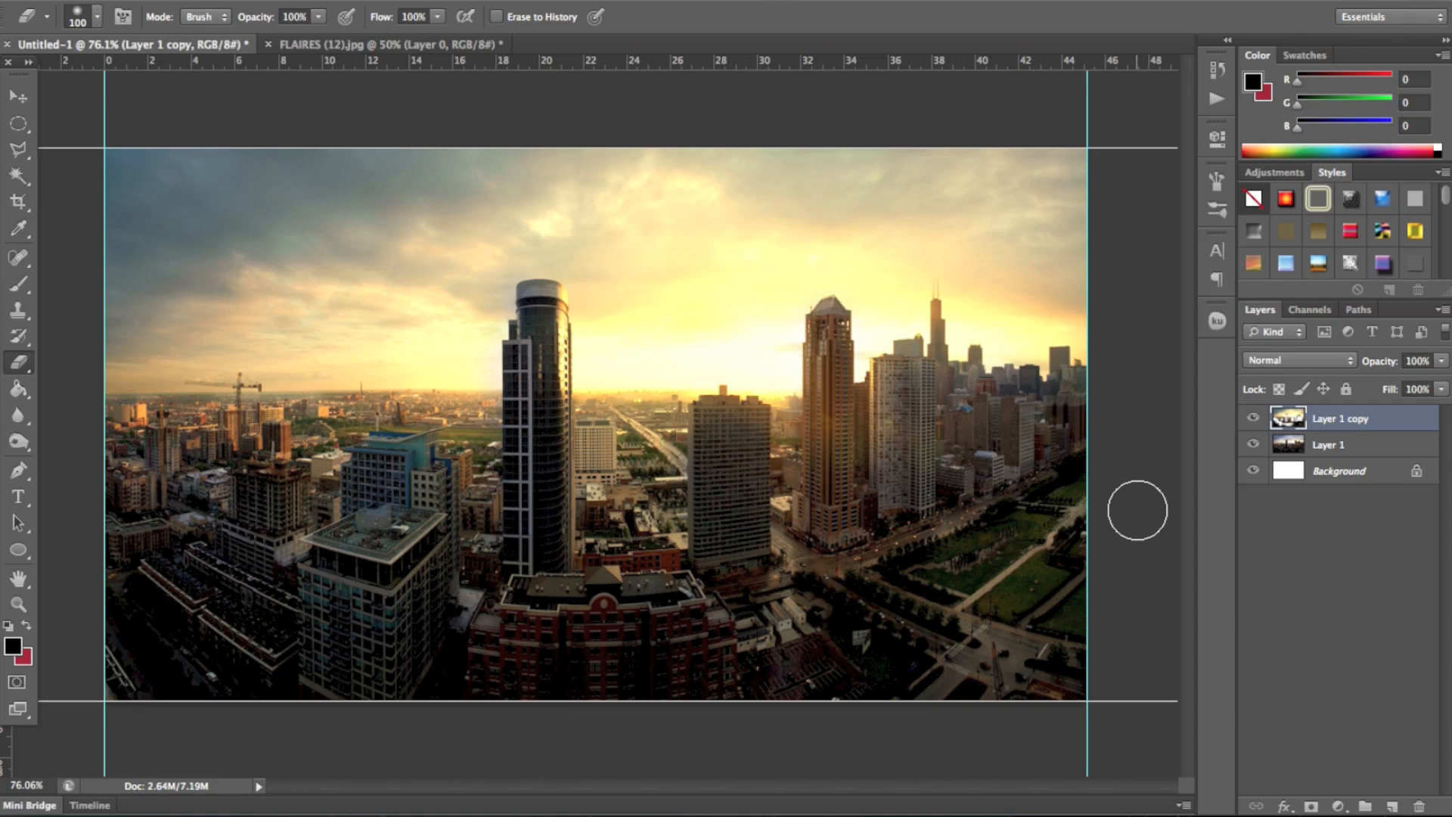
mouse_move(1287, 607)
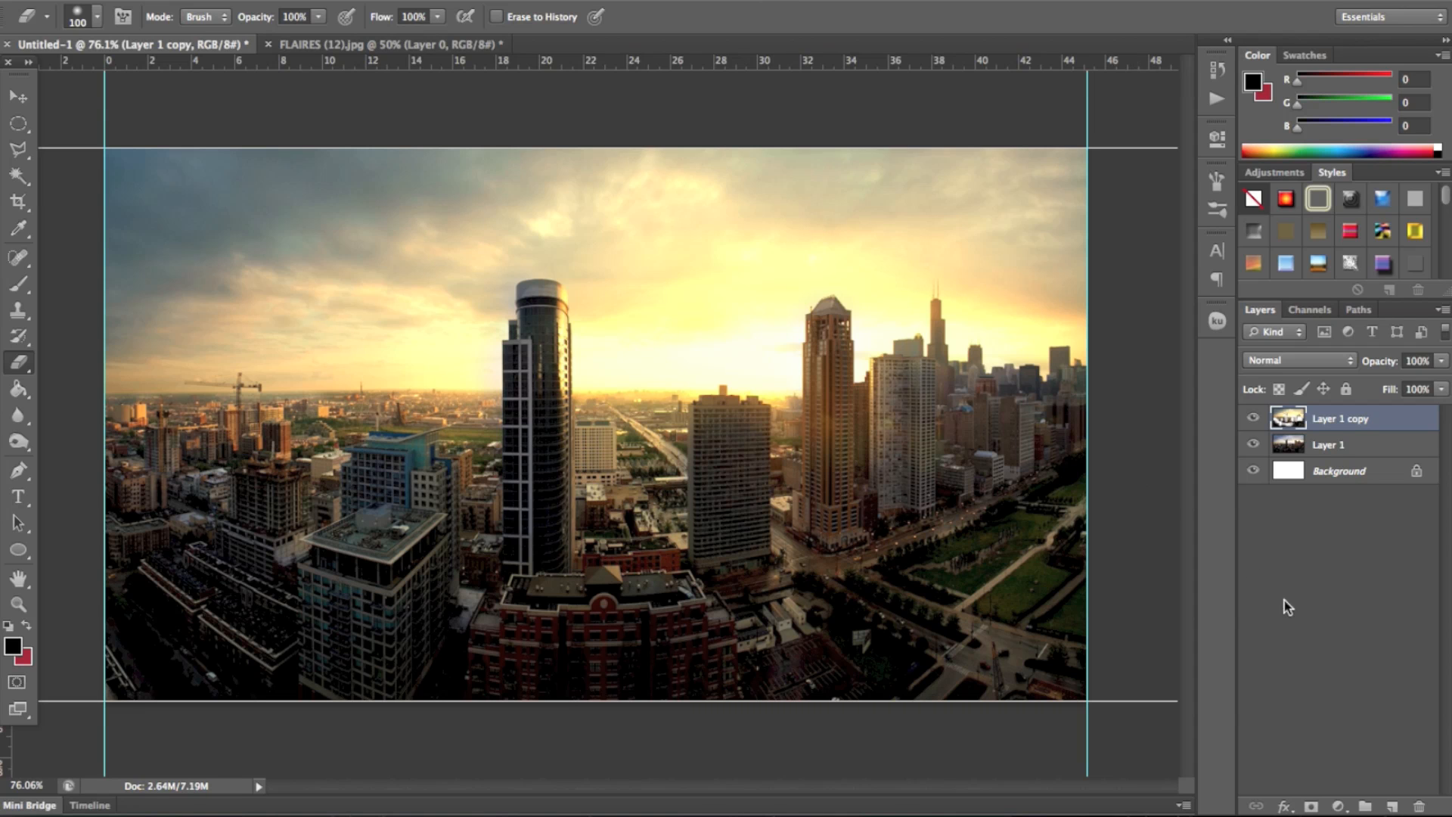